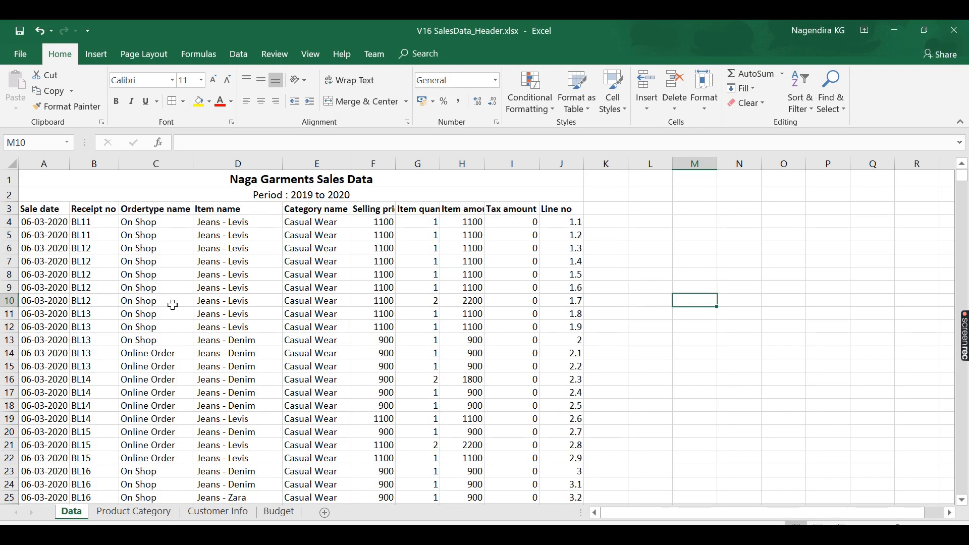
mouse_move(424, 277)
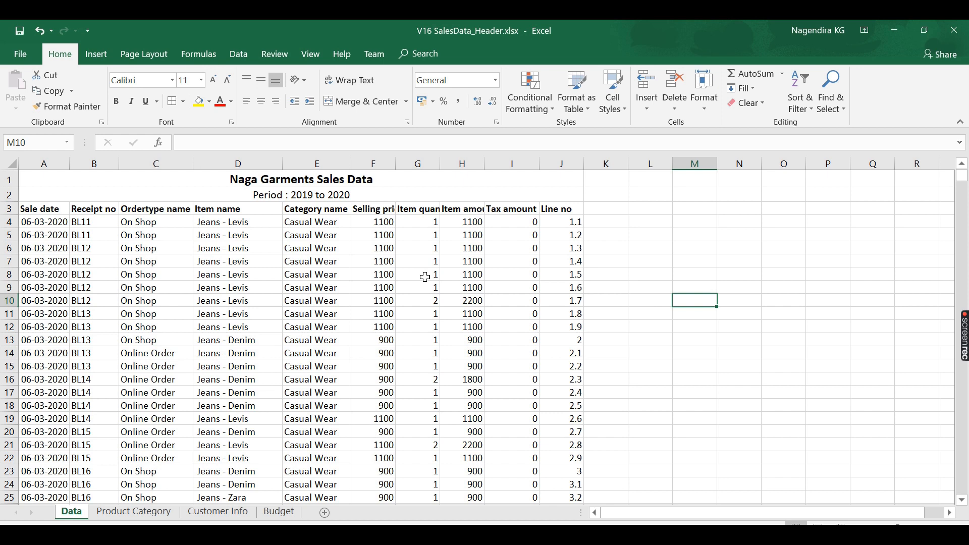
mouse_move(602, 241)
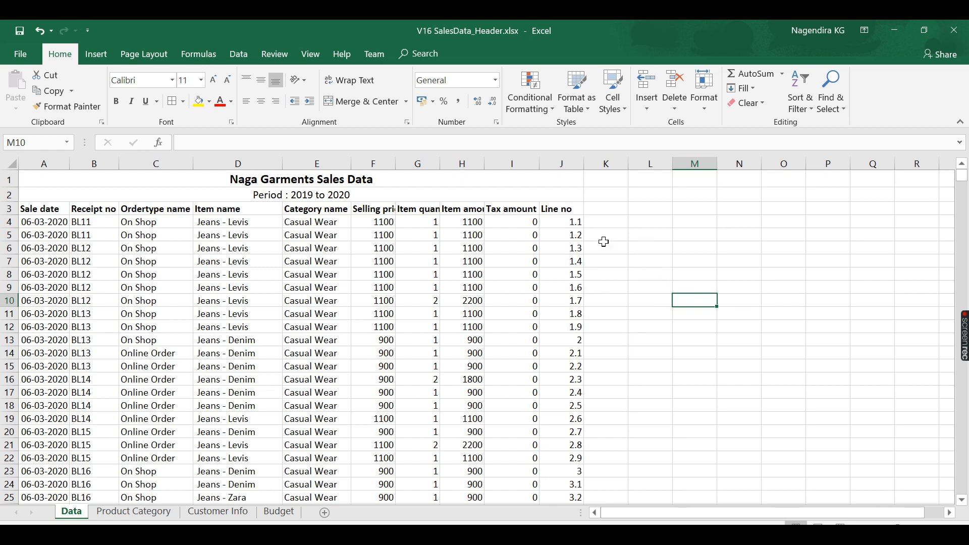
mouse_move(630, 285)
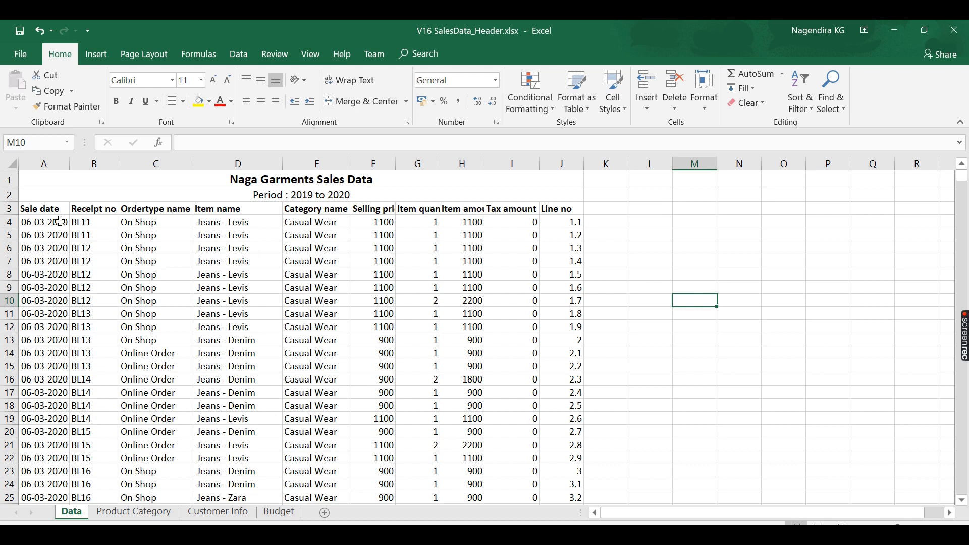
mouse_move(304, 223)
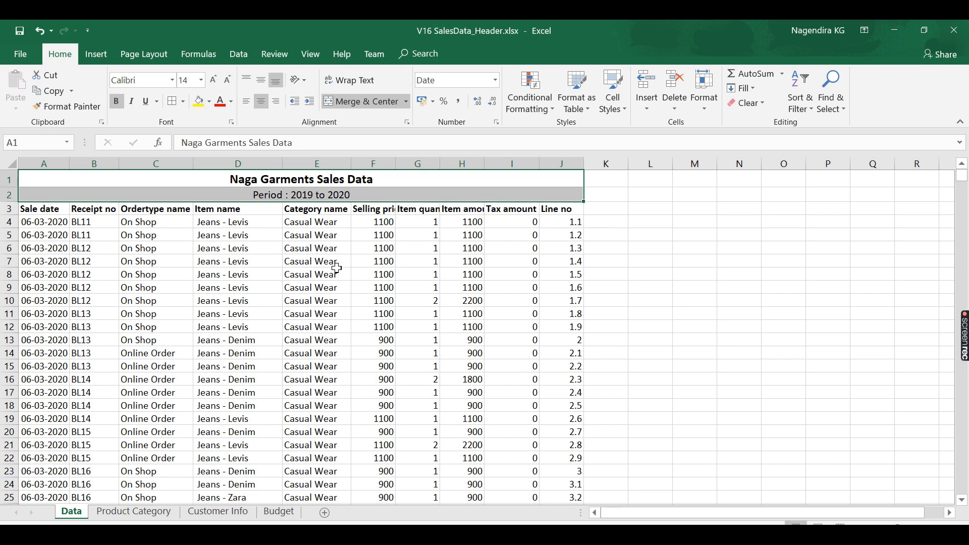
mouse_move(263, 339)
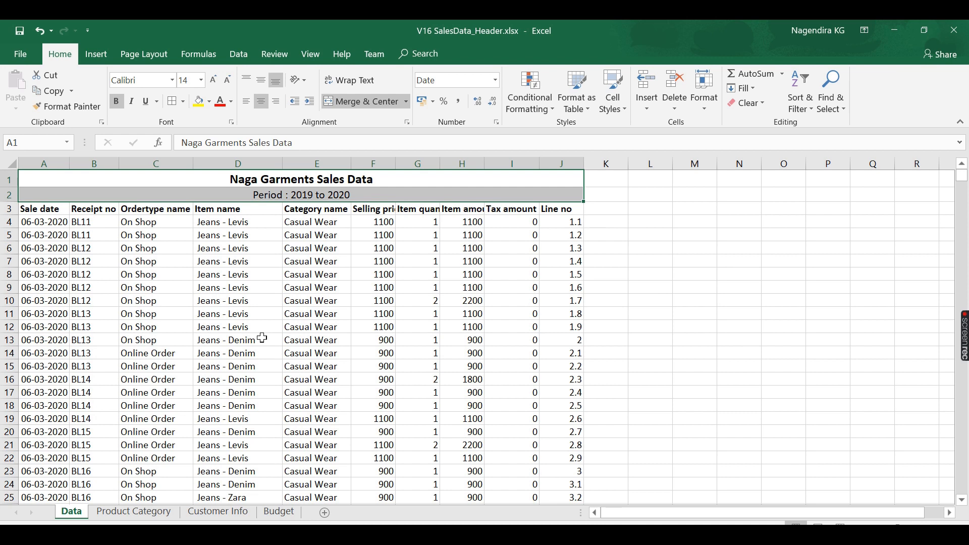
mouse_move(283, 207)
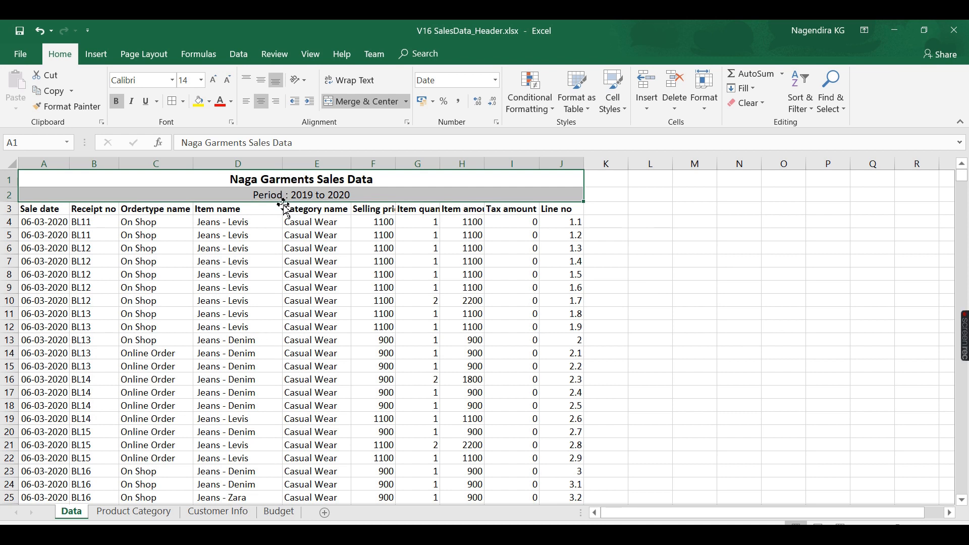
mouse_move(384, 219)
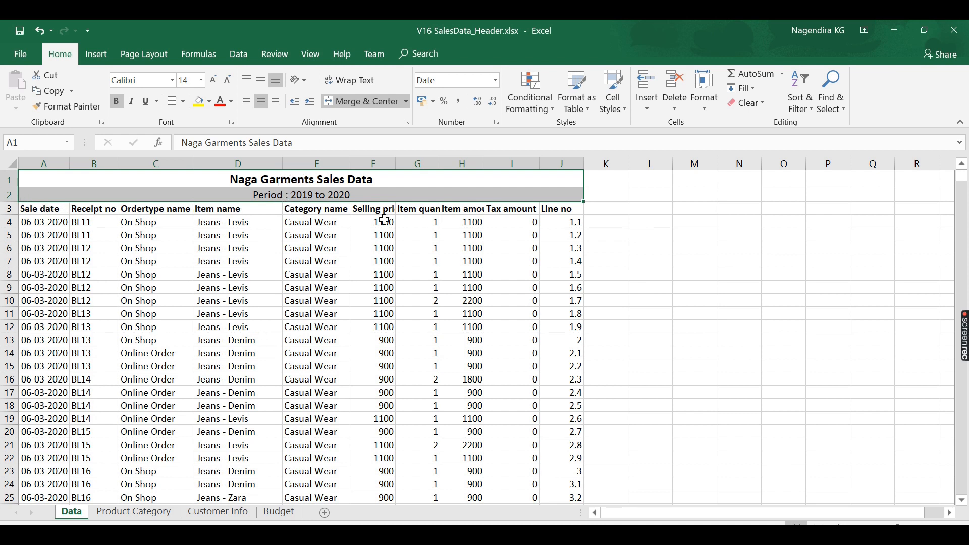
mouse_move(697, 215)
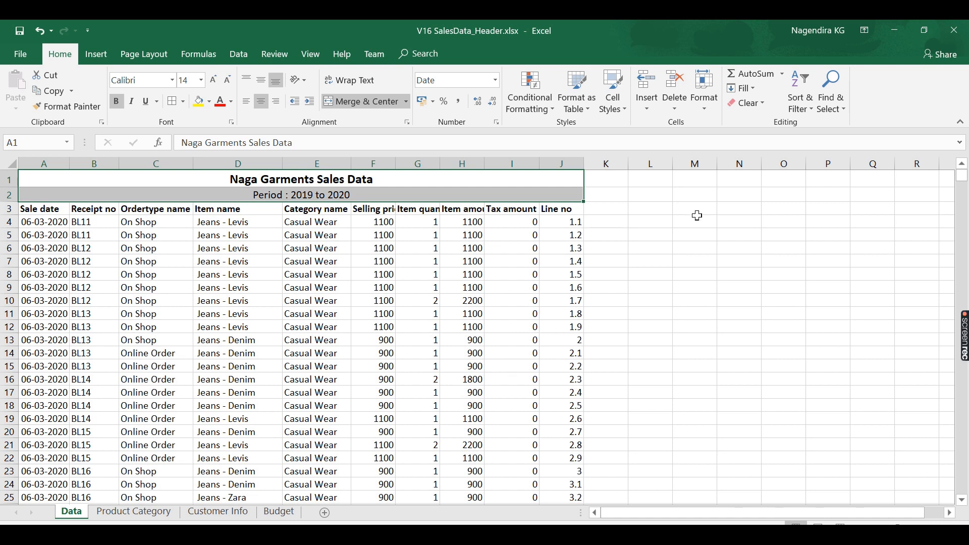
mouse_move(339, 224)
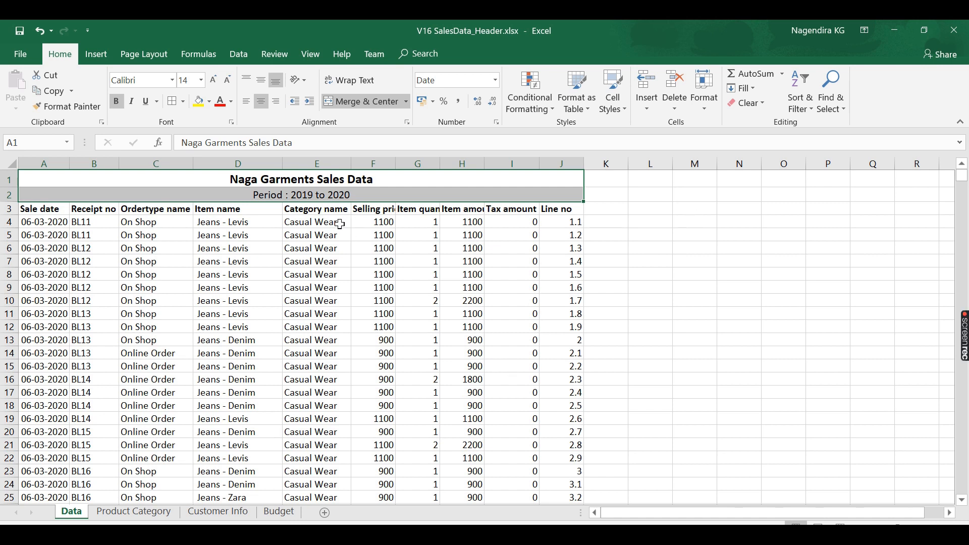
mouse_move(353, 232)
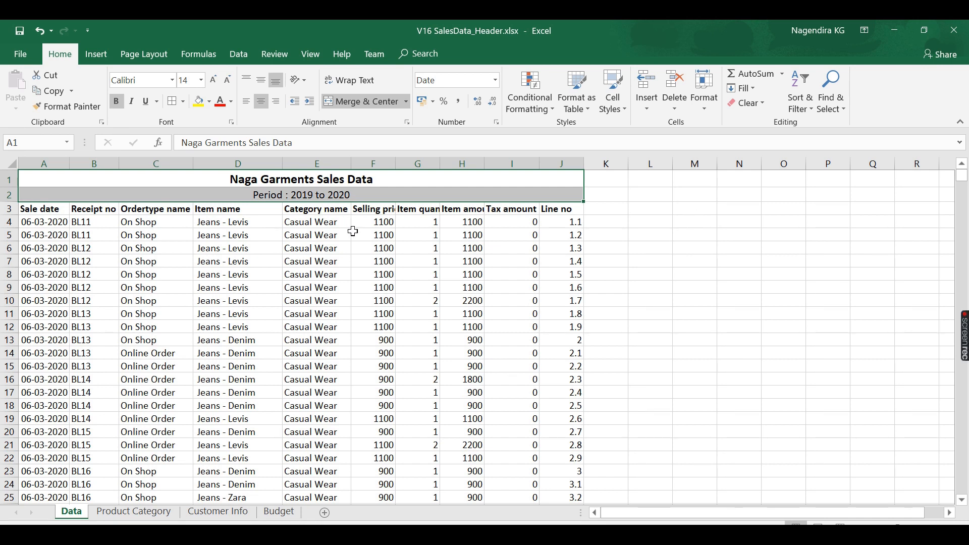
- Switch to the Product Category sheet where category names appear only on each group's first row
left_click(133, 511)
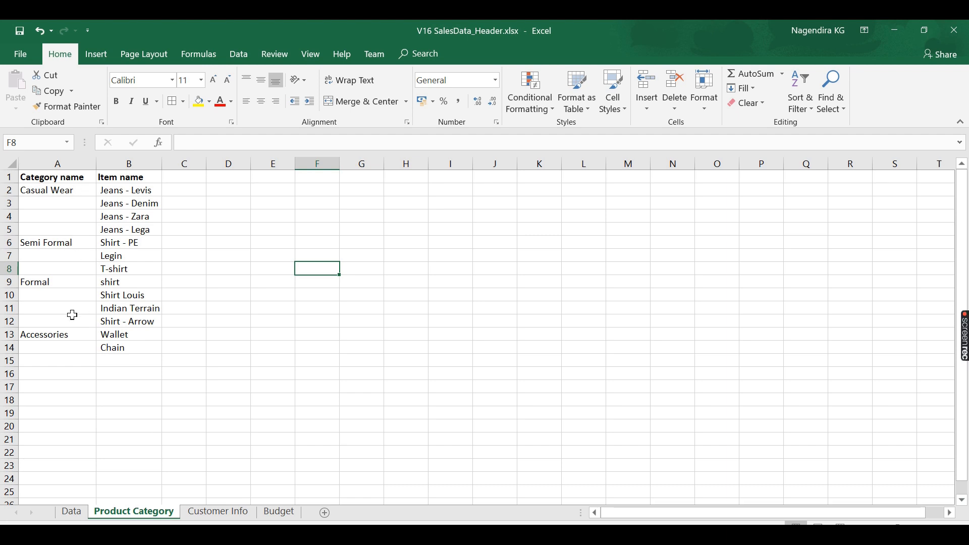
mouse_move(116, 230)
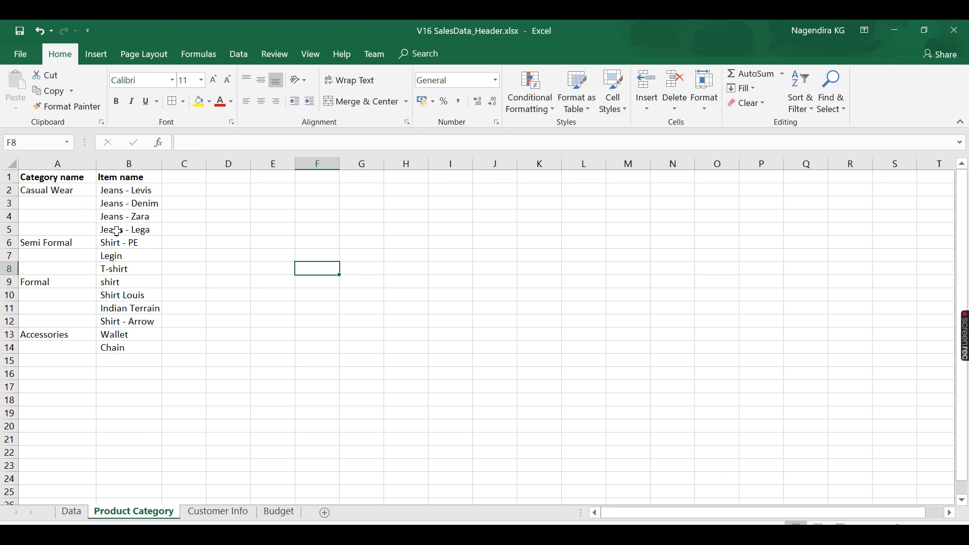
mouse_move(131, 237)
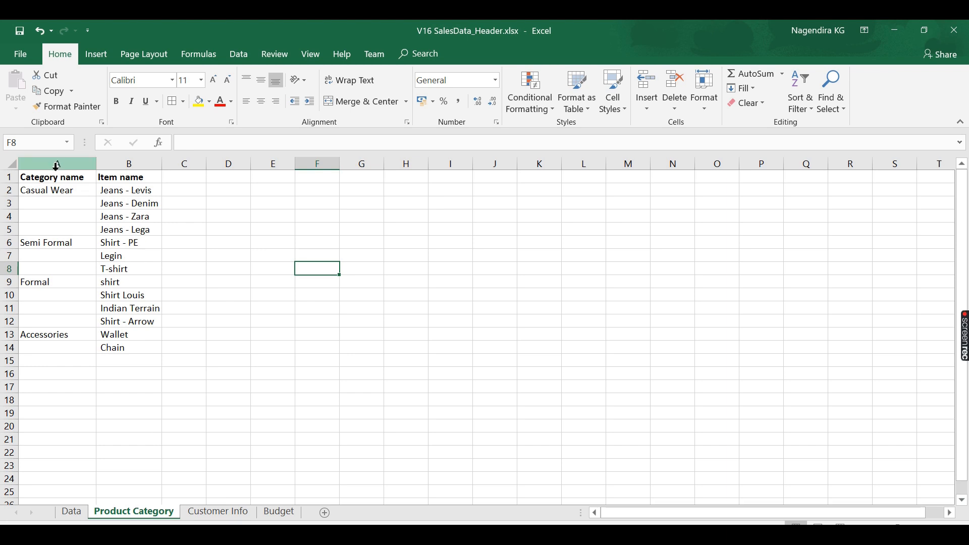
mouse_move(130, 209)
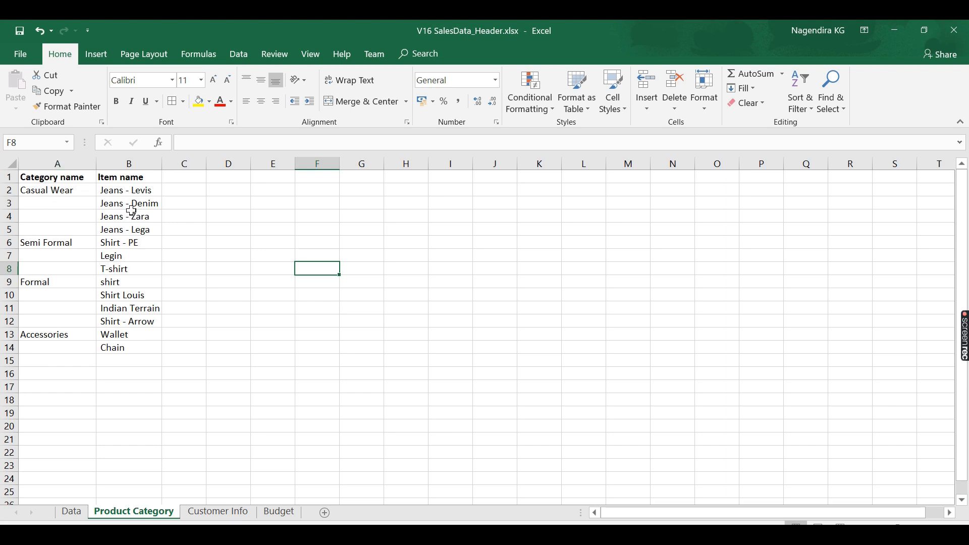
mouse_move(55, 197)
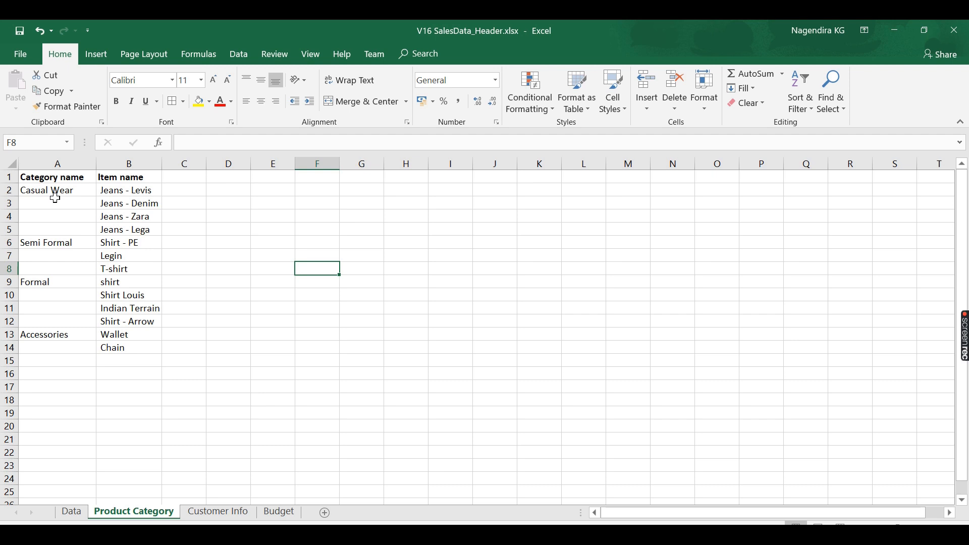
mouse_move(107, 255)
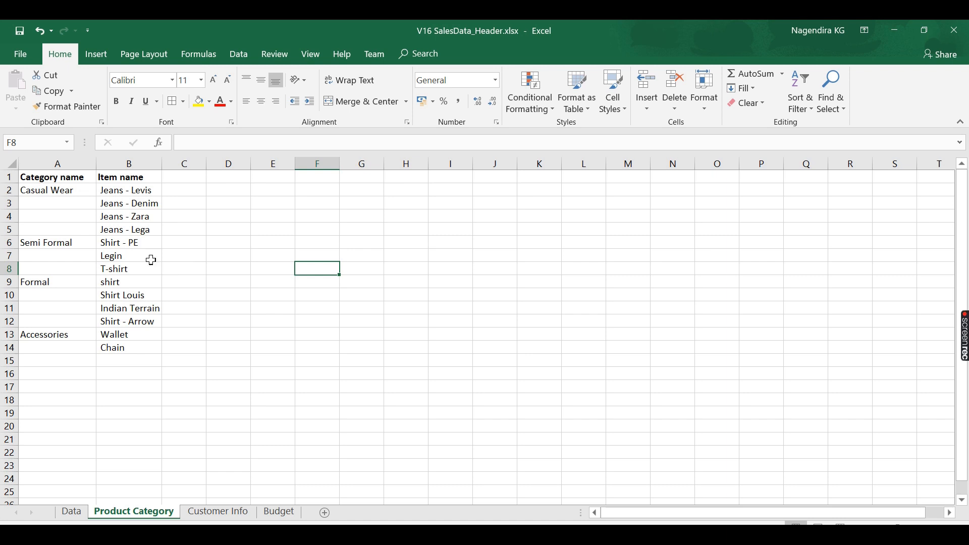
mouse_move(58, 221)
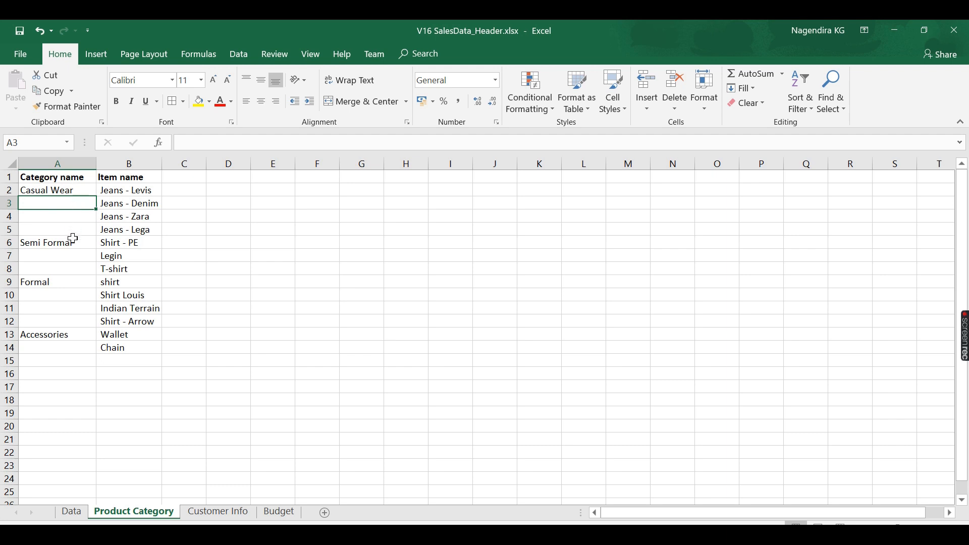
mouse_move(246, 282)
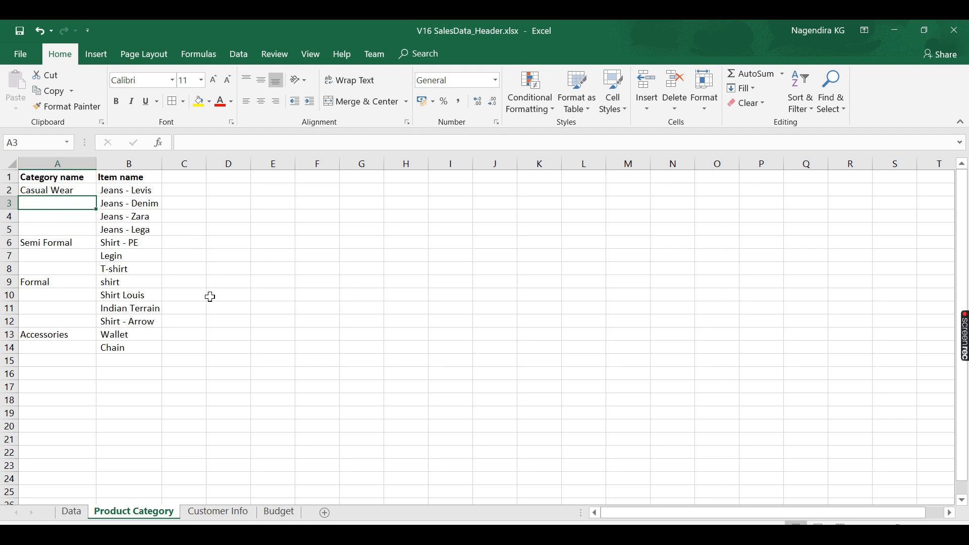
mouse_move(209, 327)
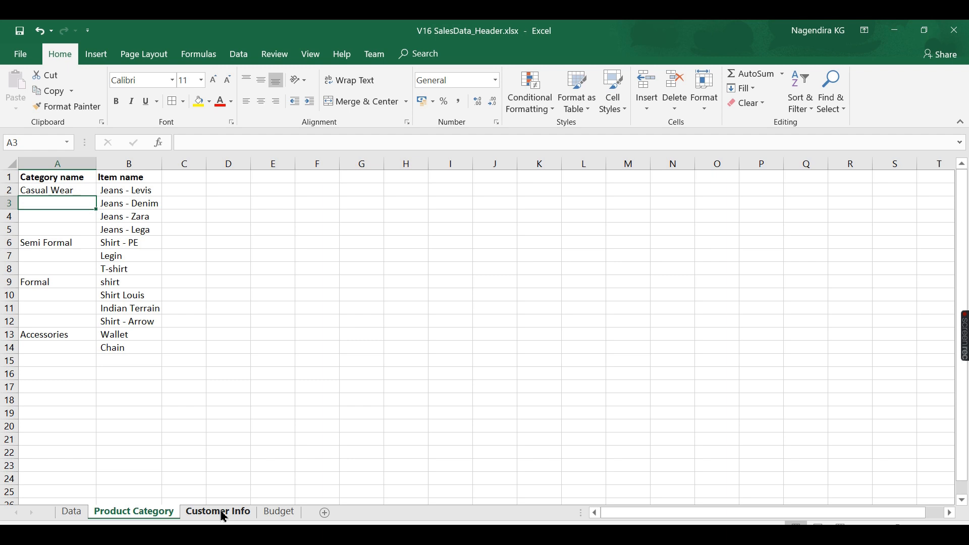
- Switch to the Customer Info sheet with customer, ID, landline and ID proof columns
left_click(218, 513)
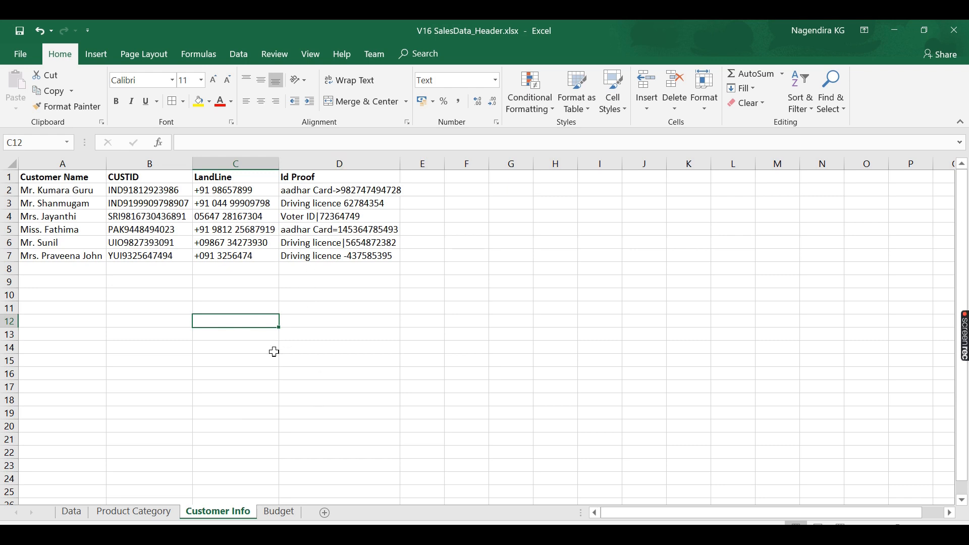
mouse_move(300, 447)
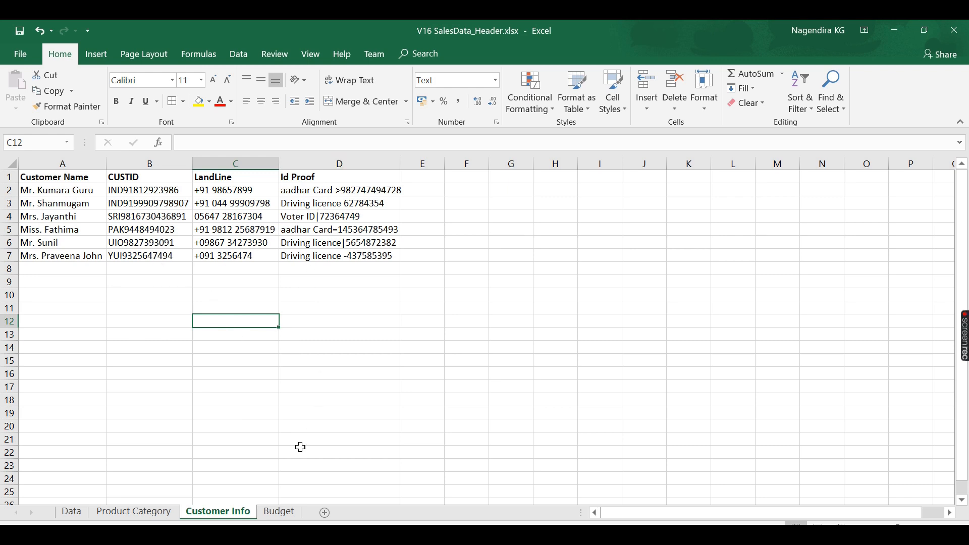
left_click(279, 511)
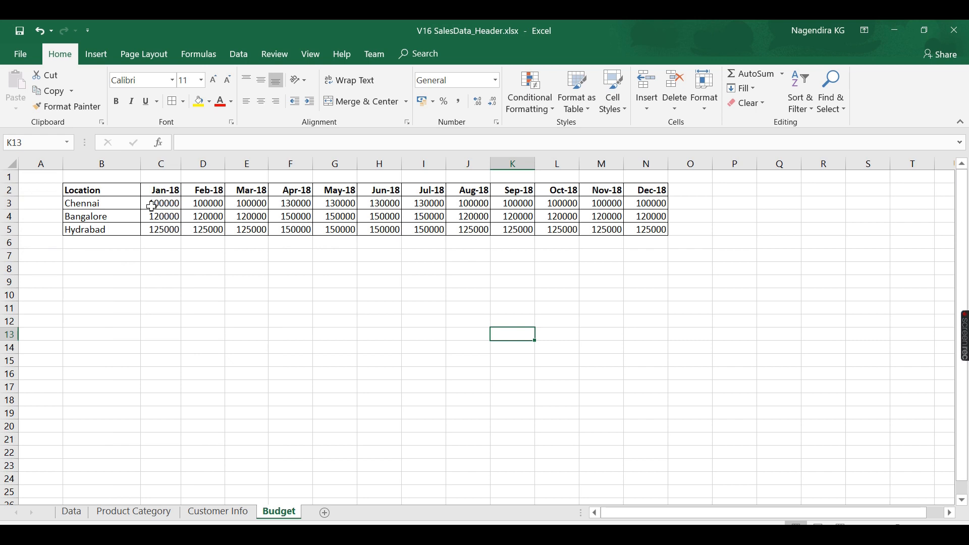
mouse_move(113, 192)
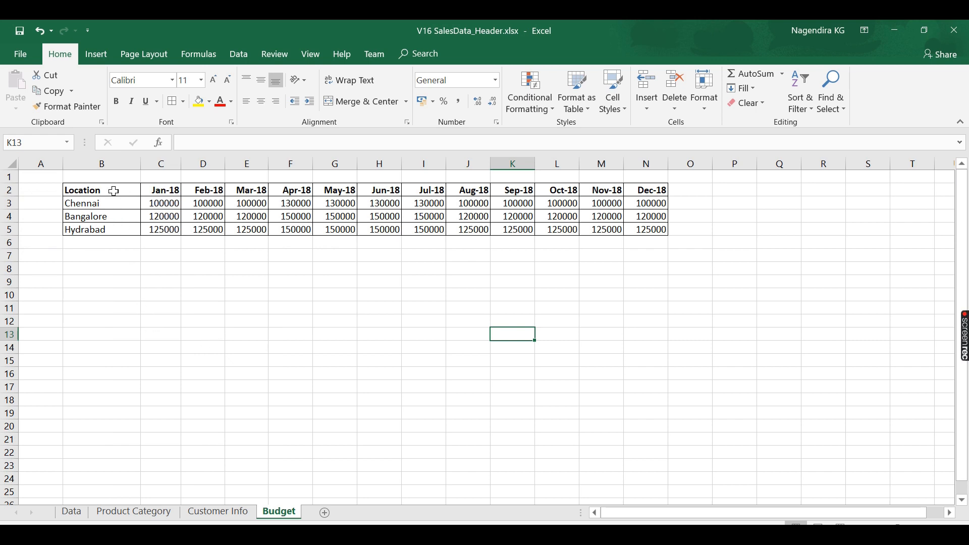
mouse_move(109, 216)
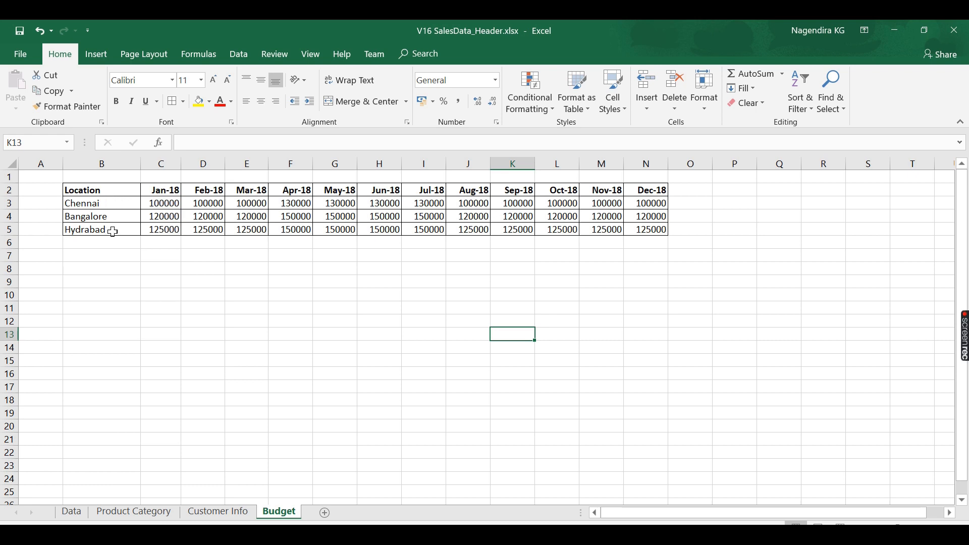
mouse_move(105, 213)
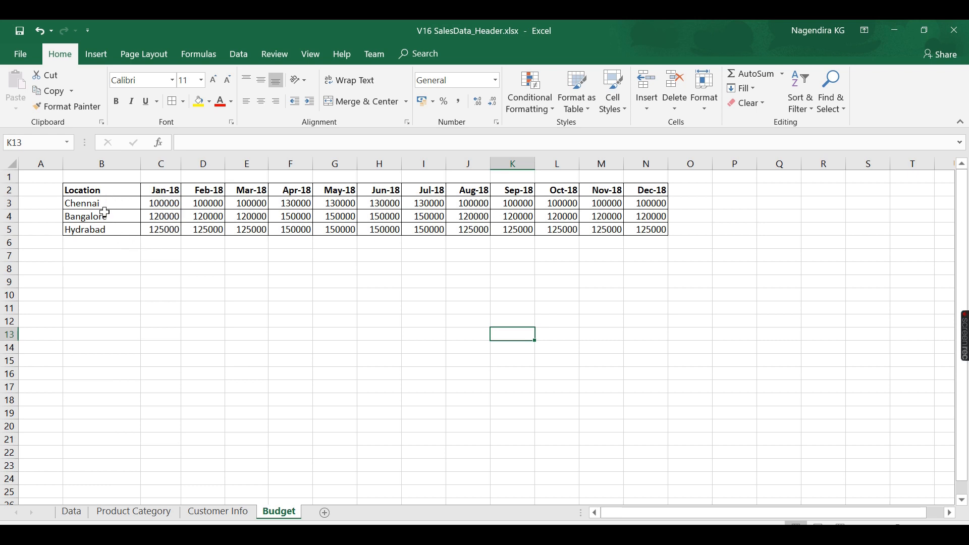
mouse_move(202, 268)
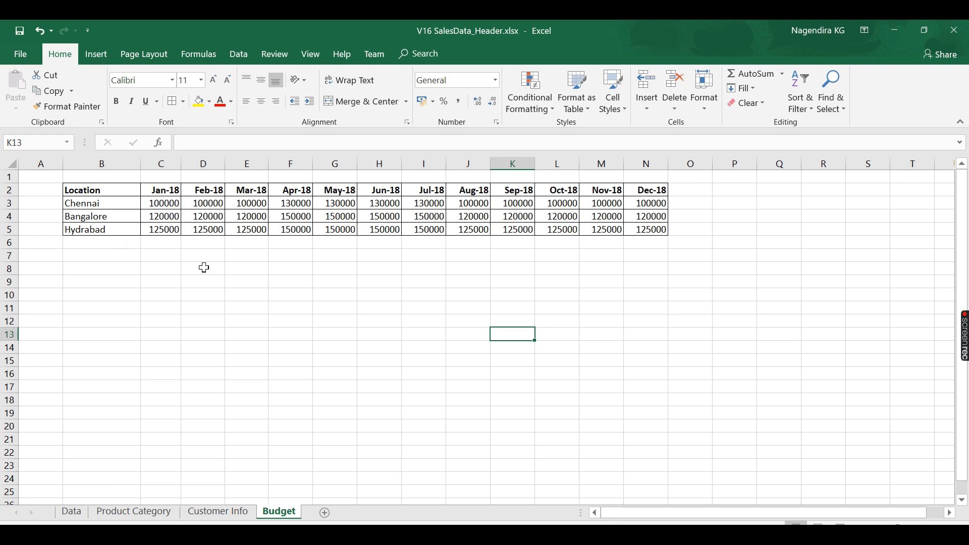
mouse_move(343, 297)
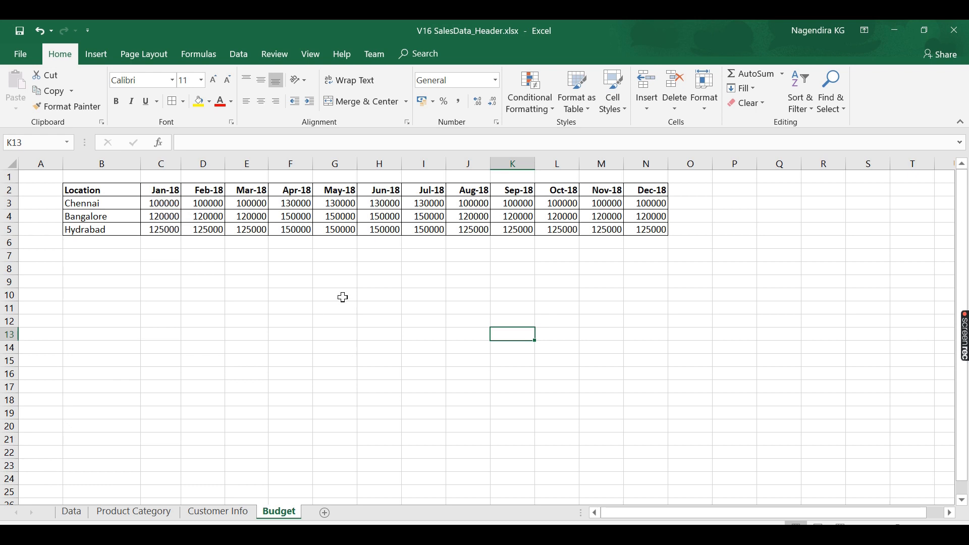
mouse_move(114, 195)
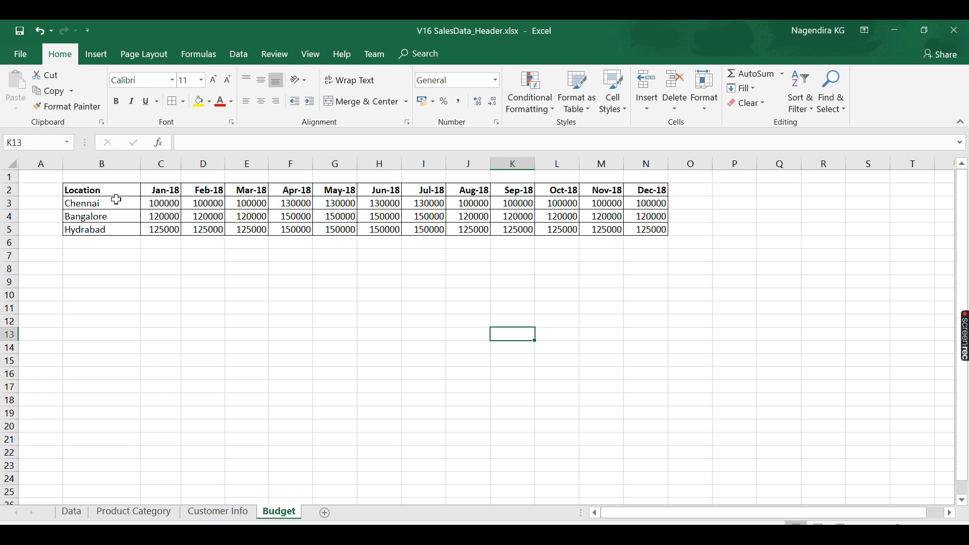
mouse_move(165, 197)
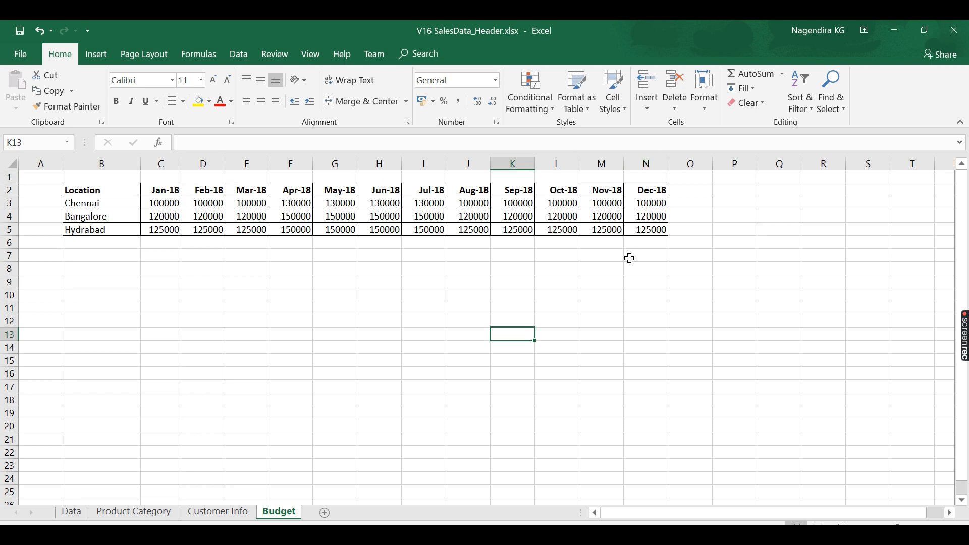
mouse_move(164, 323)
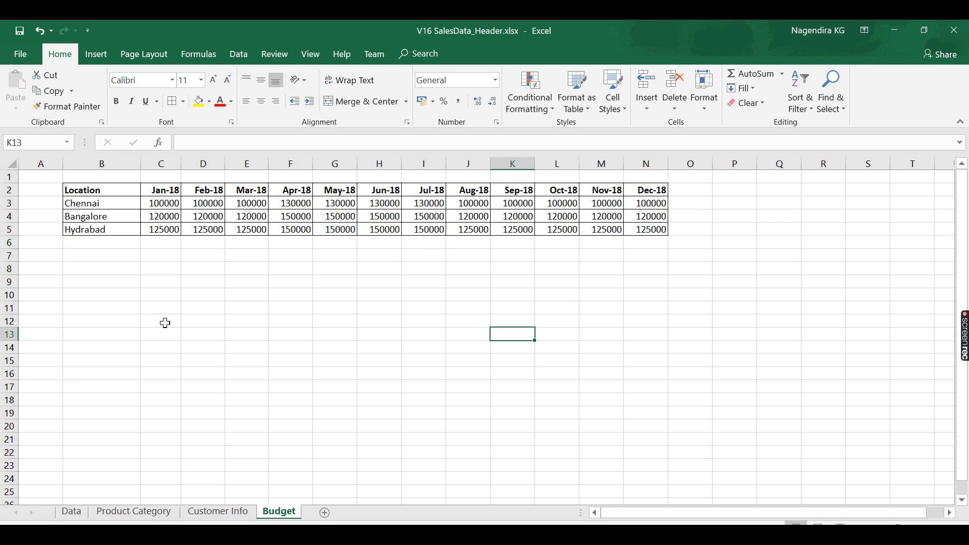
mouse_move(132, 317)
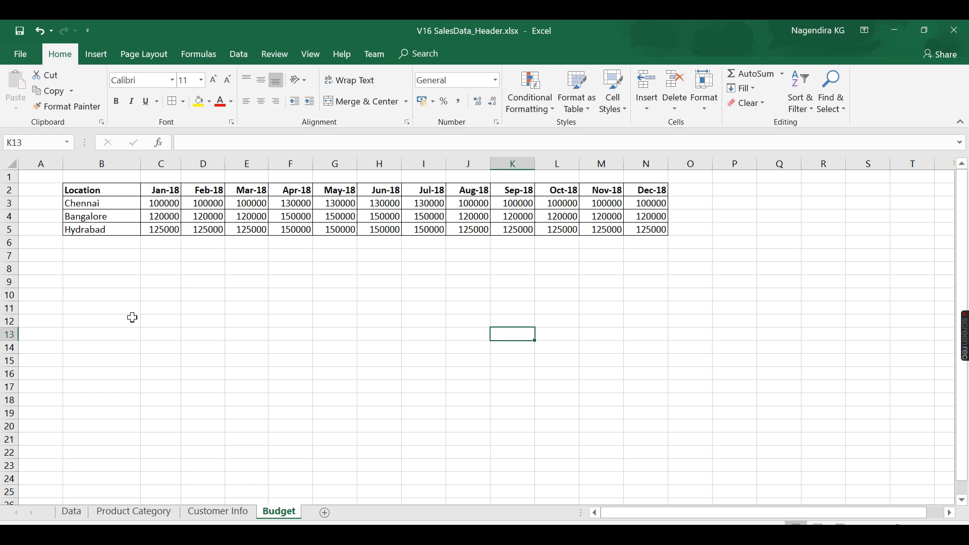
mouse_move(235, 322)
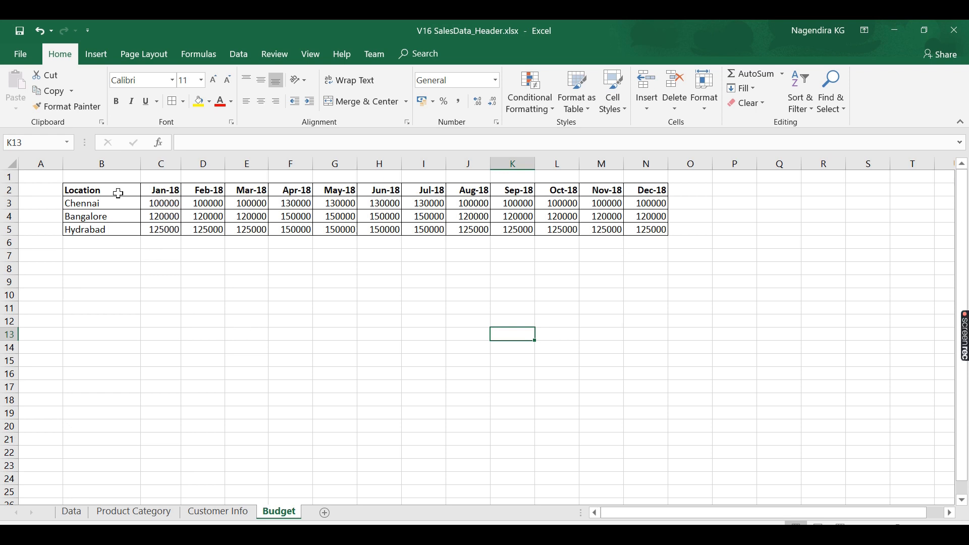
left_click_drag(101, 190, 101, 229)
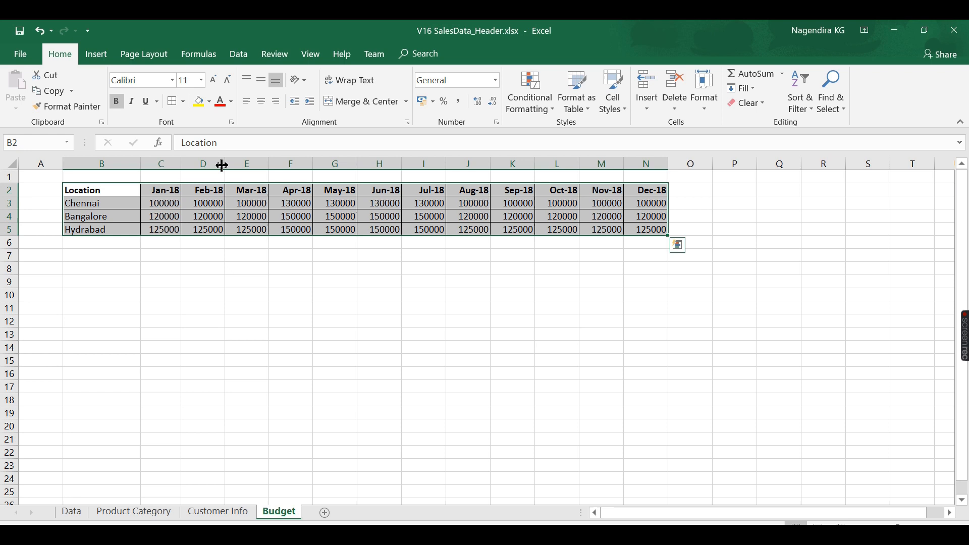
mouse_move(181, 181)
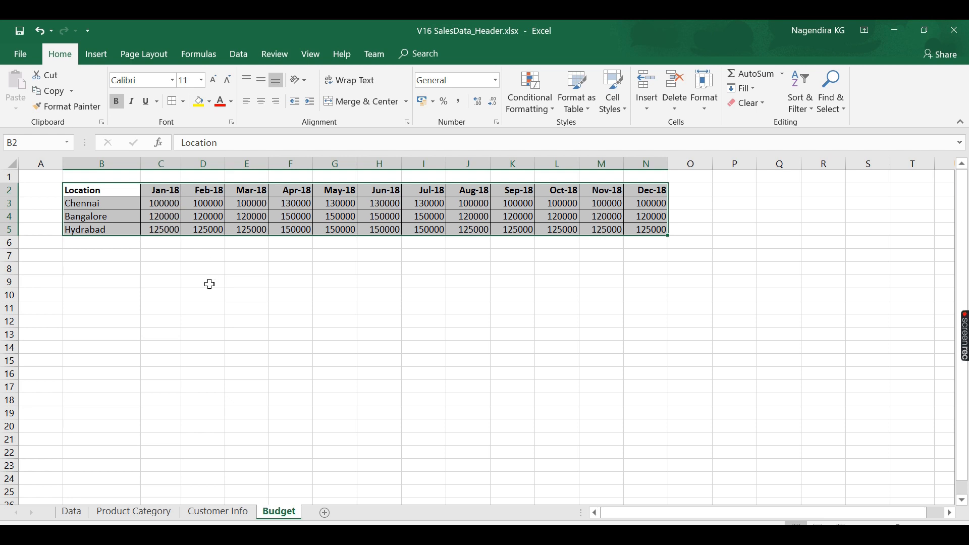
mouse_move(181, 190)
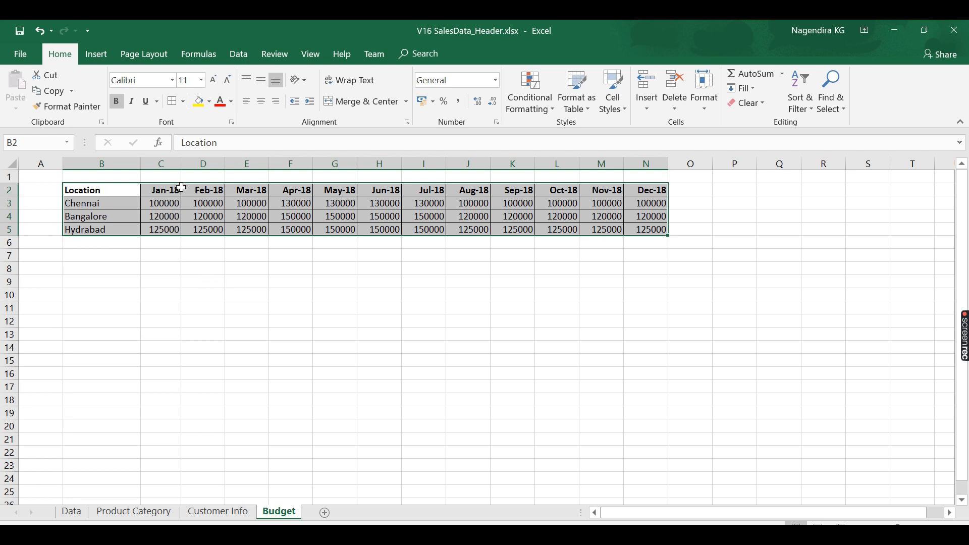
mouse_move(471, 291)
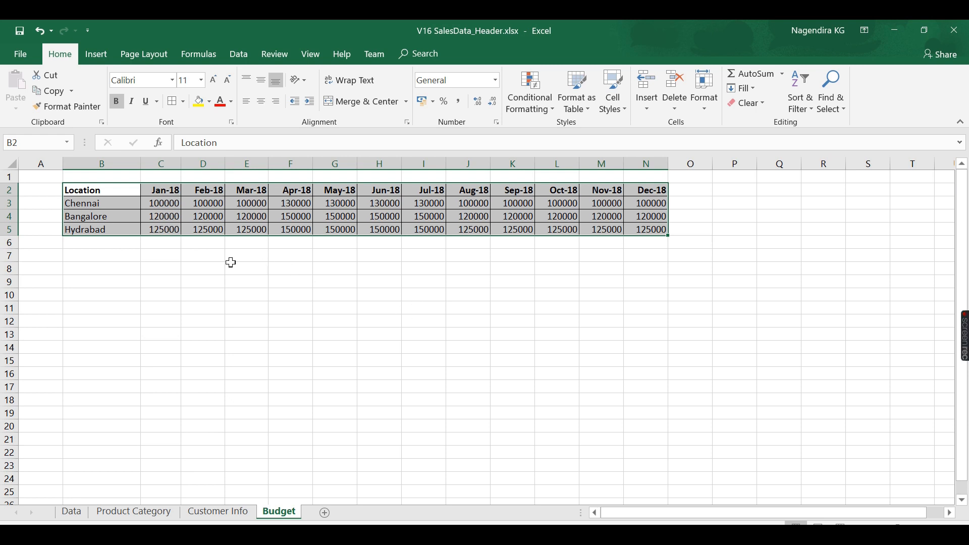
mouse_move(246, 208)
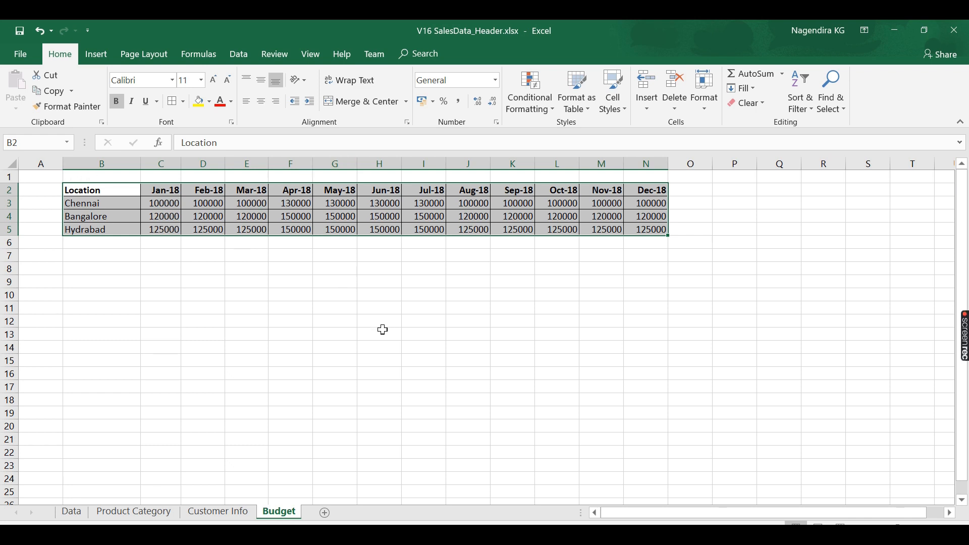
left_click(71, 514)
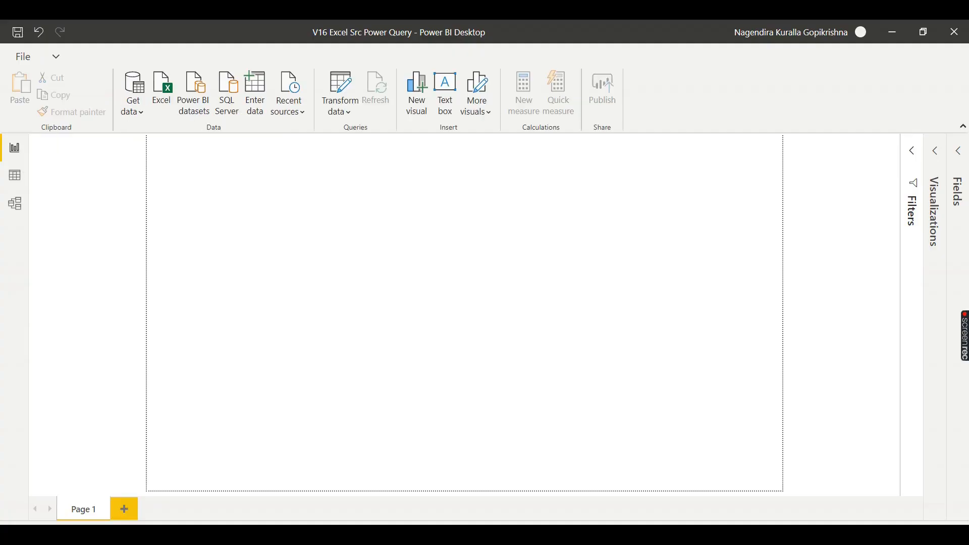
- Start an Excel import and choose the V16 SalesData_Header.xlsx workbook
left_click(54, 56)
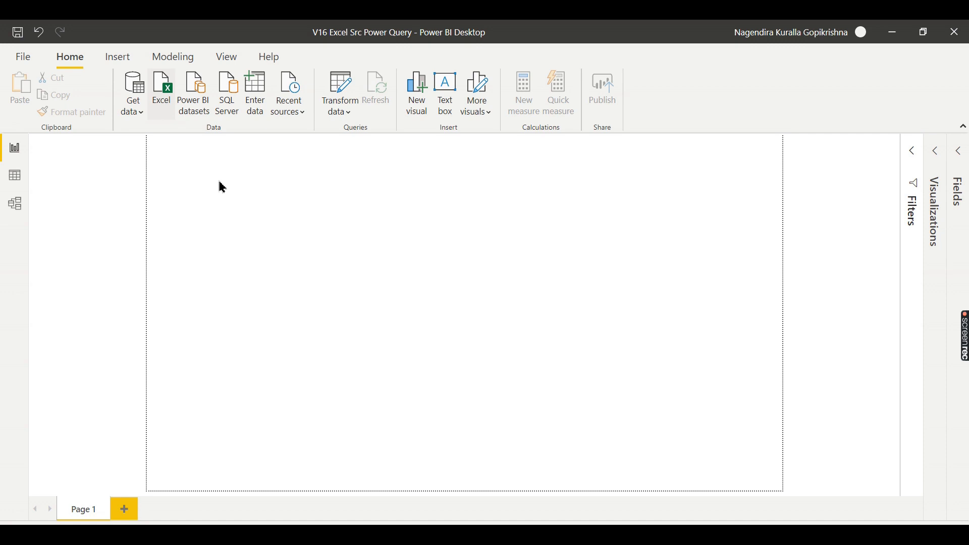
left_click(160, 90)
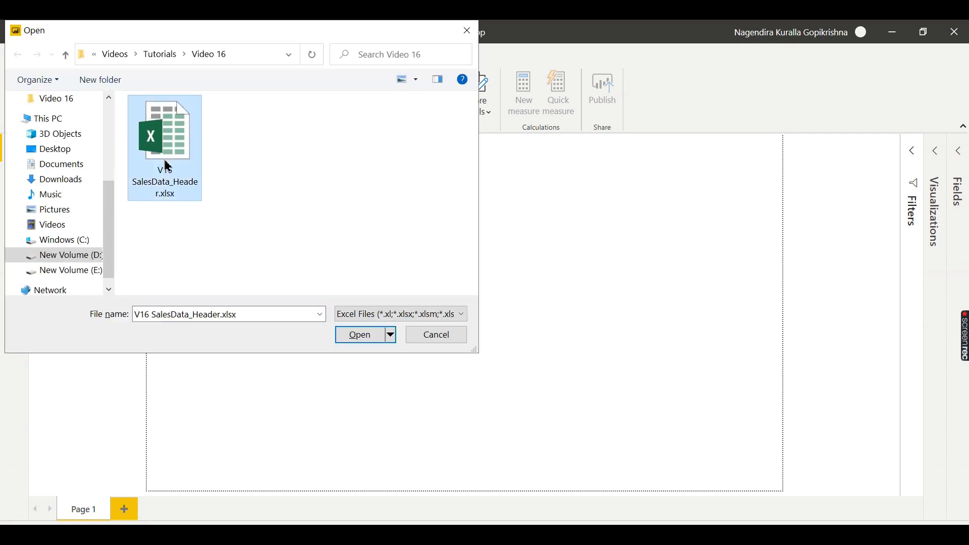
left_click(359, 334)
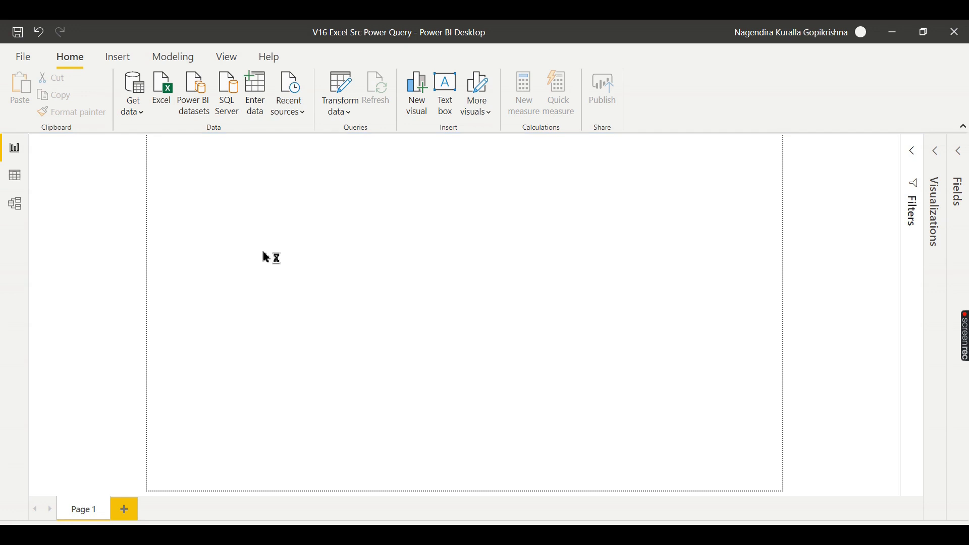
- Tick Budget, Product Category and Data in the Navigator and send them to Transform Data
left_click(161, 92)
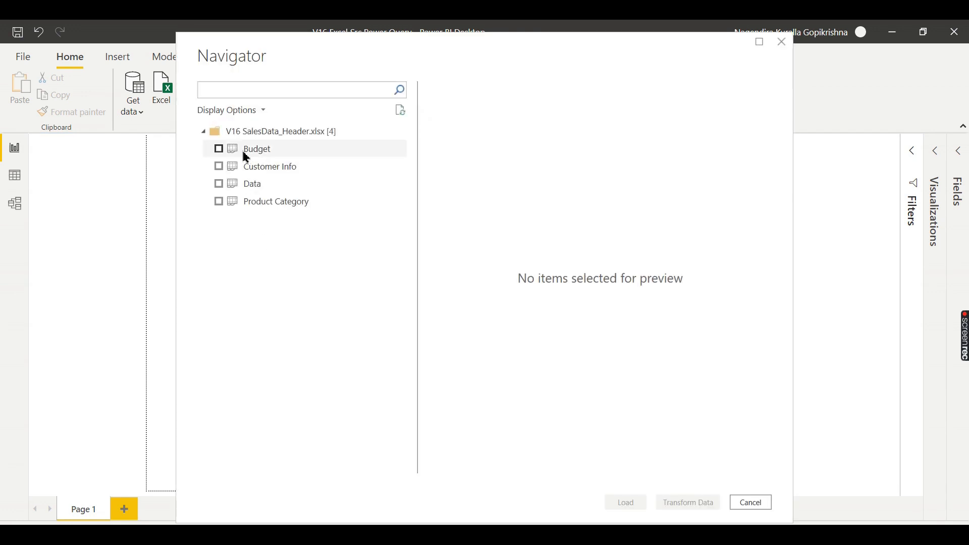
left_click(218, 149)
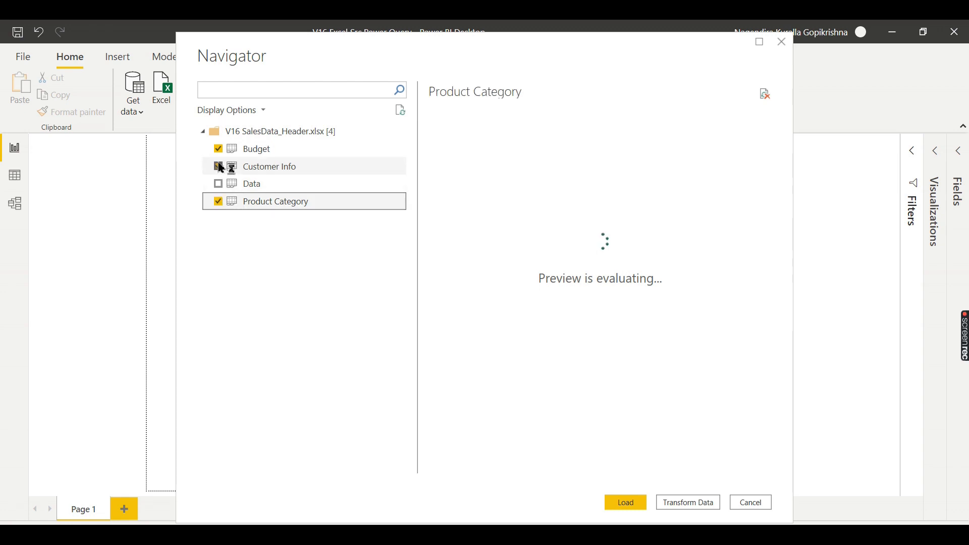
left_click(218, 183)
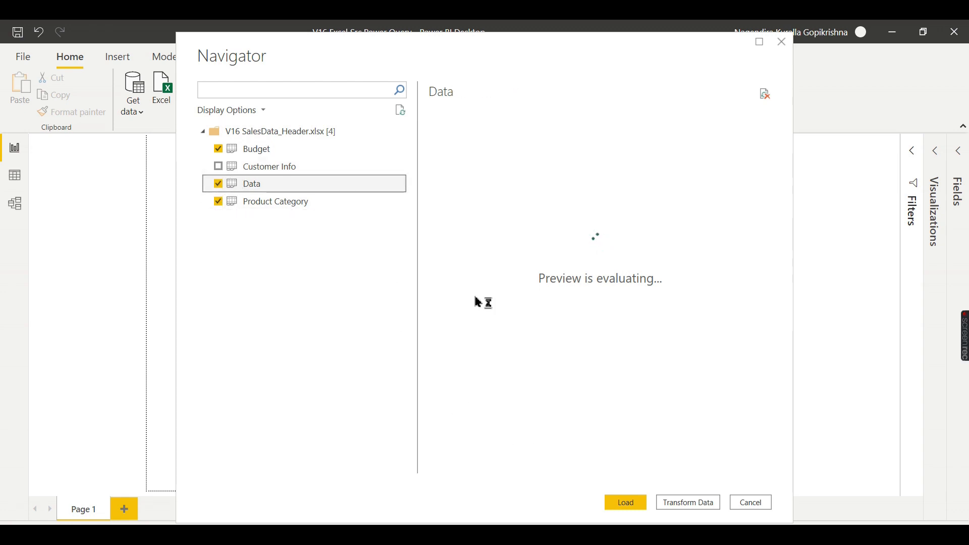
left_click(256, 149)
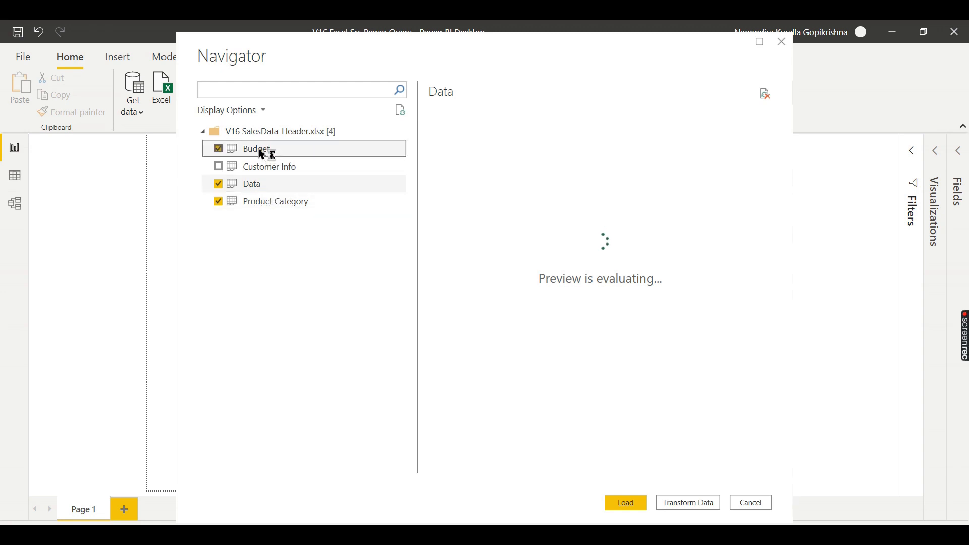
left_click(275, 201)
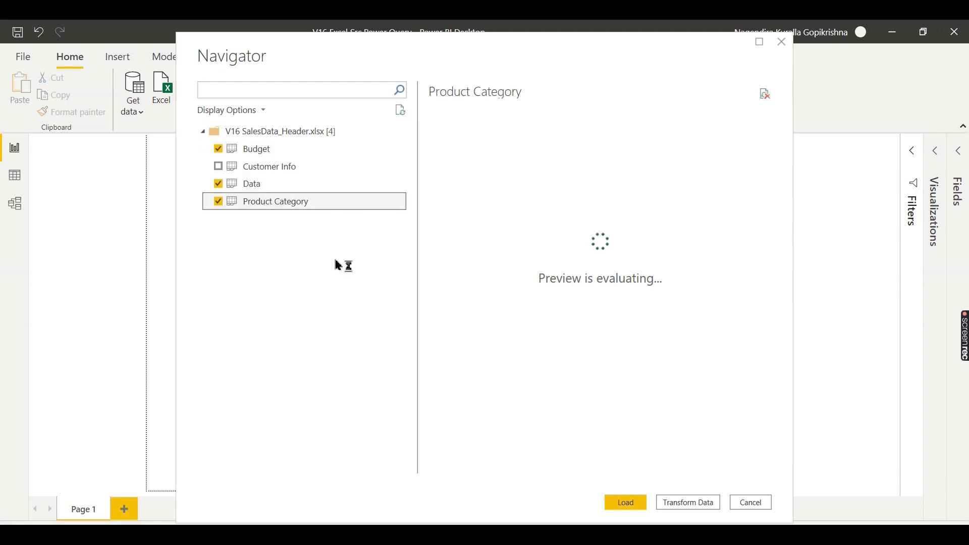
mouse_move(378, 290)
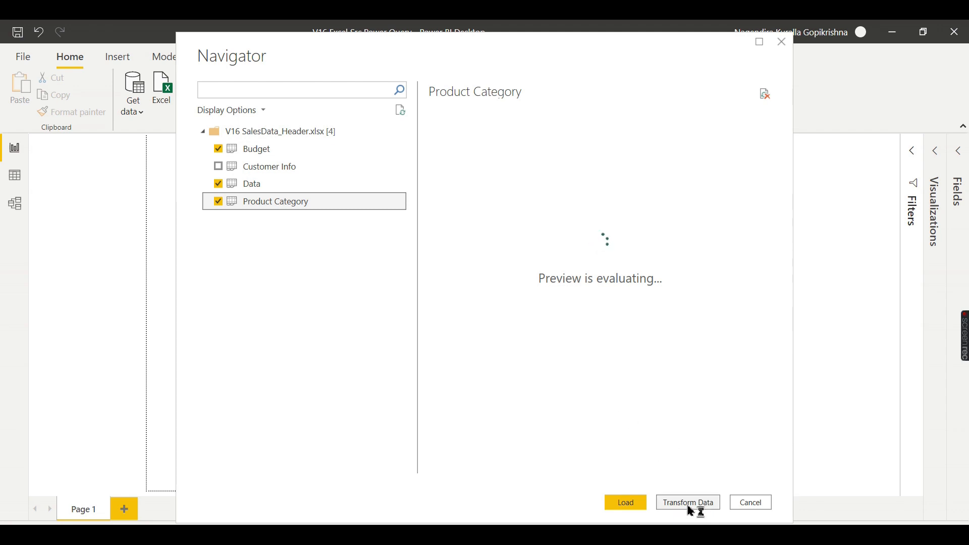
left_click(623, 501)
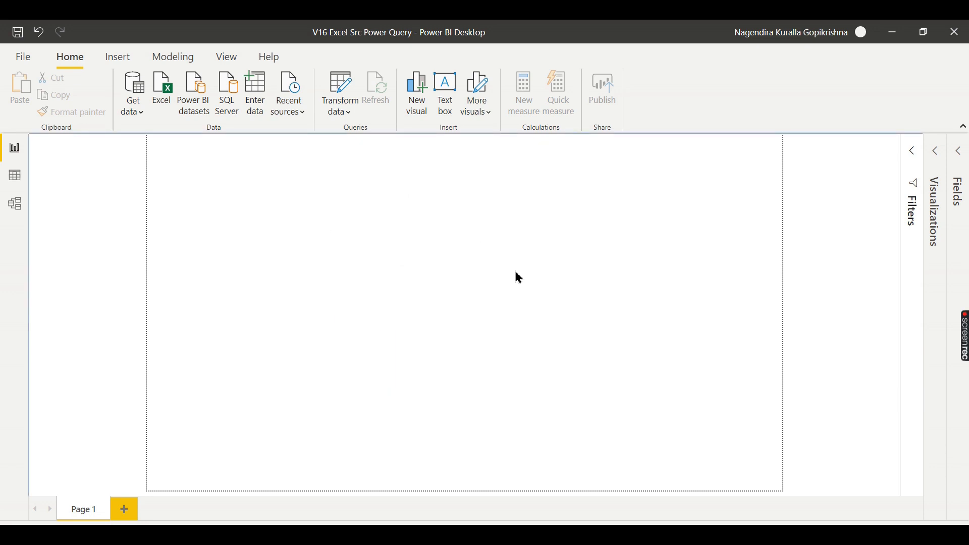
- Review the Budget and Data query previews against the source Excel sheet
left_click(339, 93)
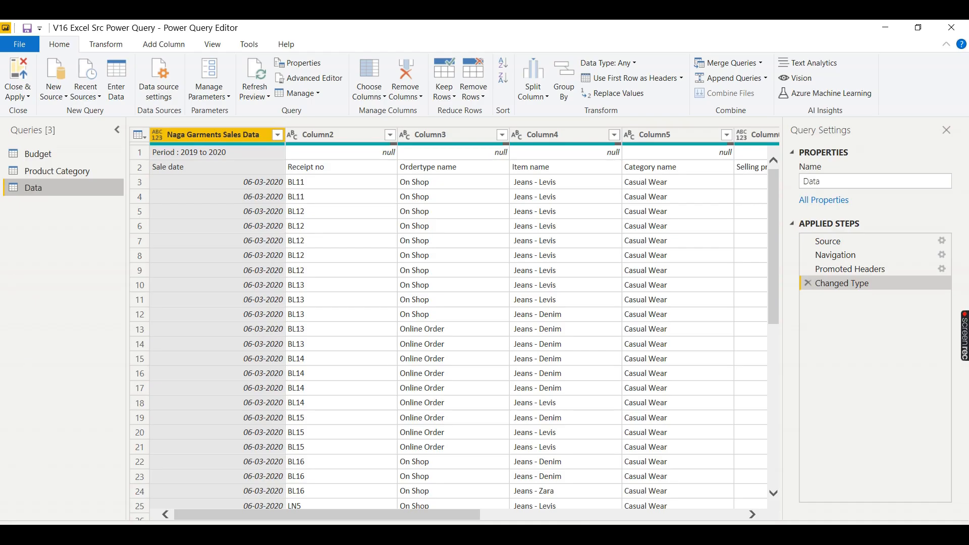
left_click(39, 153)
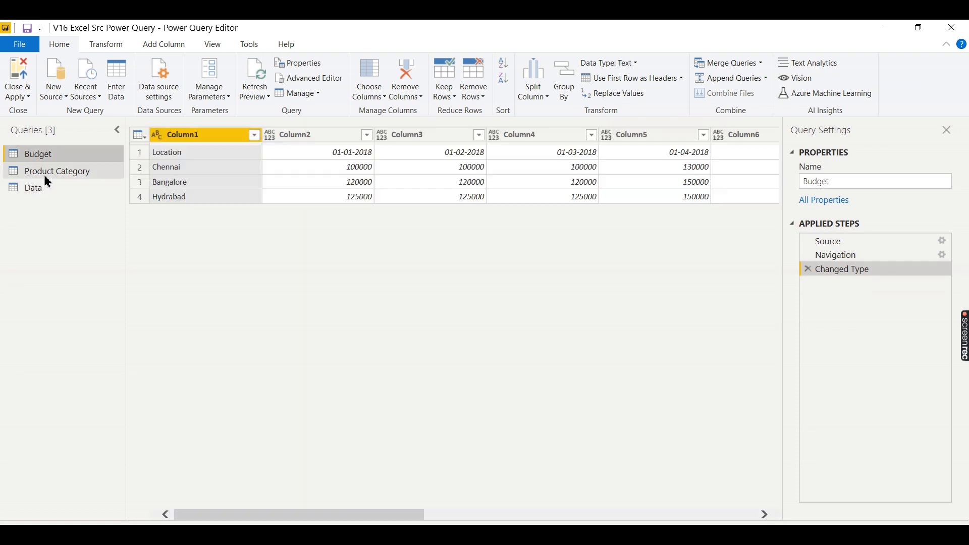
left_click(32, 188)
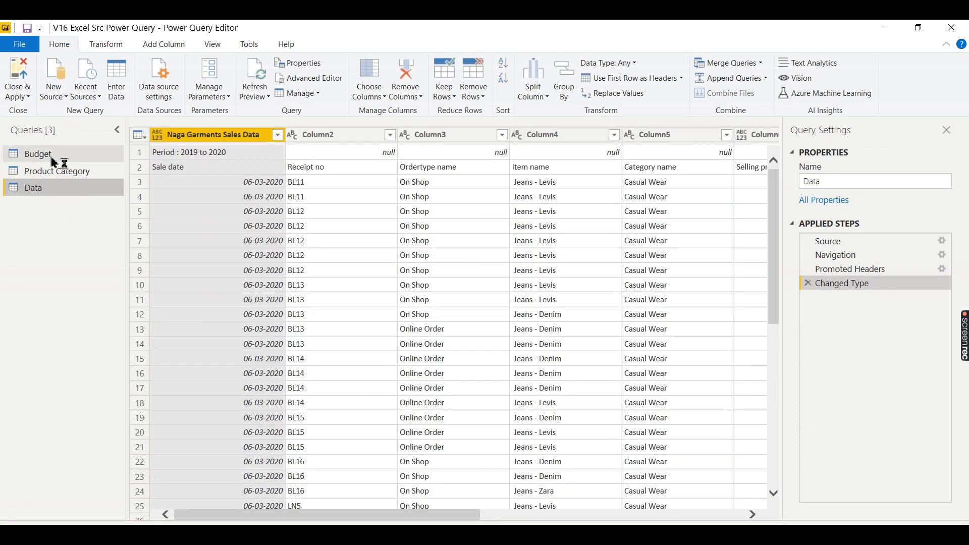
left_click(37, 153)
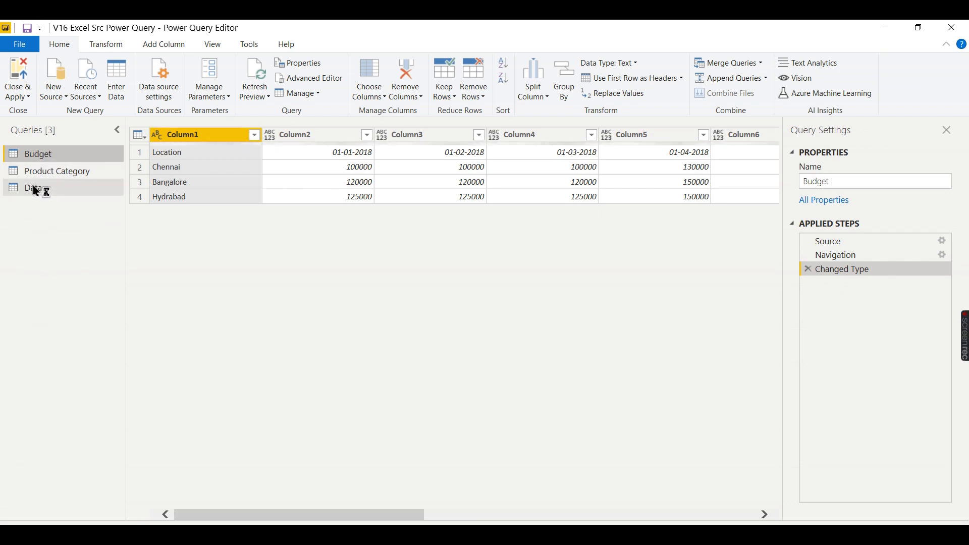
left_click(34, 188)
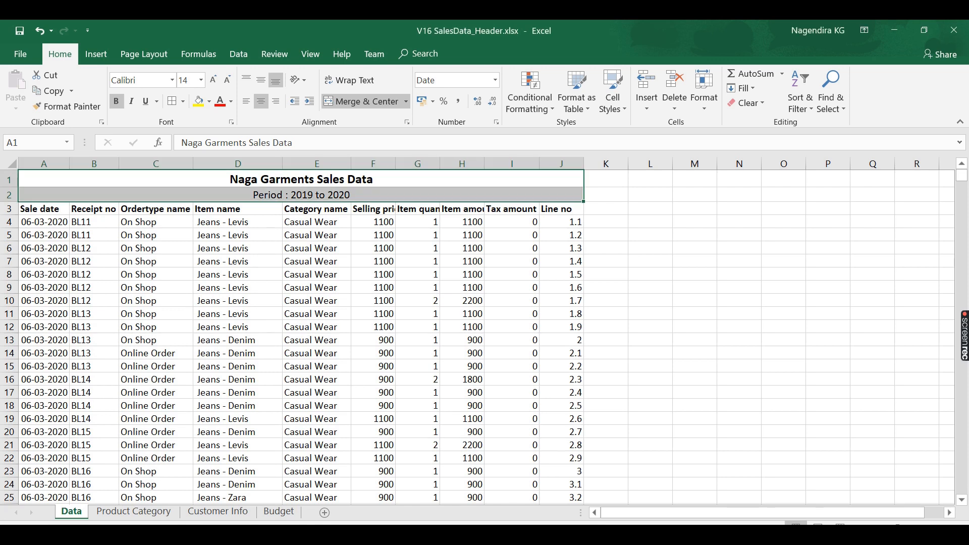
mouse_move(369, 194)
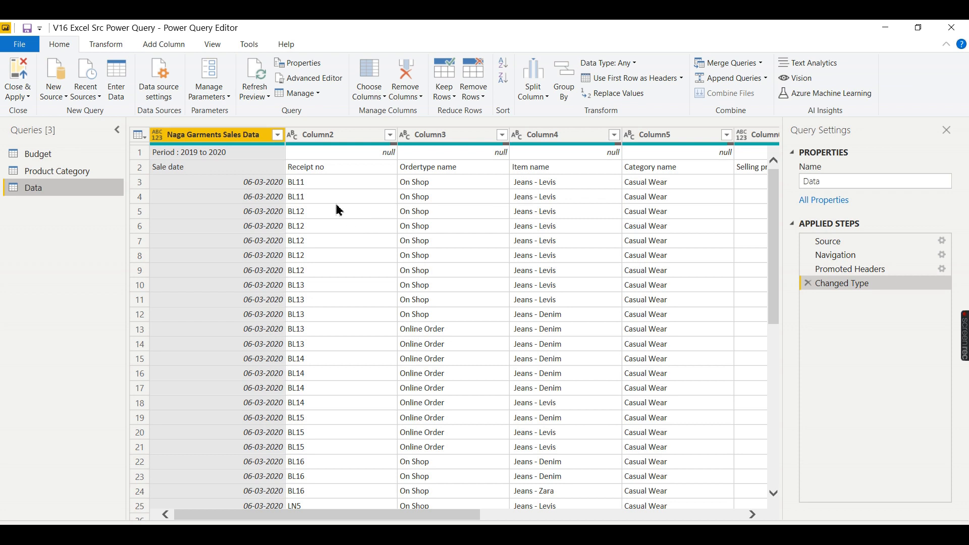
mouse_move(417, 152)
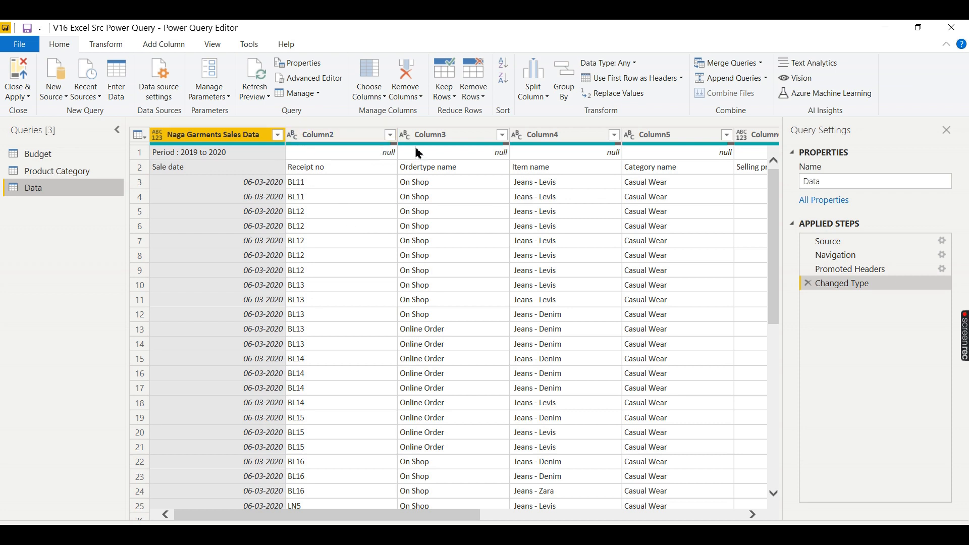
mouse_move(709, 161)
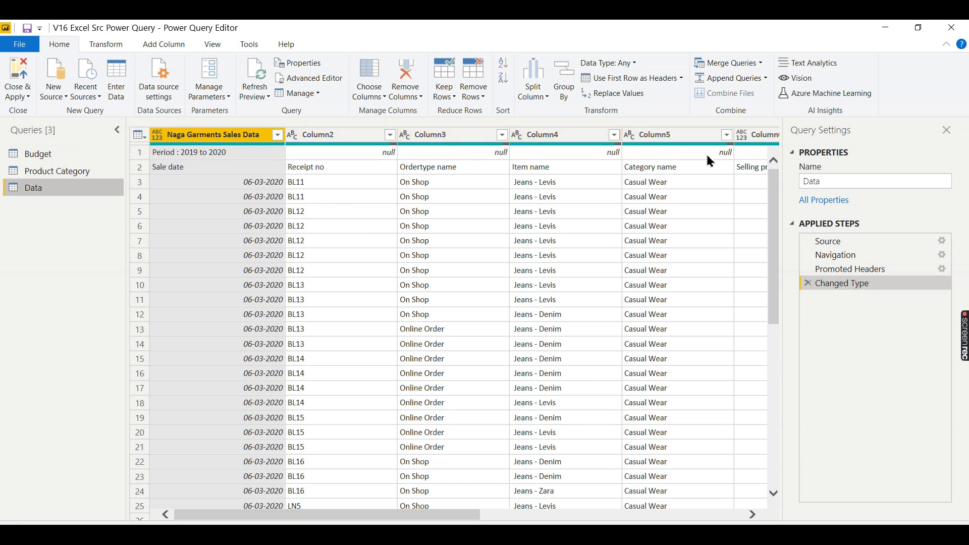
scroll("right", 3)
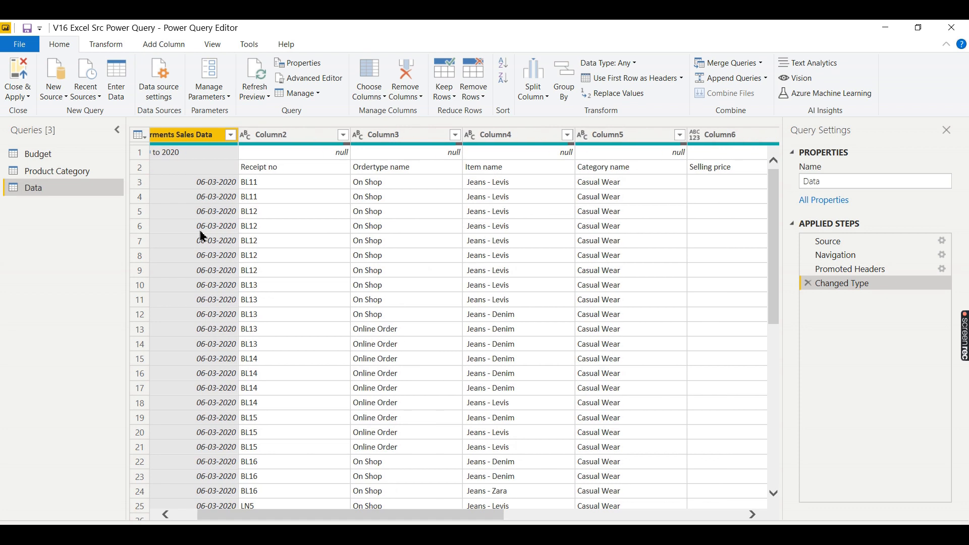
mouse_move(430, 212)
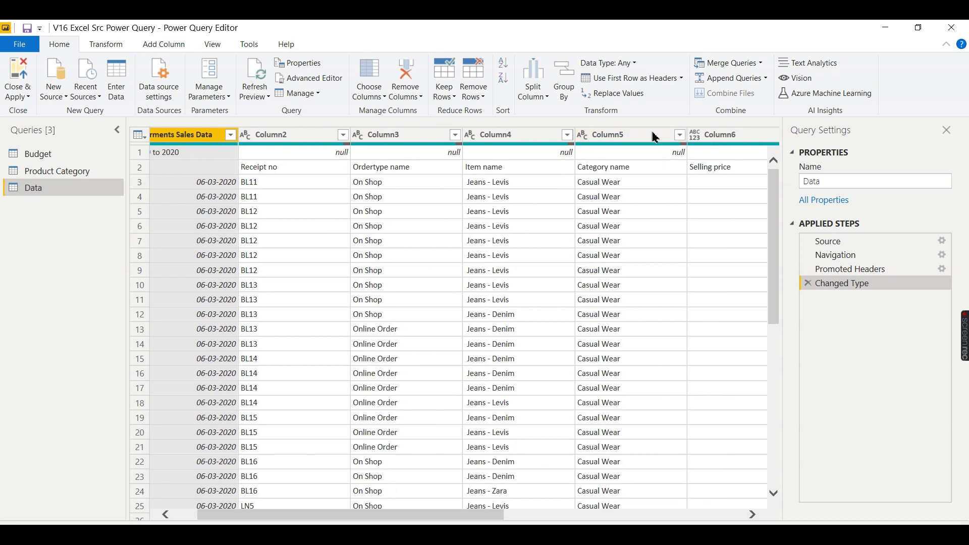
left_click(518, 134)
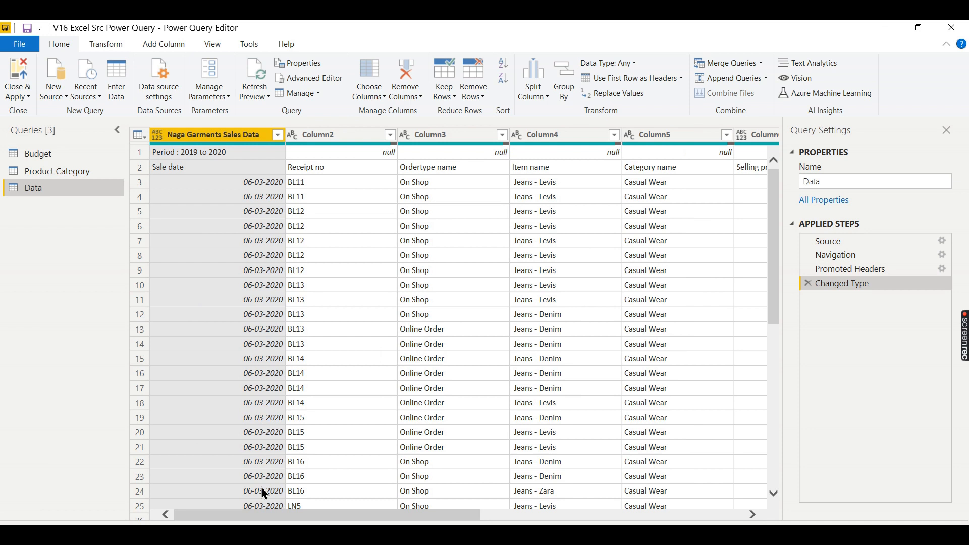
mouse_move(271, 188)
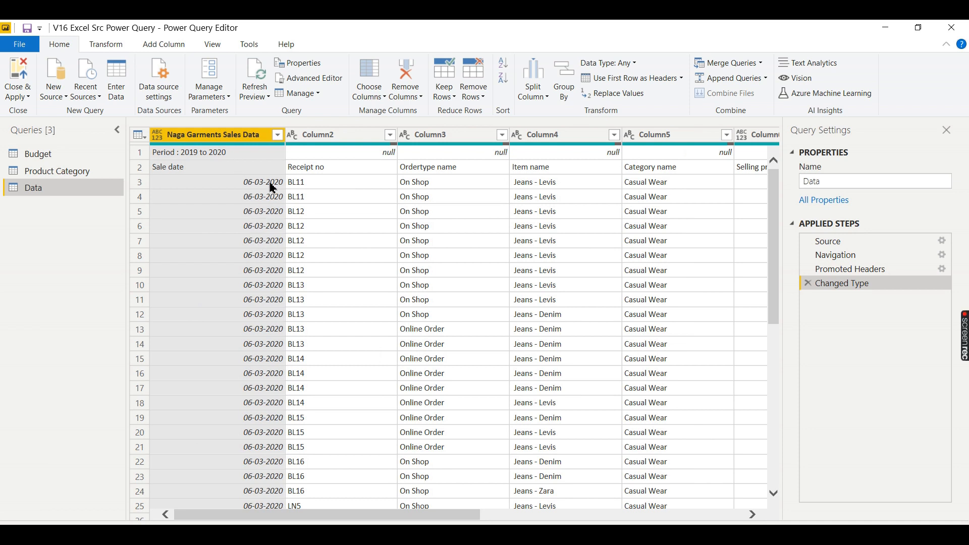
mouse_move(267, 342)
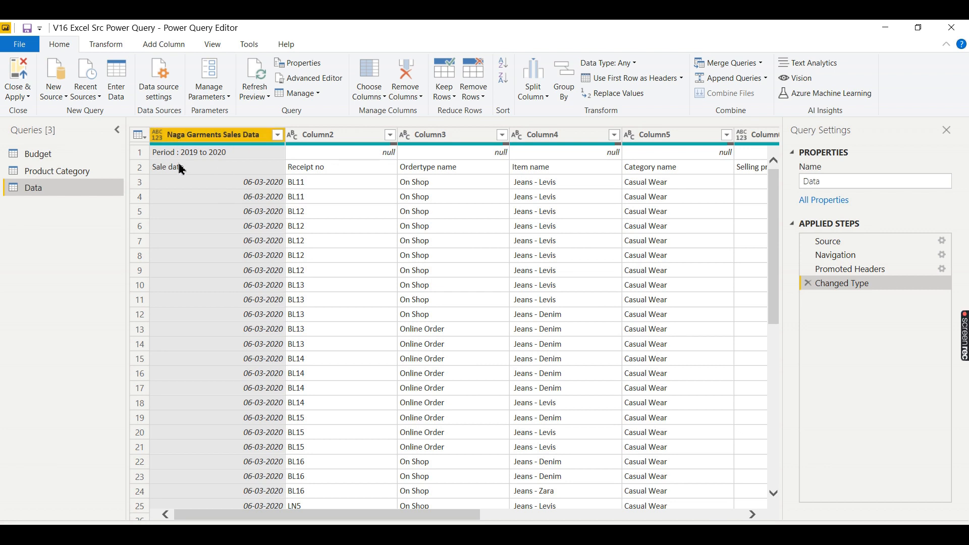
mouse_move(209, 159)
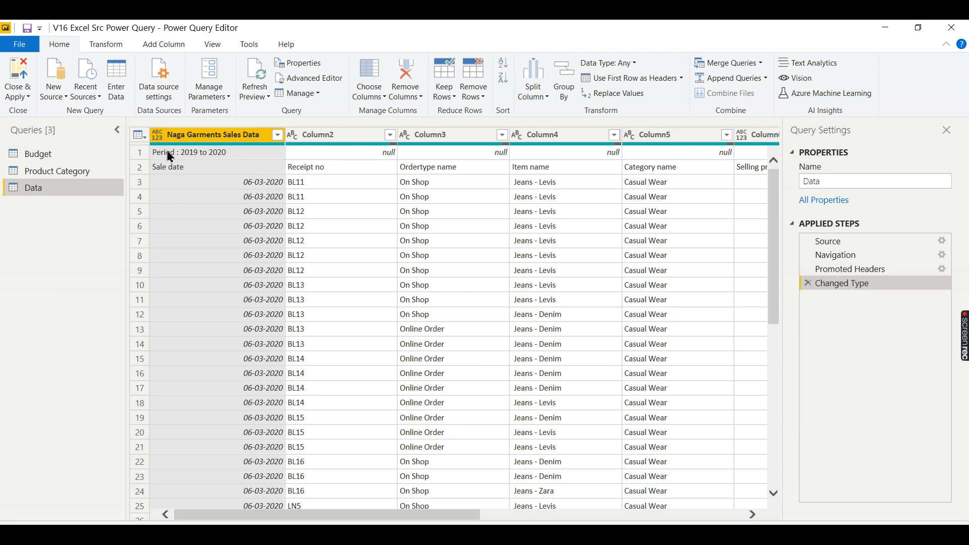
mouse_move(261, 224)
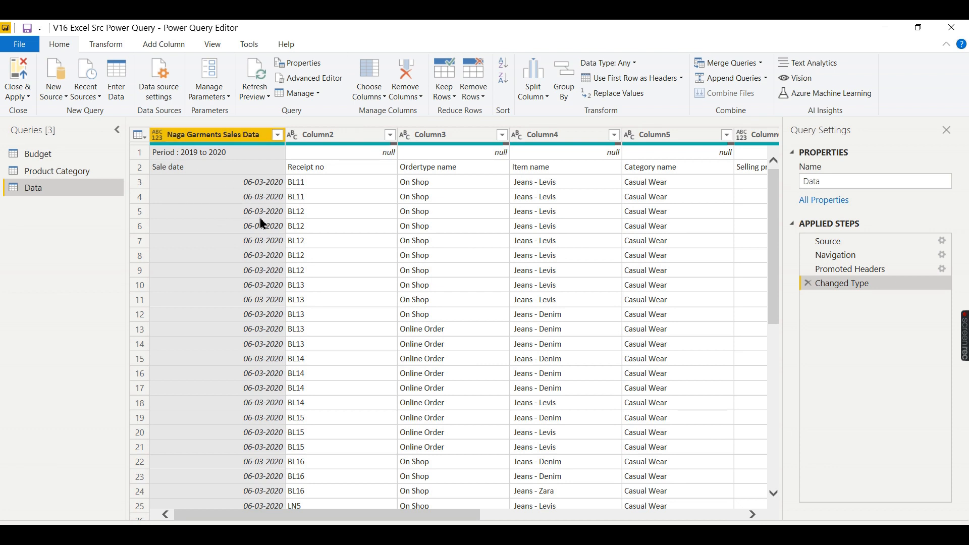
mouse_move(211, 158)
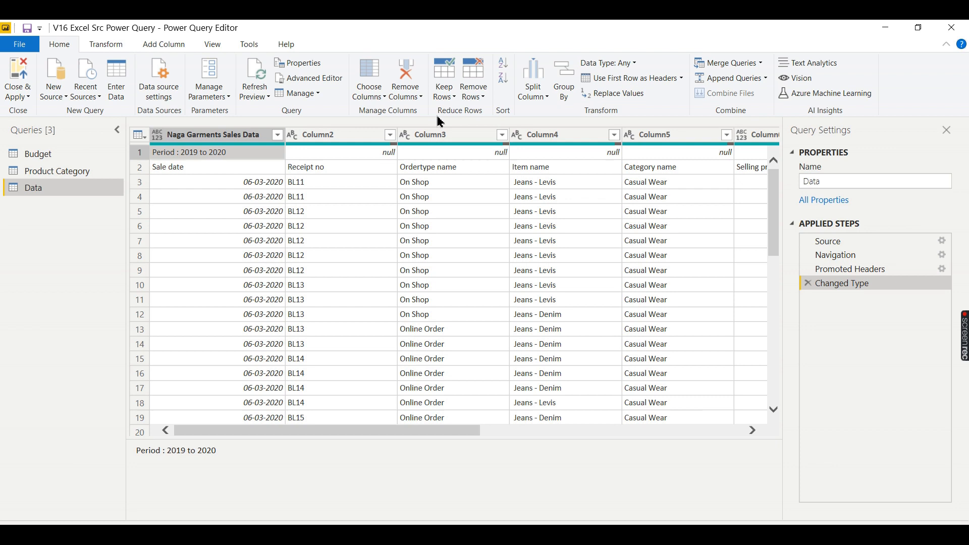
- Bring up the Remove Rows options for the Data query
left_click(472, 80)
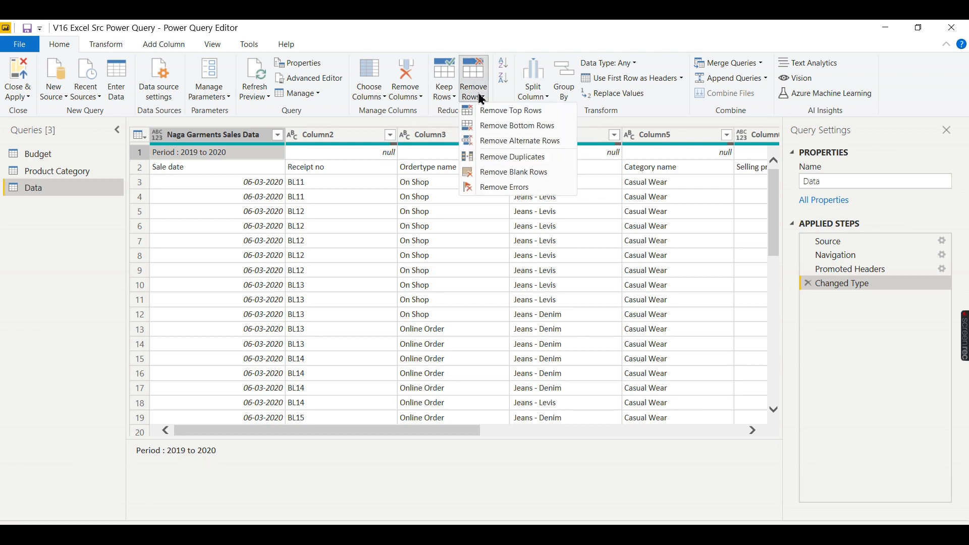
mouse_move(509, 110)
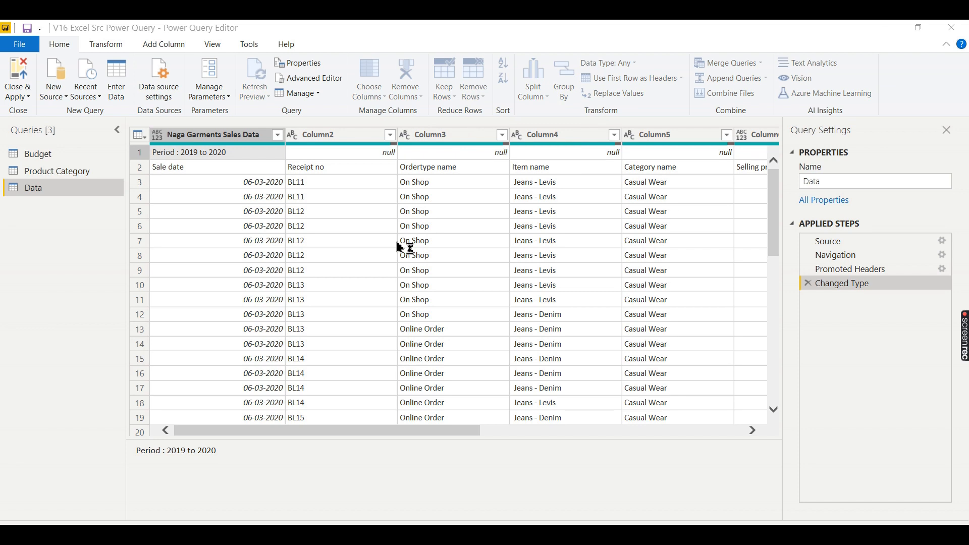
- Choose Remove Top Rows and enter 1 as the number of rows to drop
left_click(472, 77)
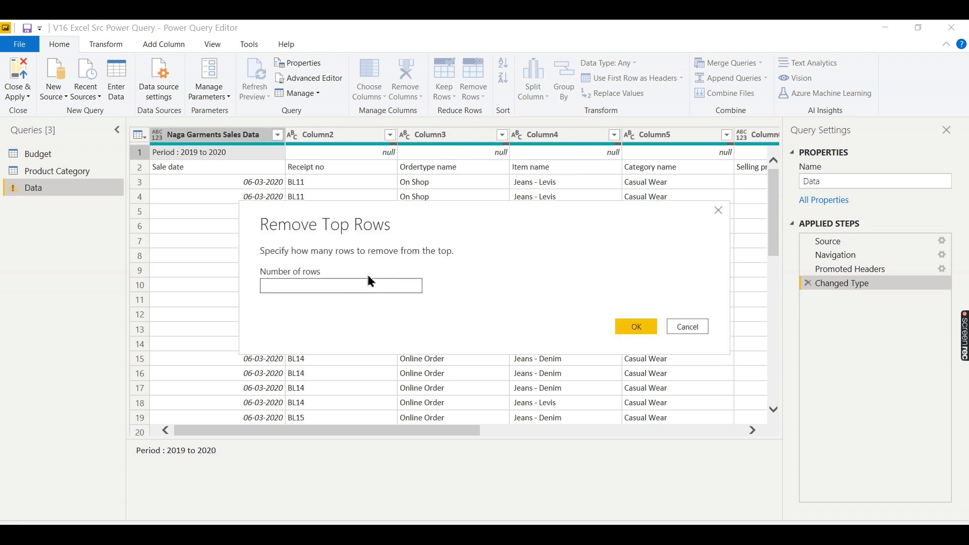
left_click(340, 285)
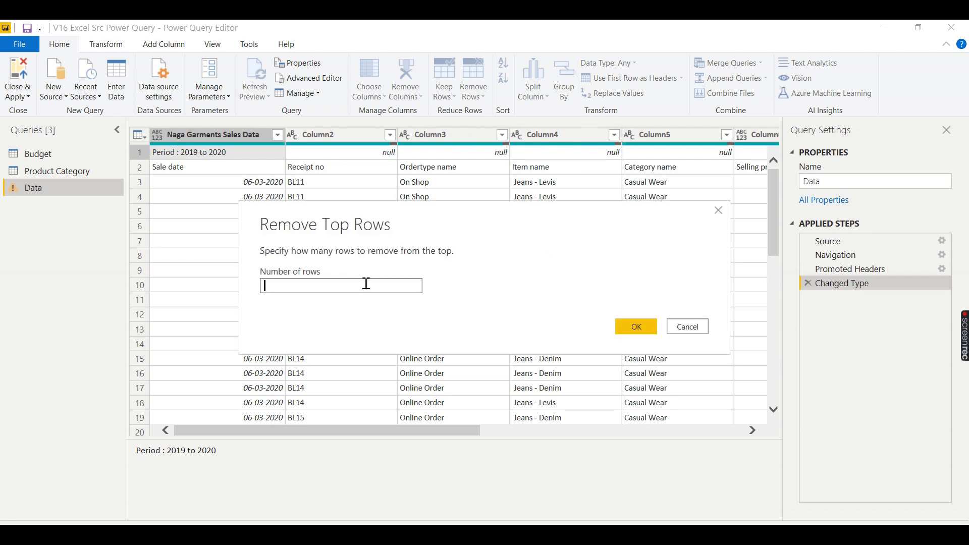
type("1")
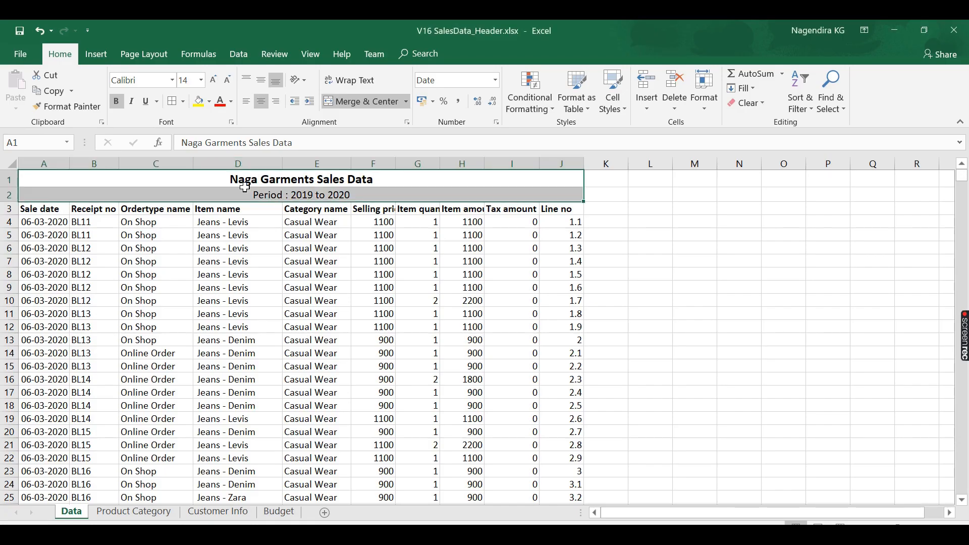
mouse_move(503, 209)
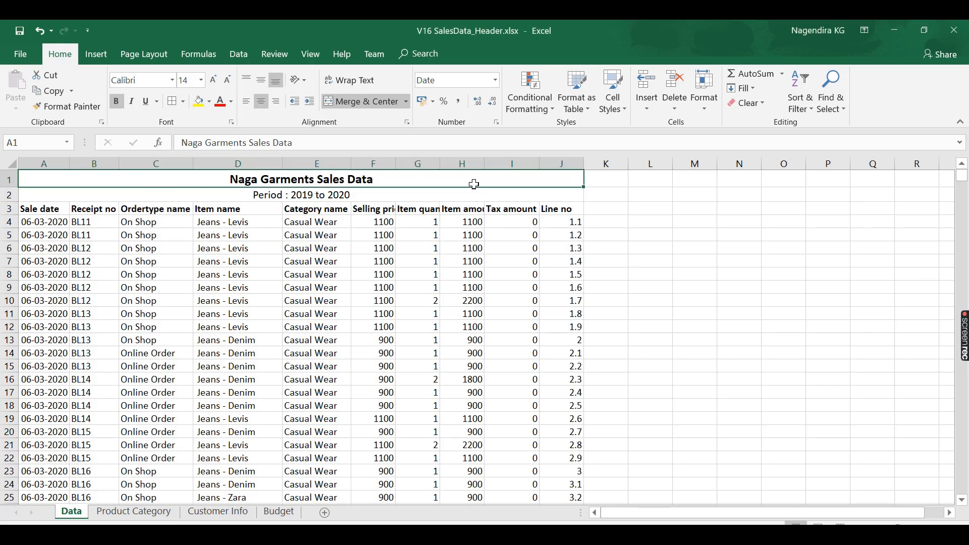
mouse_move(257, 195)
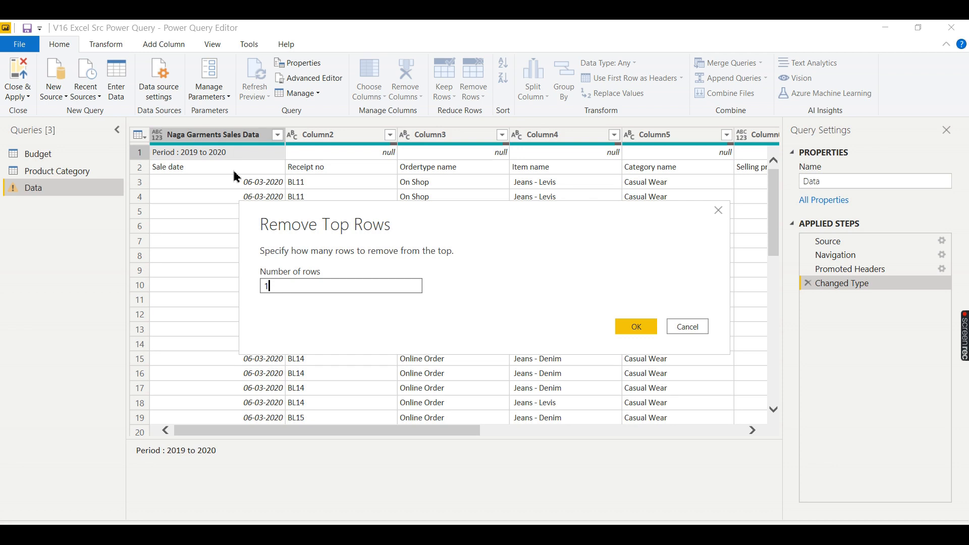
mouse_move(532, 146)
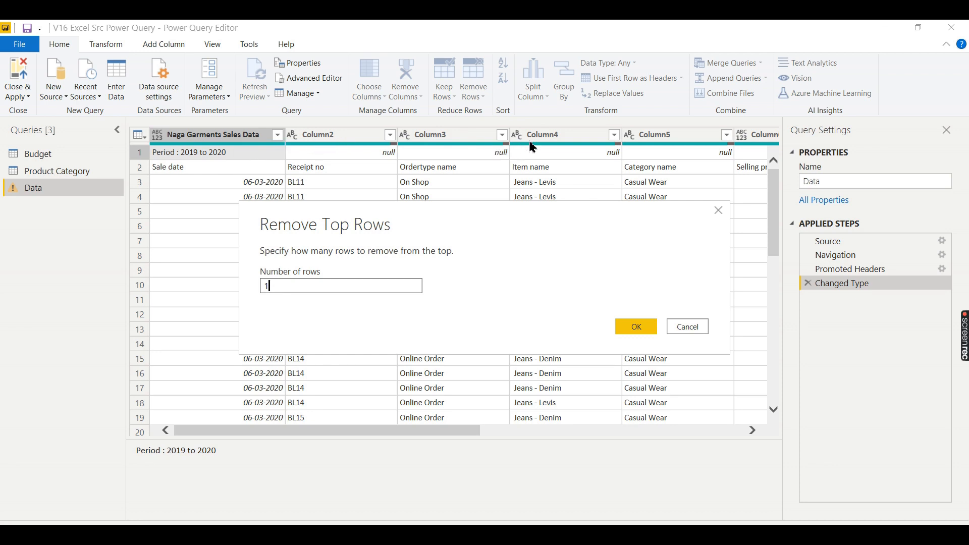
mouse_move(334, 232)
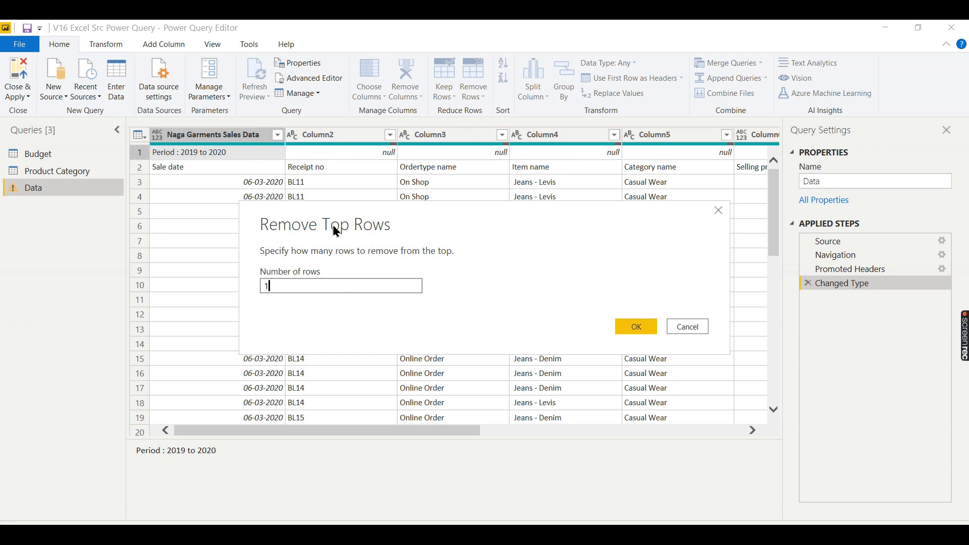
mouse_move(276, 168)
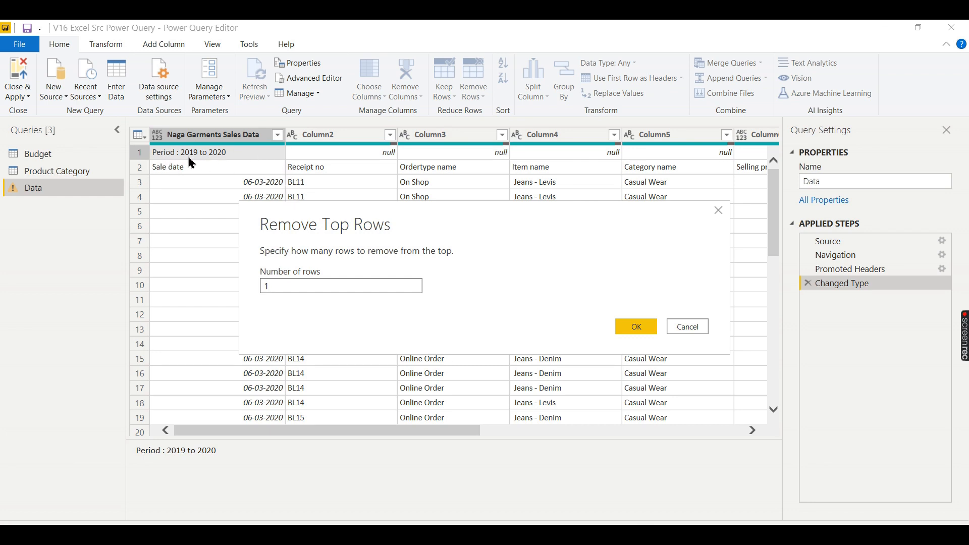
mouse_move(508, 294)
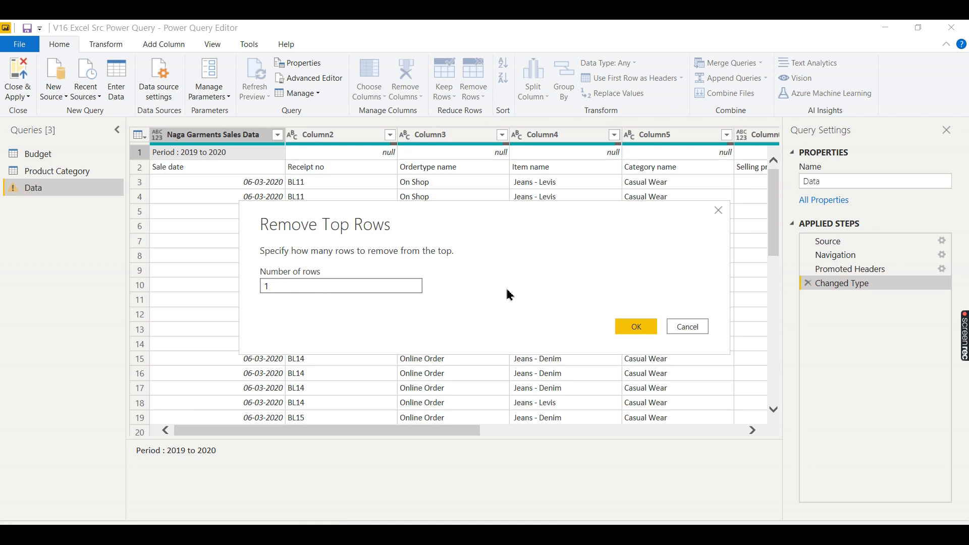
- Confirm removing the top row and promote Sale date, Receipt no and the rest to column headers
left_click(635, 326)
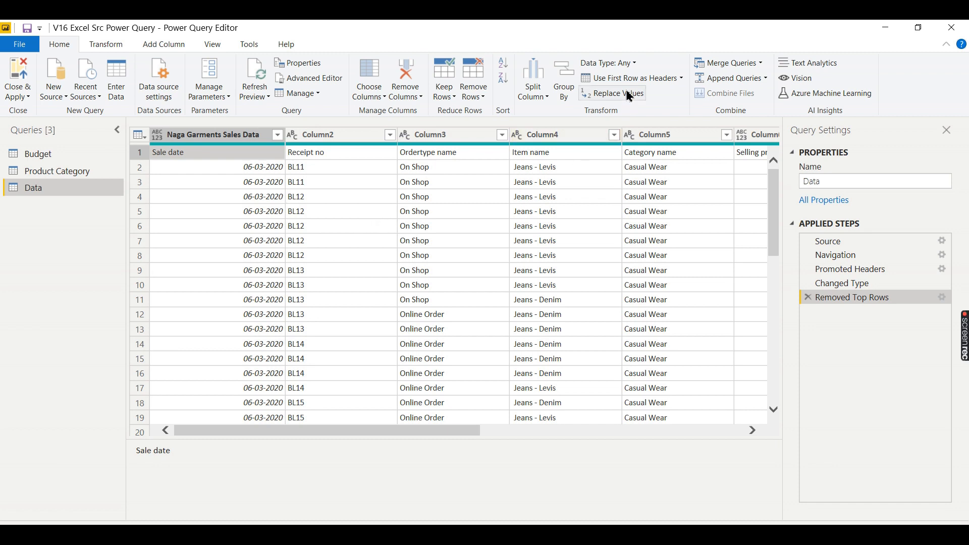
mouse_move(627, 78)
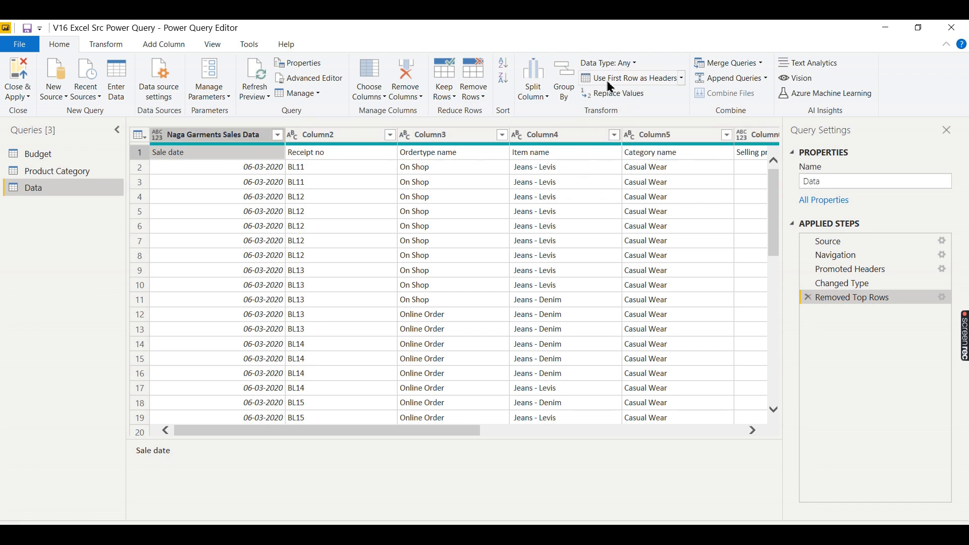
left_click(625, 78)
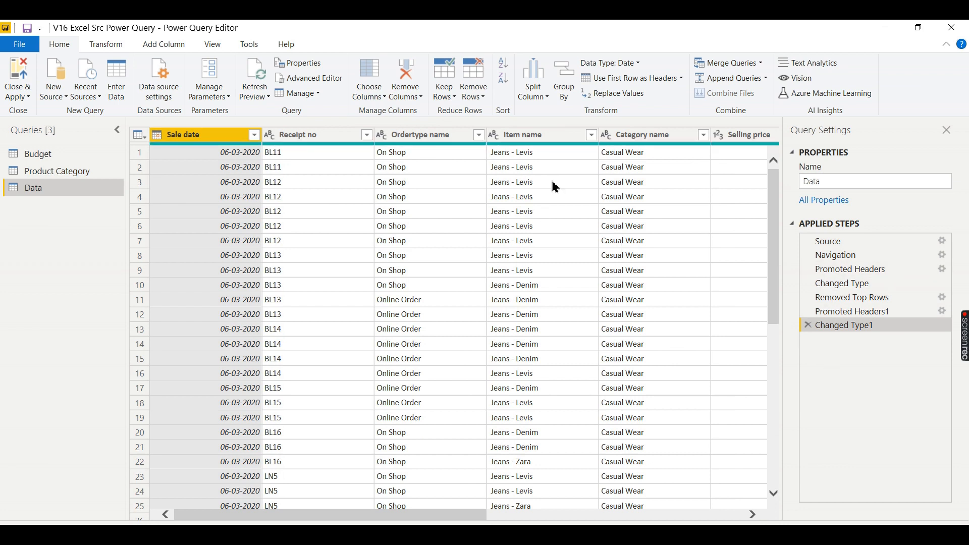
mouse_move(605, 210)
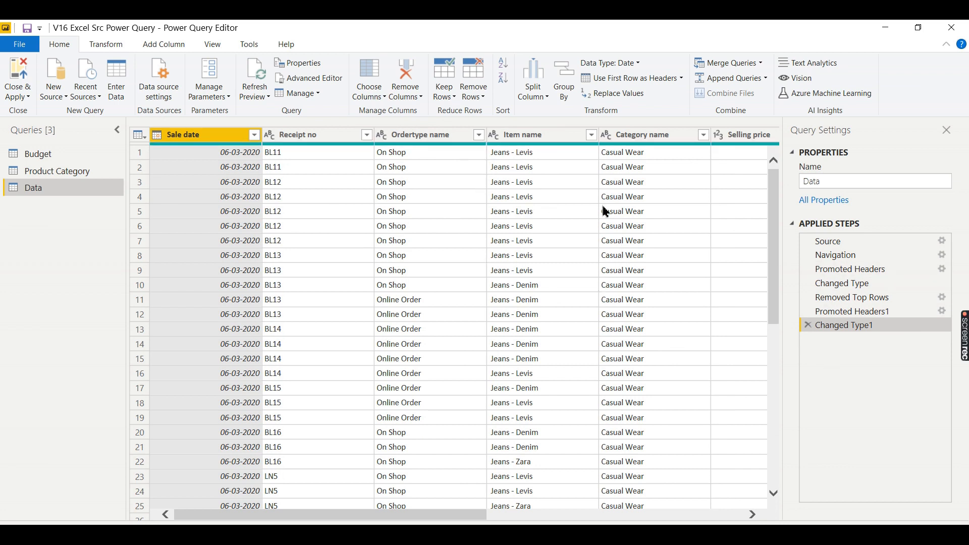
mouse_move(590, 254)
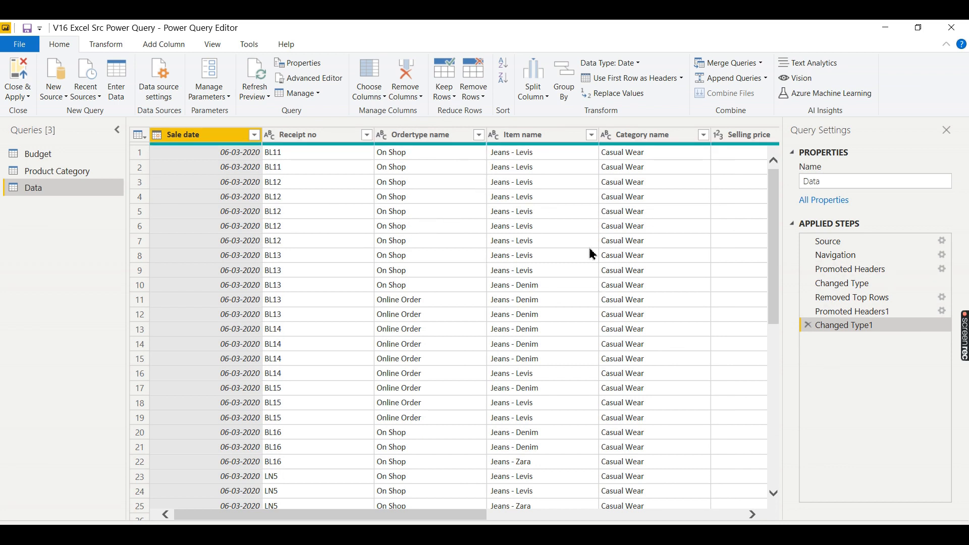
mouse_move(402, 180)
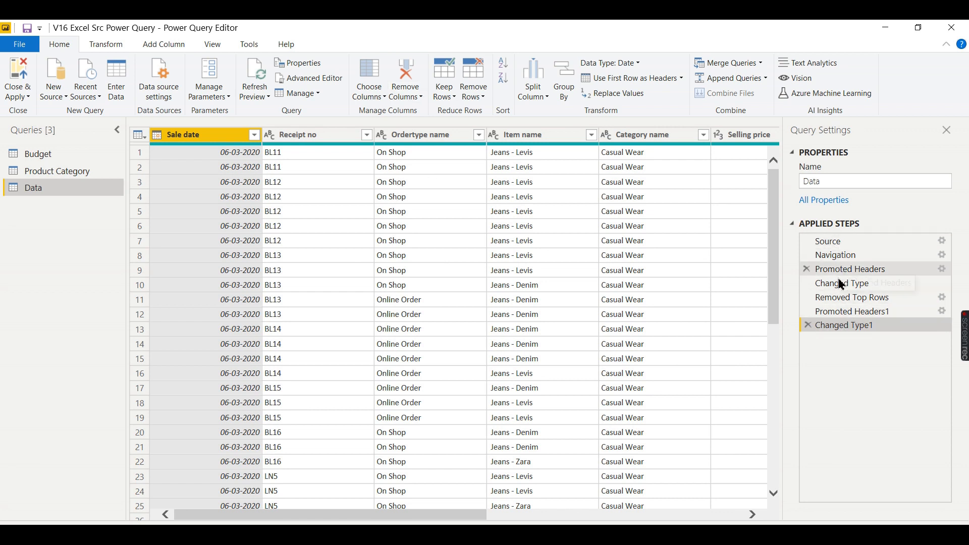
mouse_move(747, 286)
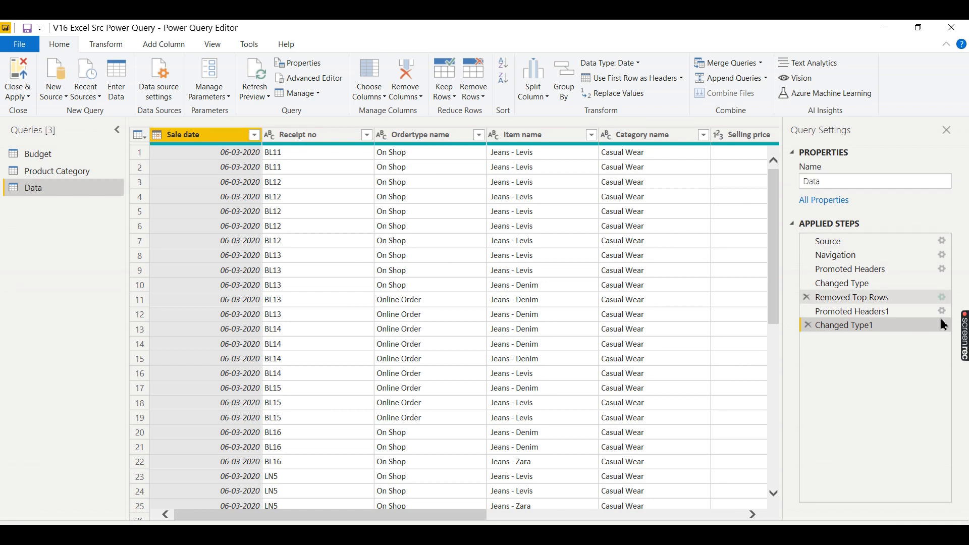
mouse_move(827, 241)
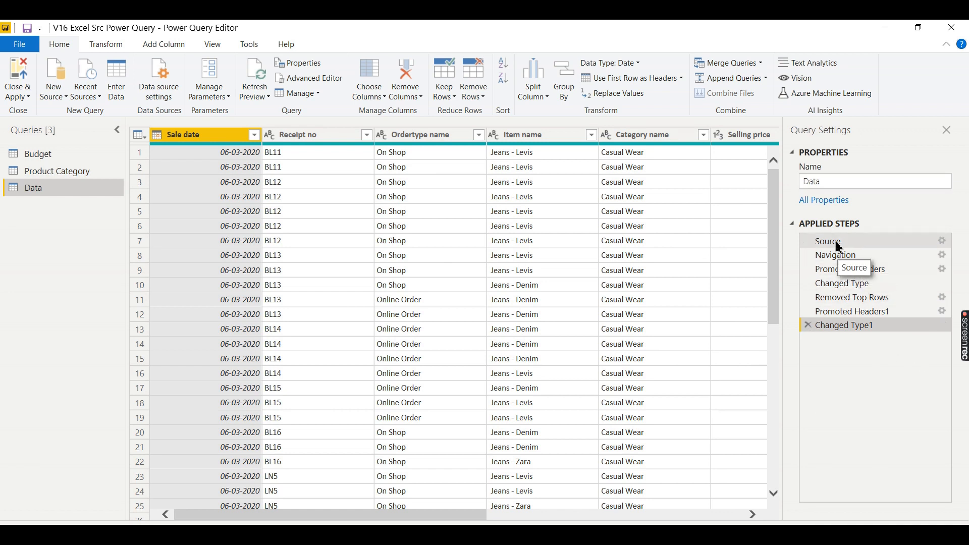
- Preview the Data query at its Source, Navigation, Promoted Headers and Changed Type steps
left_click(828, 241)
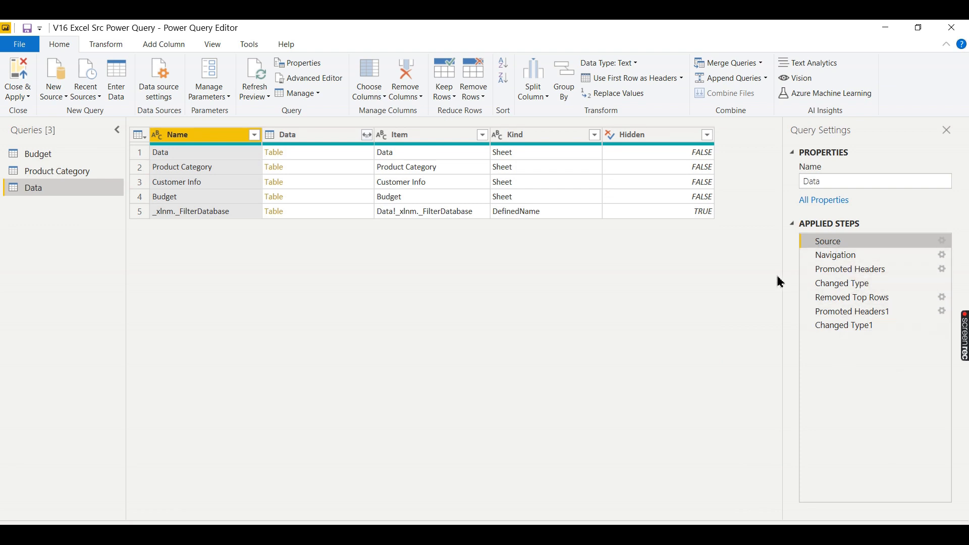
mouse_move(843, 325)
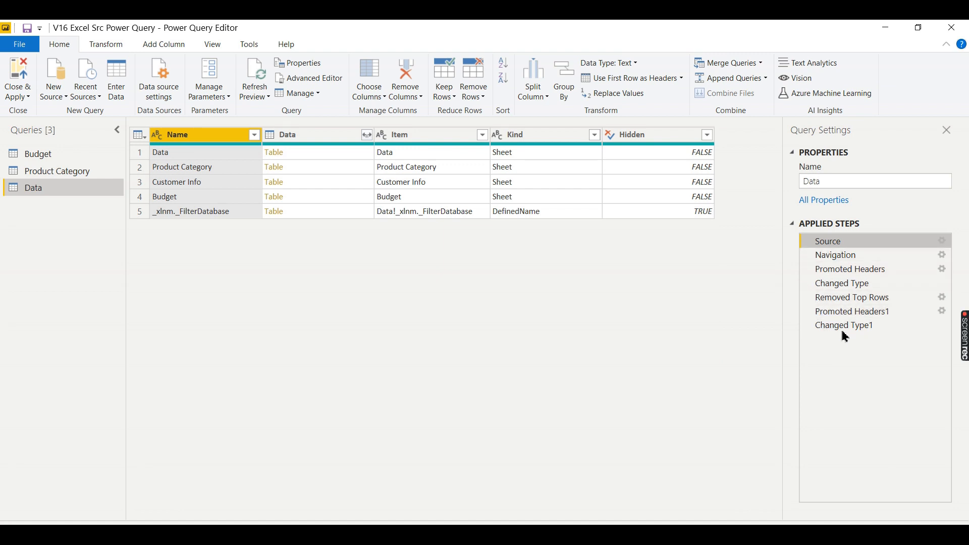
mouse_move(828, 370)
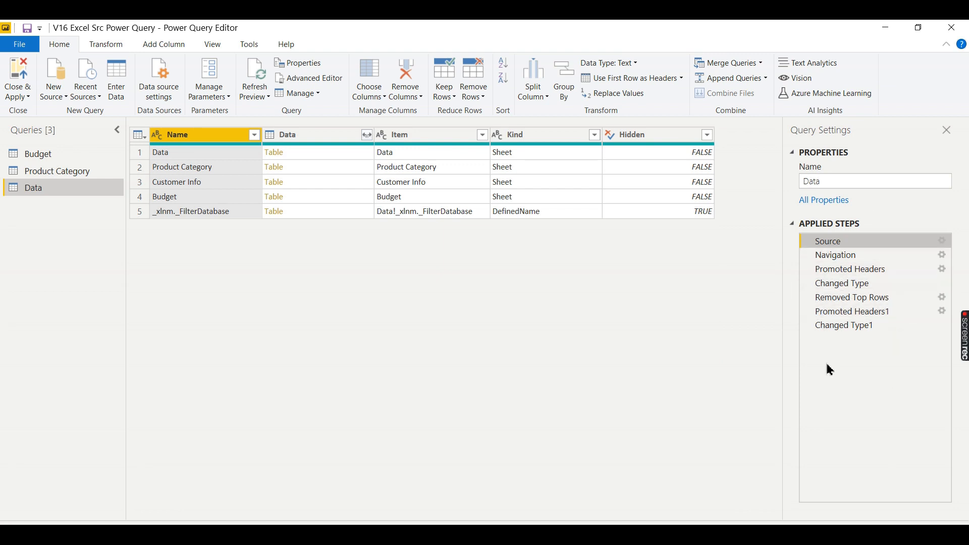
mouse_move(838, 364)
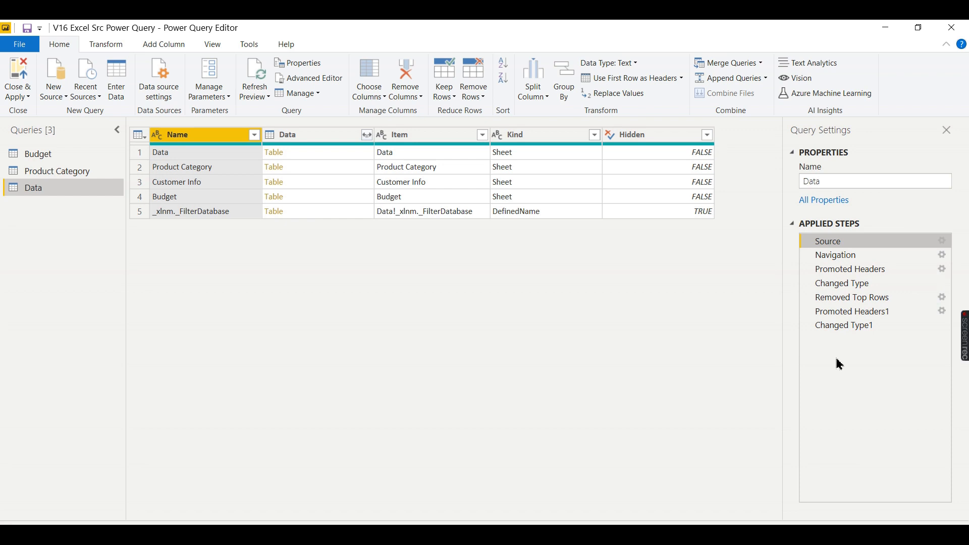
mouse_move(830, 255)
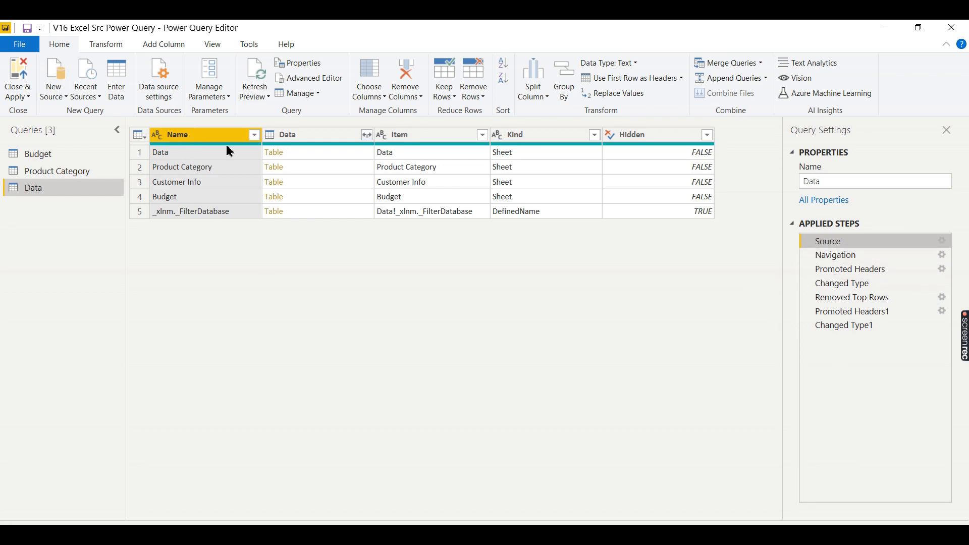
mouse_move(205, 178)
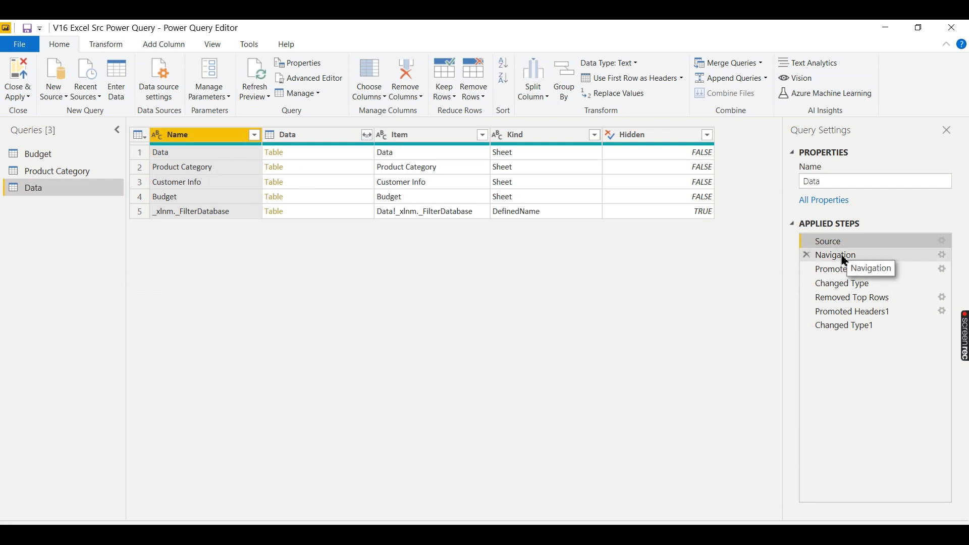
left_click(834, 254)
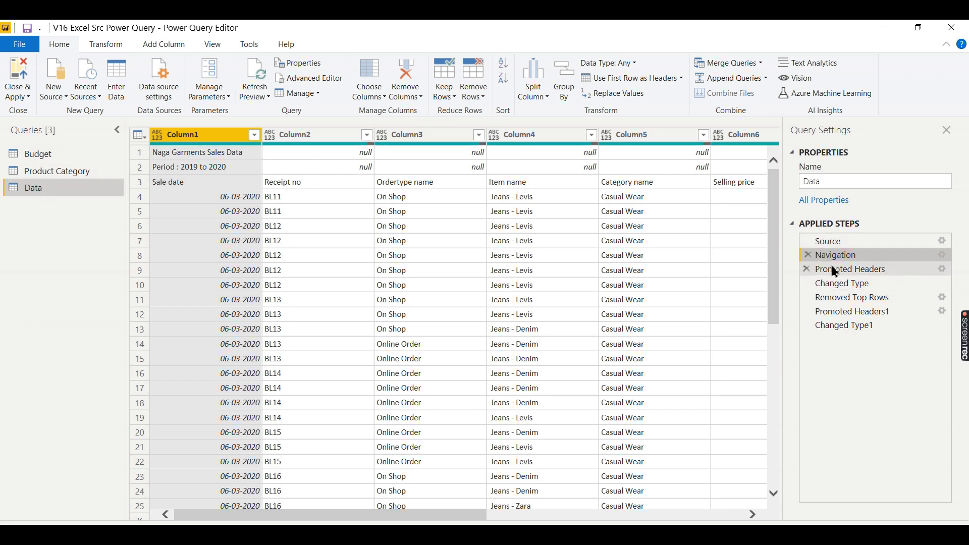
left_click(850, 268)
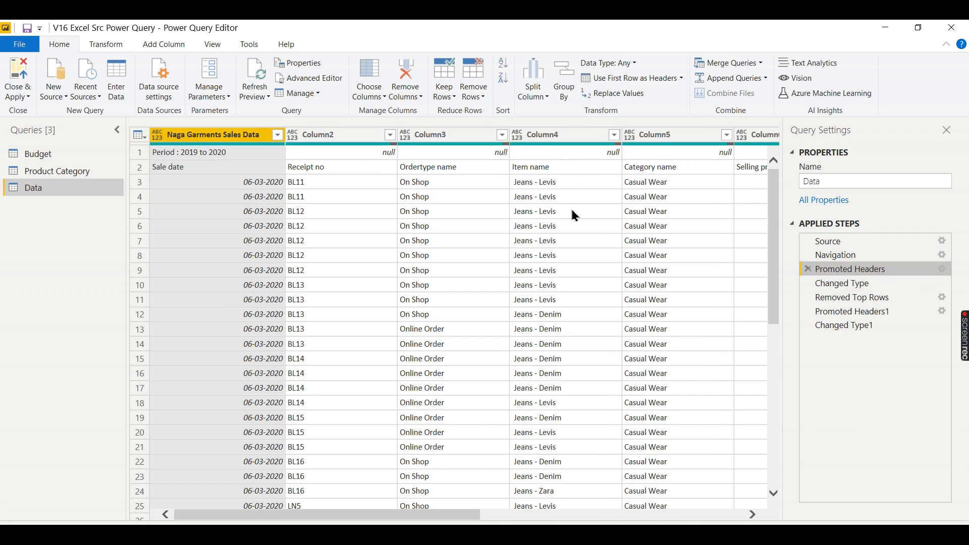
mouse_move(384, 360)
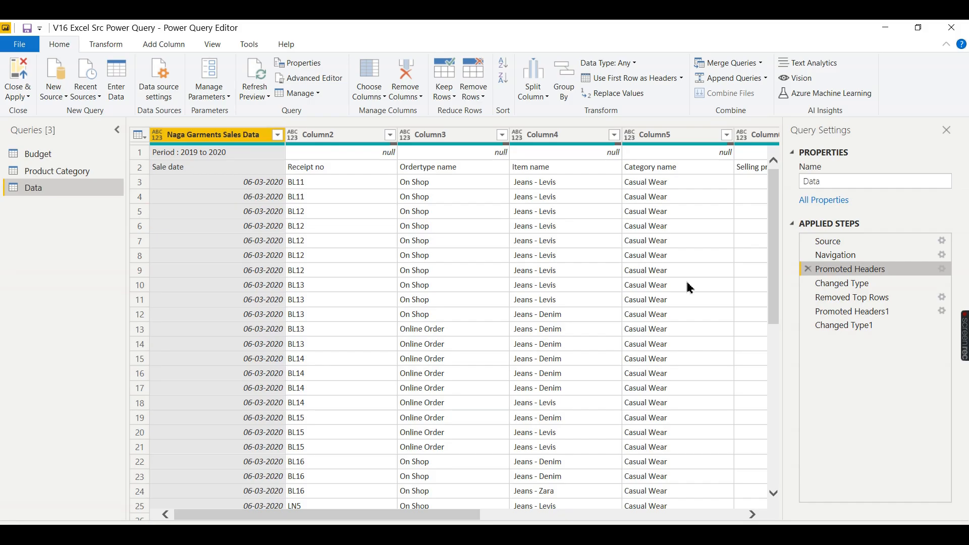
mouse_move(850, 268)
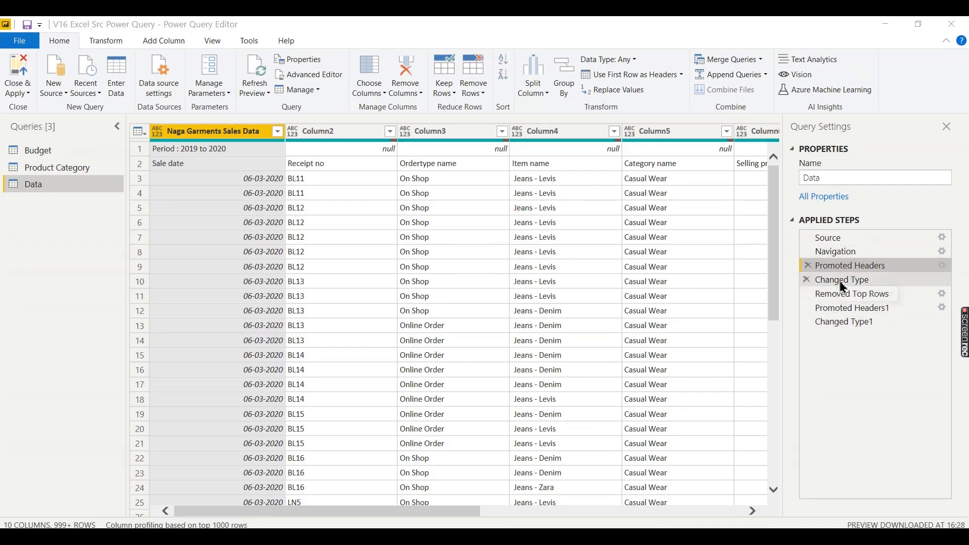
mouse_move(851, 293)
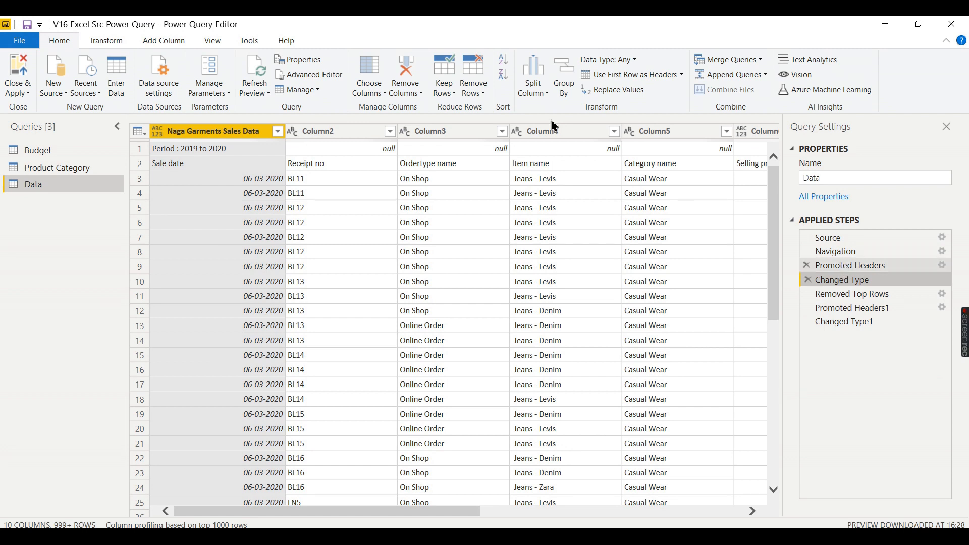
left_click(850, 265)
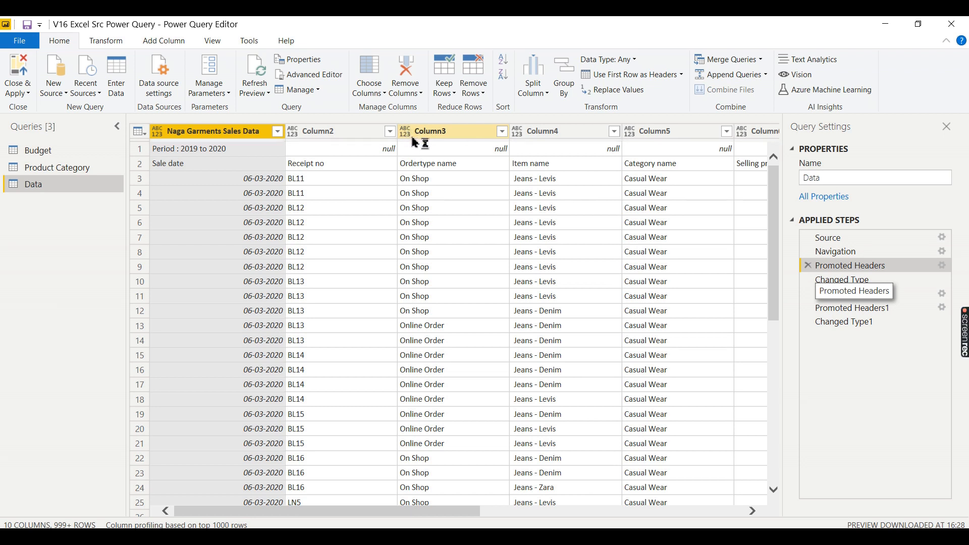
left_click(840, 280)
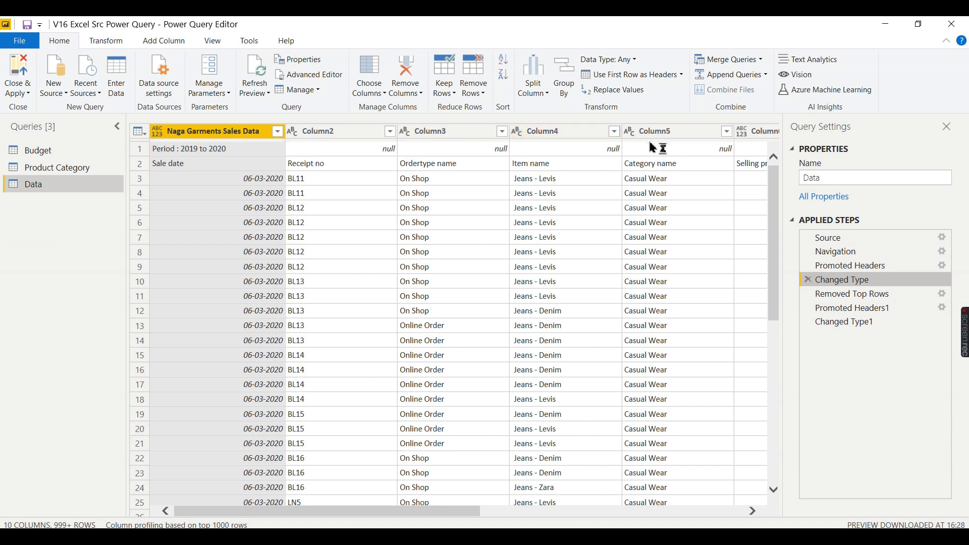
mouse_move(853, 294)
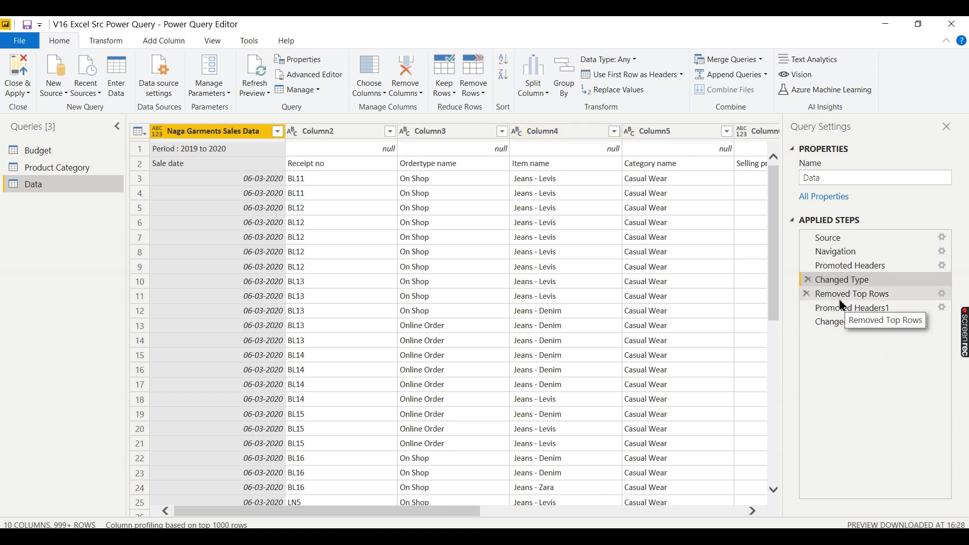
- Delete the failing Changed Type1 and Promoted Headers1 steps so the query ends at Removed Top Rows
left_click(852, 292)
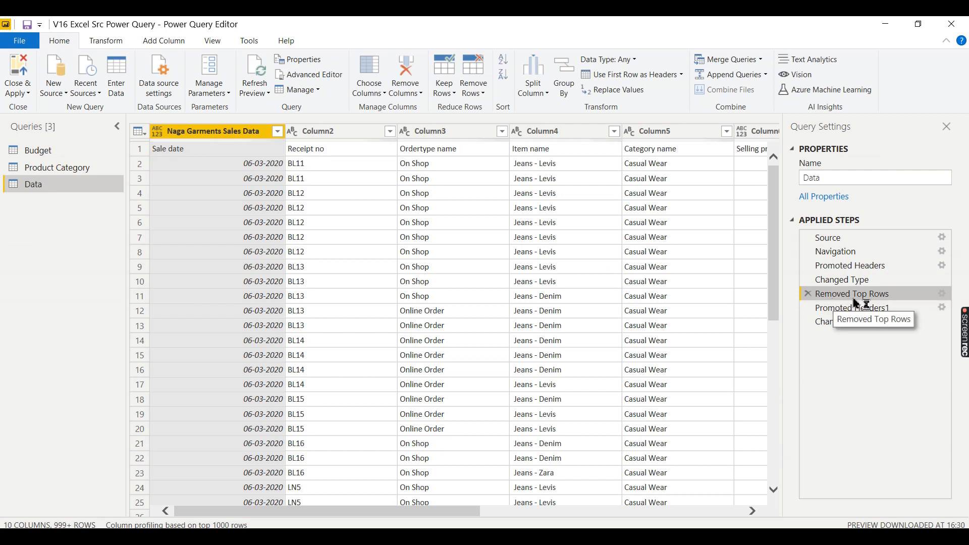
left_click(853, 307)
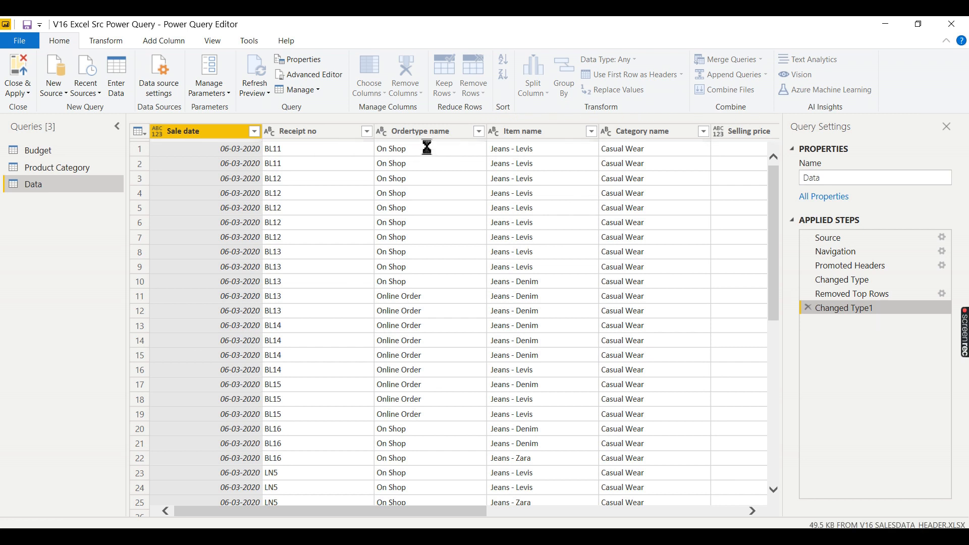
left_click(843, 307)
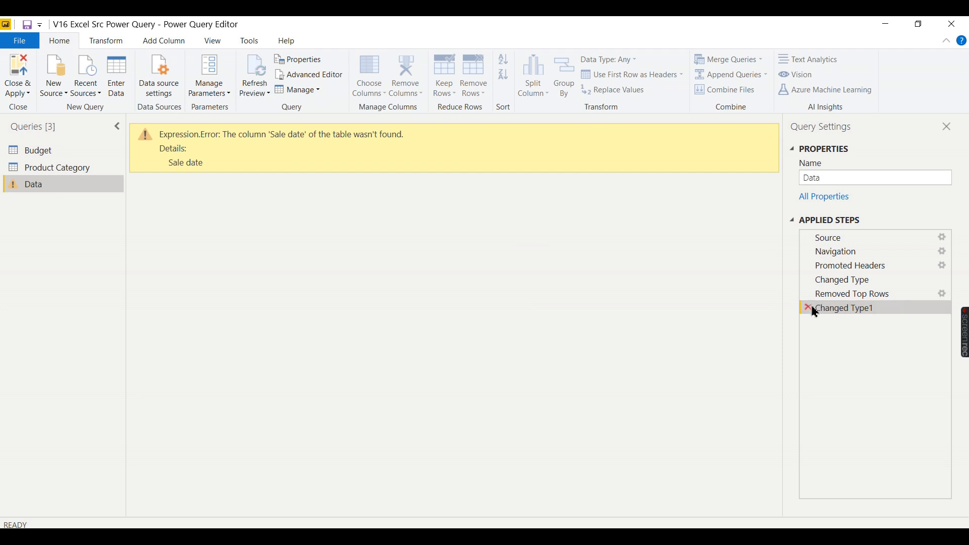
left_click(807, 308)
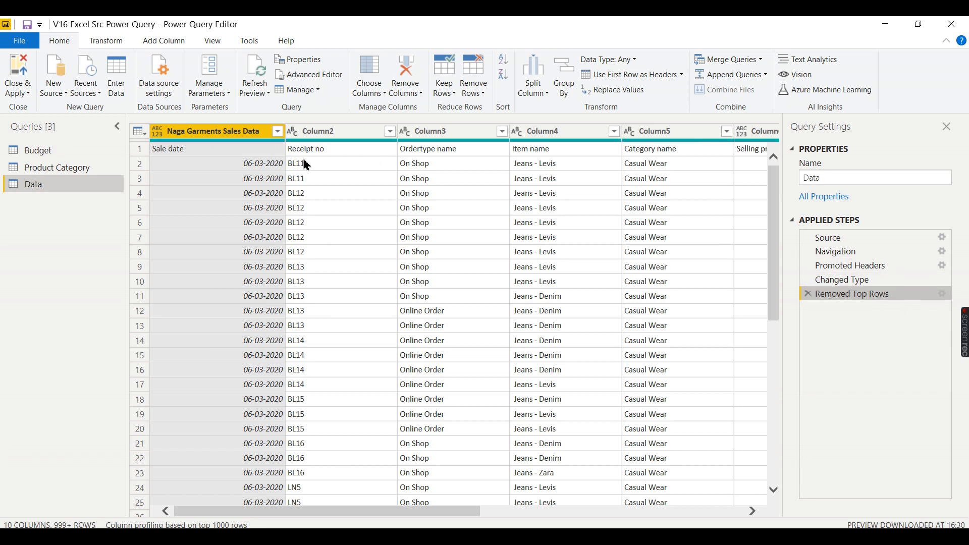
left_click(317, 130)
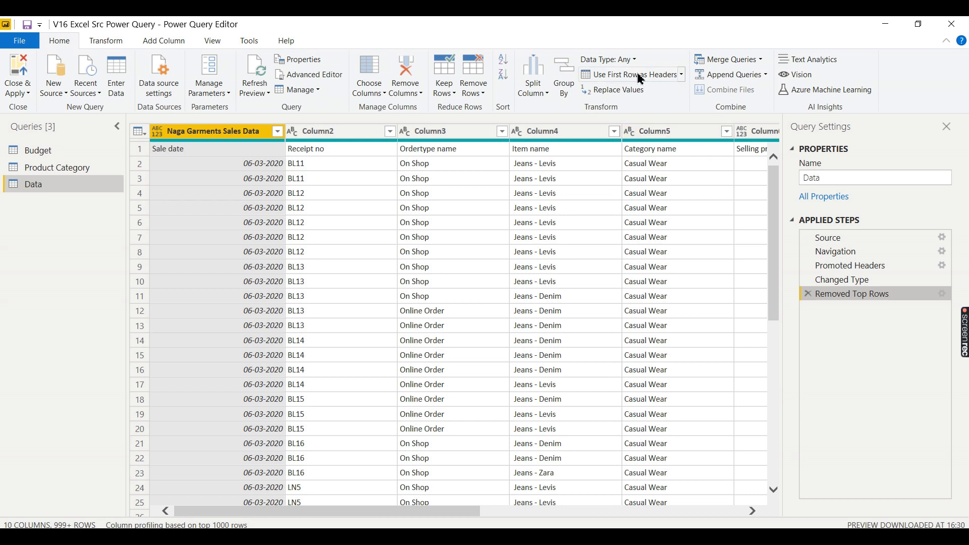
- Promote the first row to headers again and review the new Promoted Headers1 and Changed Type1 steps
left_click(626, 73)
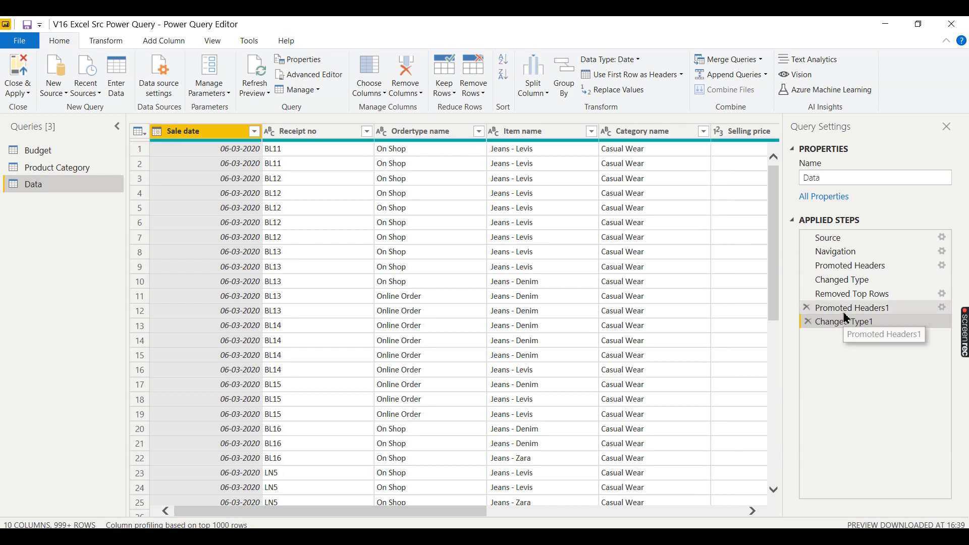
left_click(842, 321)
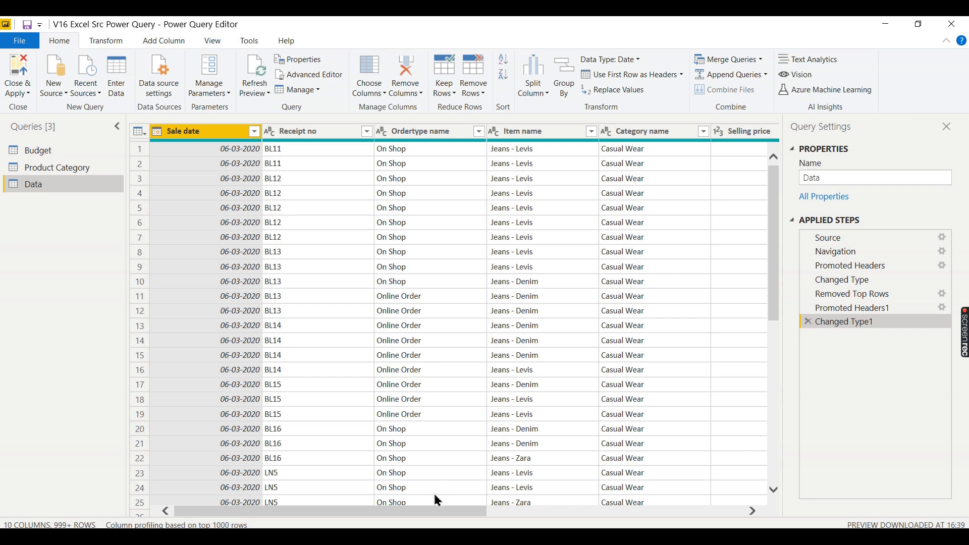
scroll("right", 3)
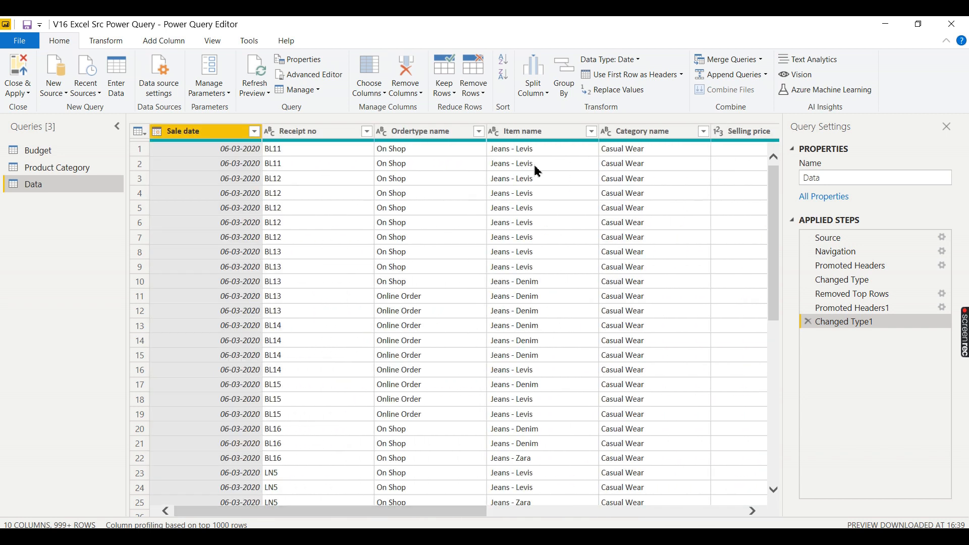
left_click(425, 130)
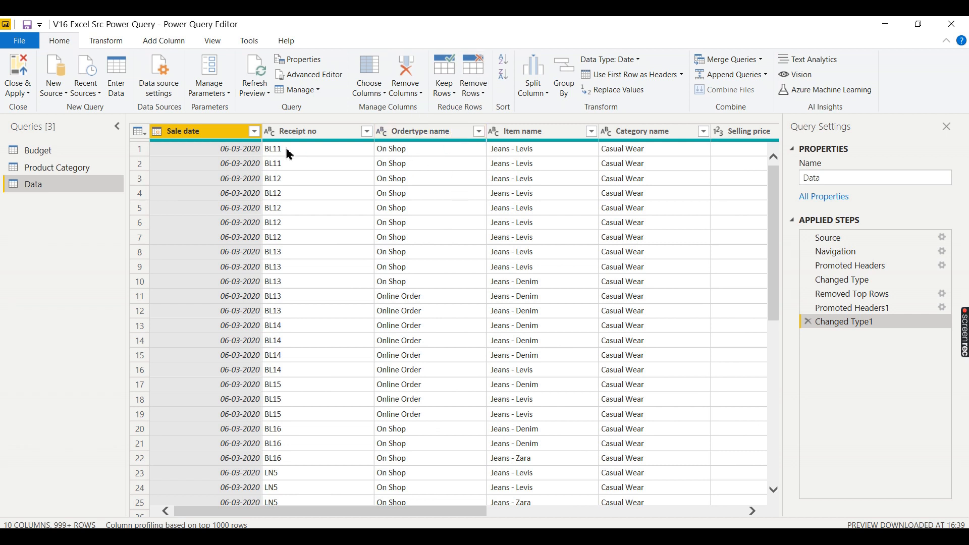
- Switch to the Product Category query and make its first row the Category name and Item name headers
left_click(56, 167)
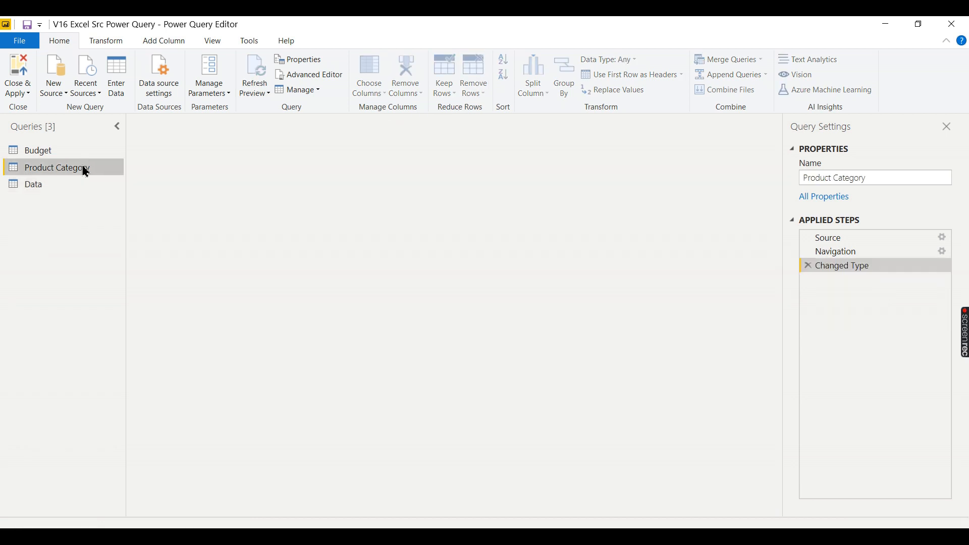
left_click(57, 166)
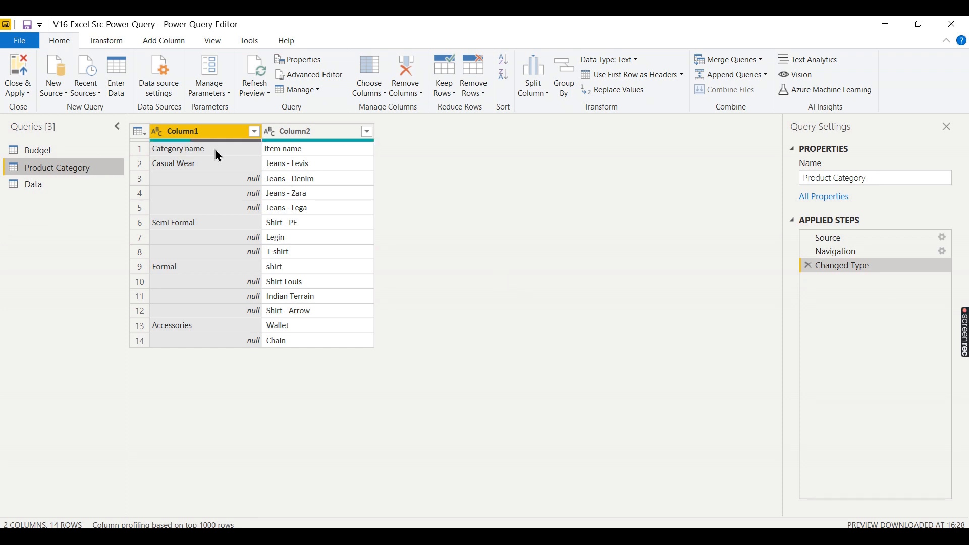
mouse_move(228, 155)
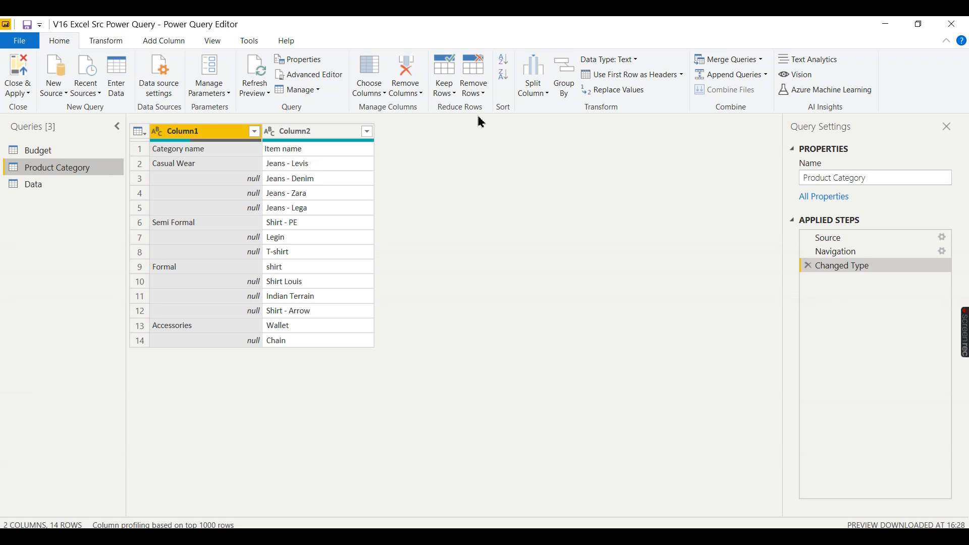
left_click(626, 74)
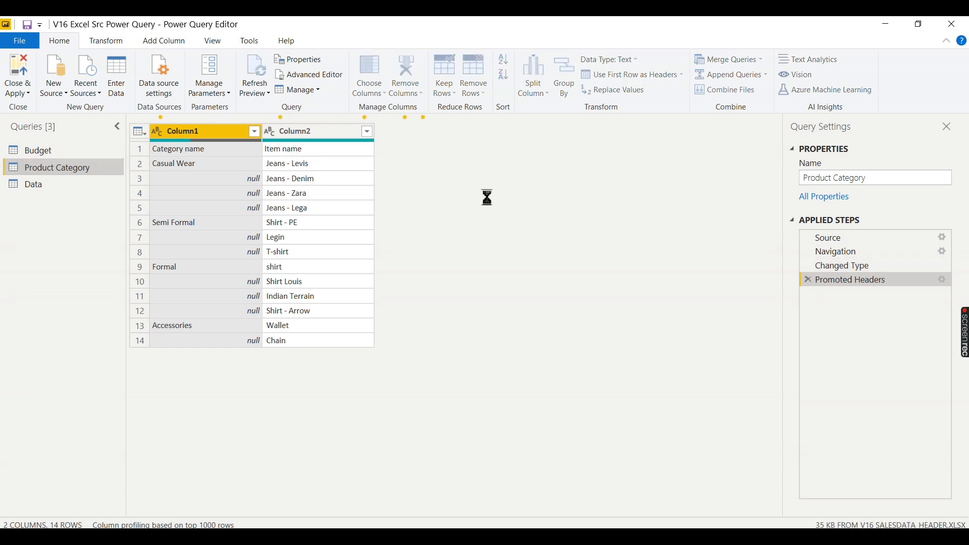
left_click(585, 73)
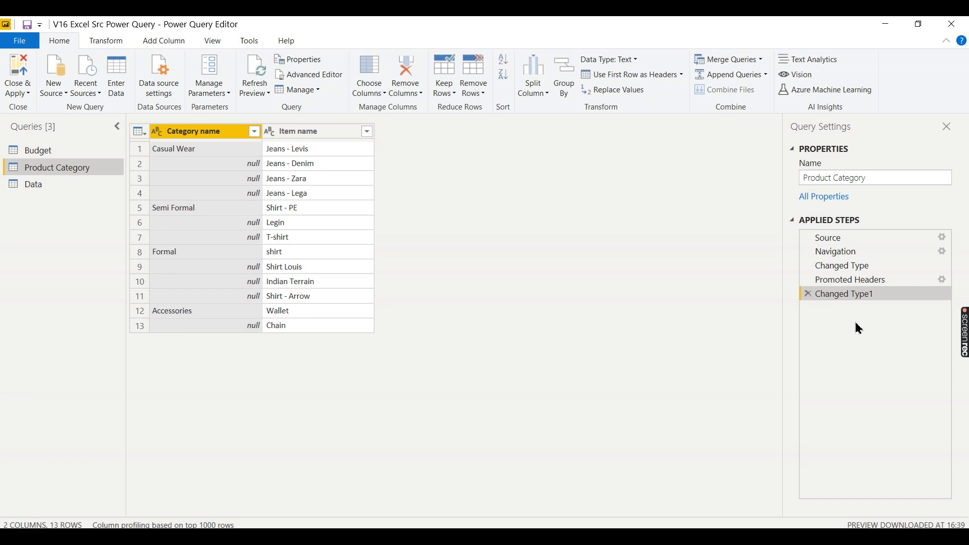
mouse_move(852, 314)
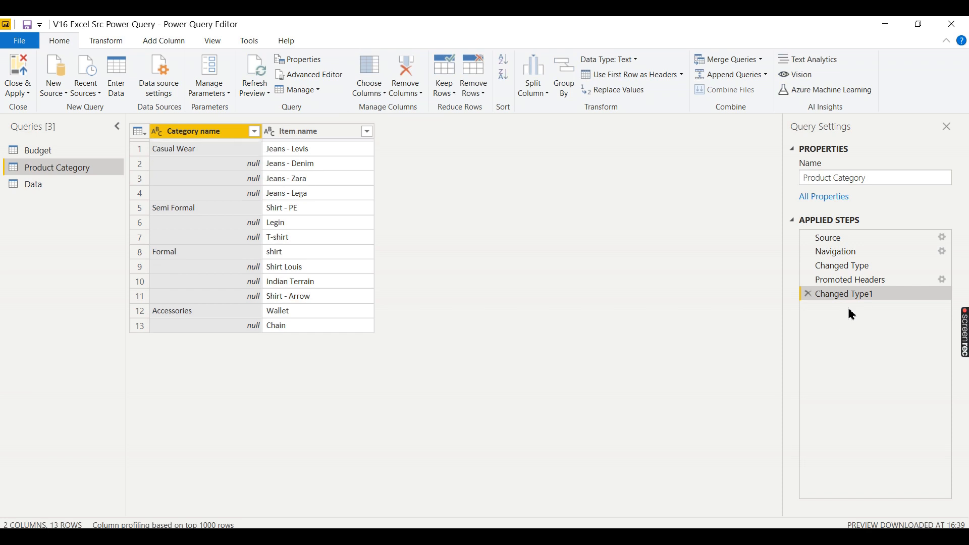
- Inspect the Casual Wear cell and bring up column options for Category name
left_click(298, 131)
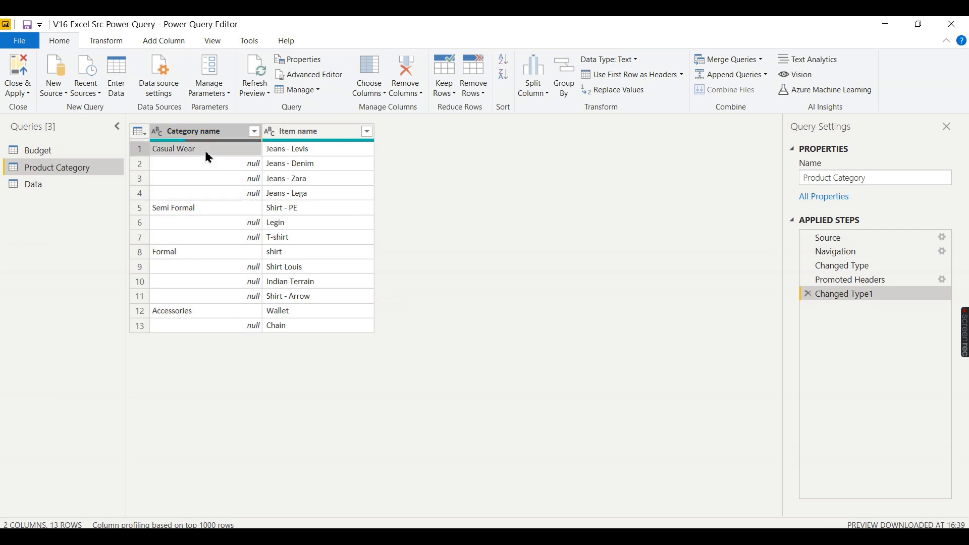
left_click(174, 148)
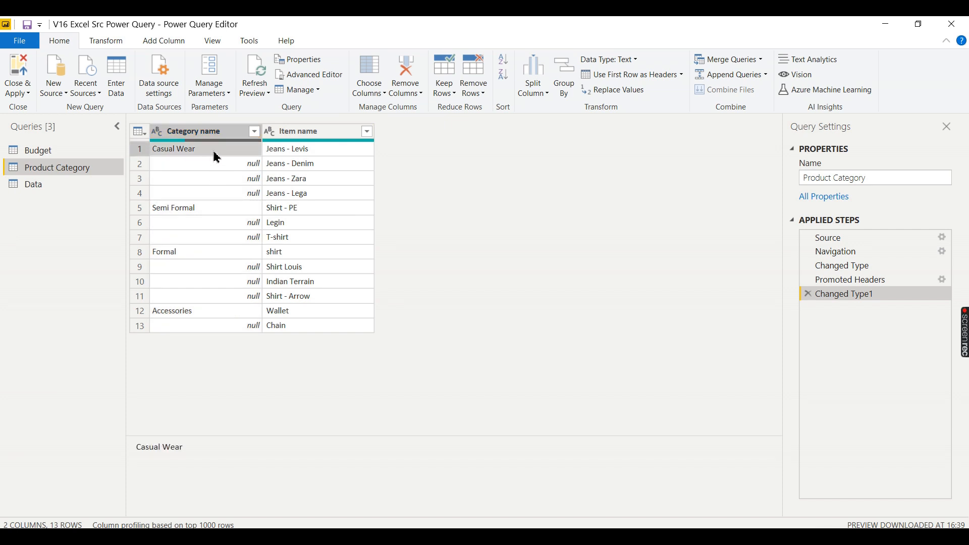
mouse_move(221, 216)
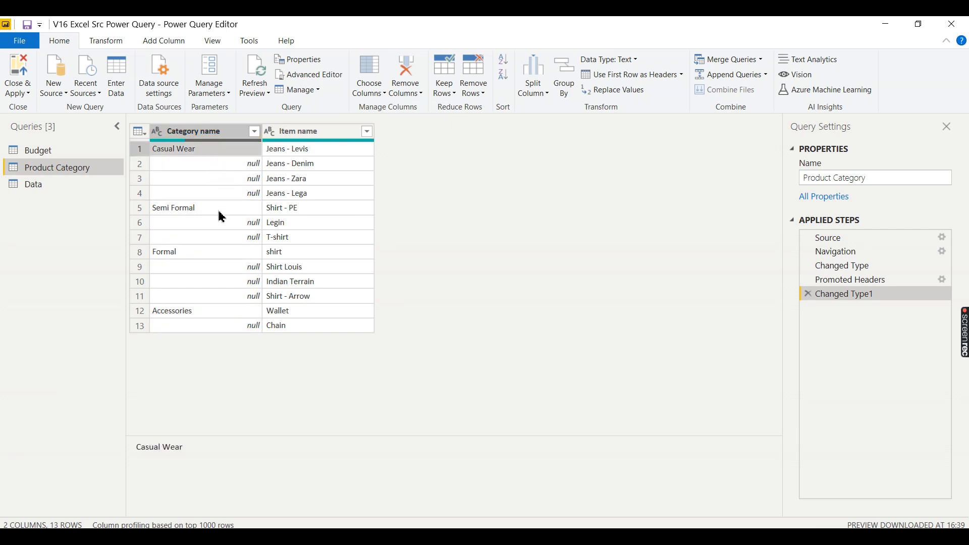
left_click(192, 131)
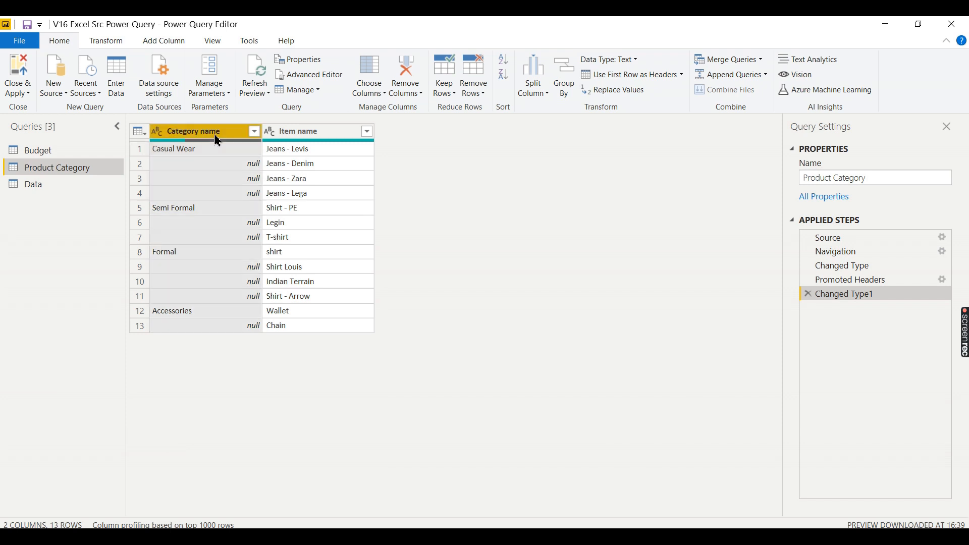
right_click(204, 130)
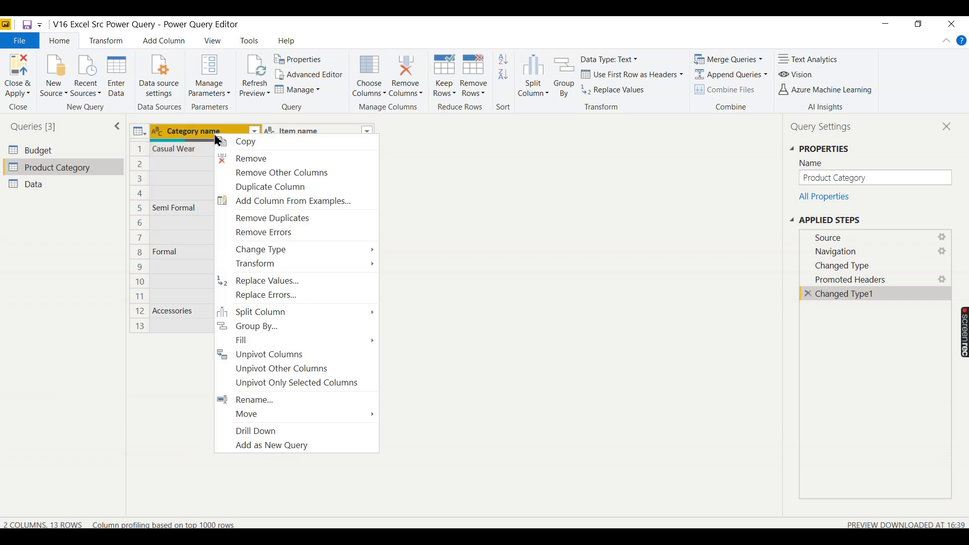
mouse_move(299, 282)
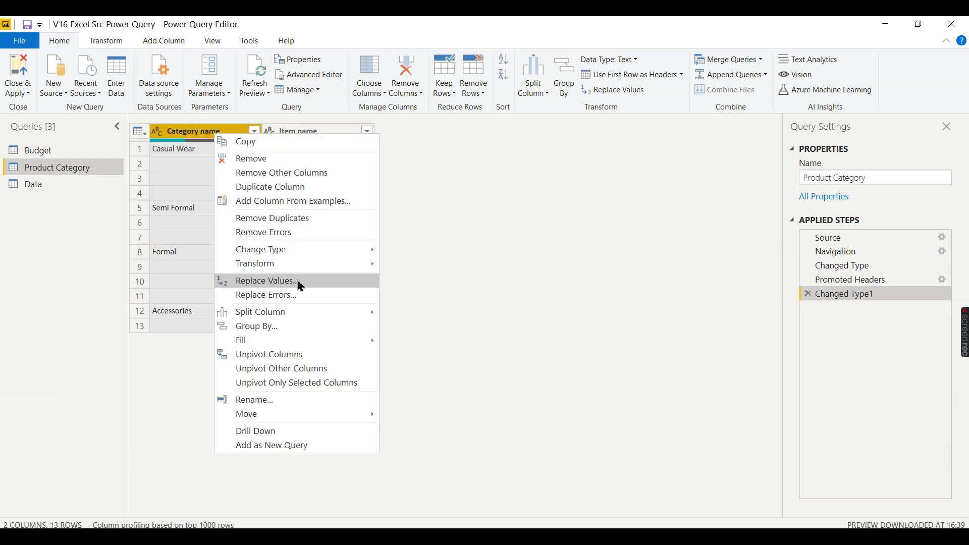
mouse_move(241, 339)
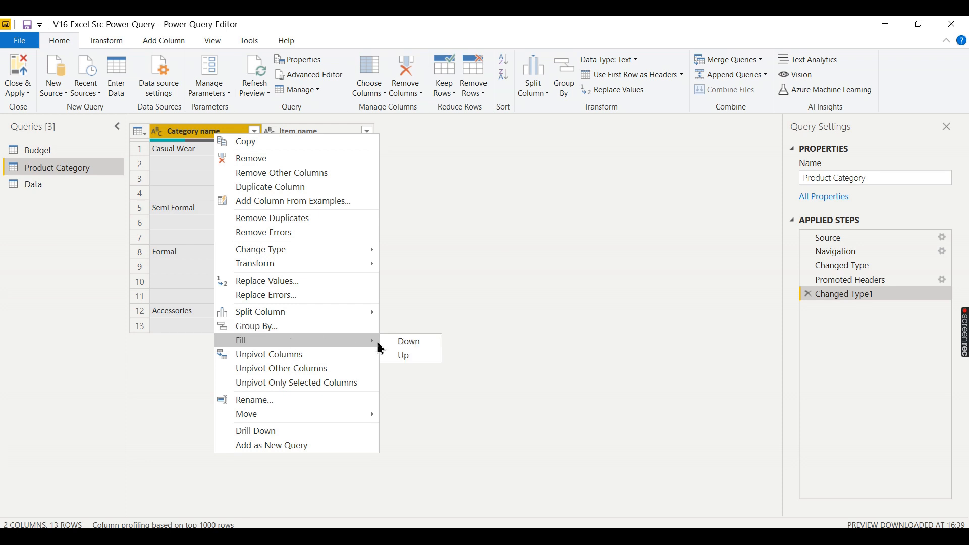
mouse_move(407, 340)
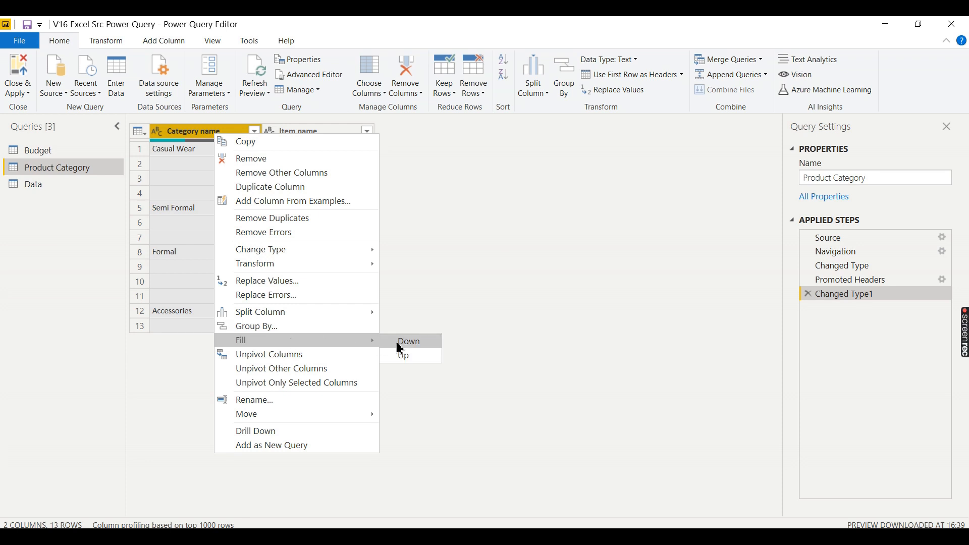
- Fill Category name down into the null cells, then select the Budget query
left_click(407, 340)
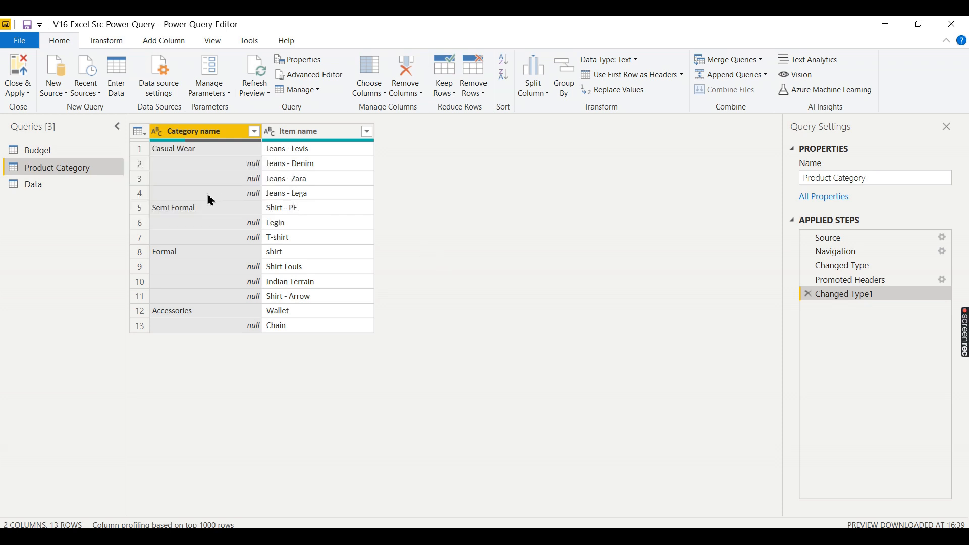
mouse_move(238, 147)
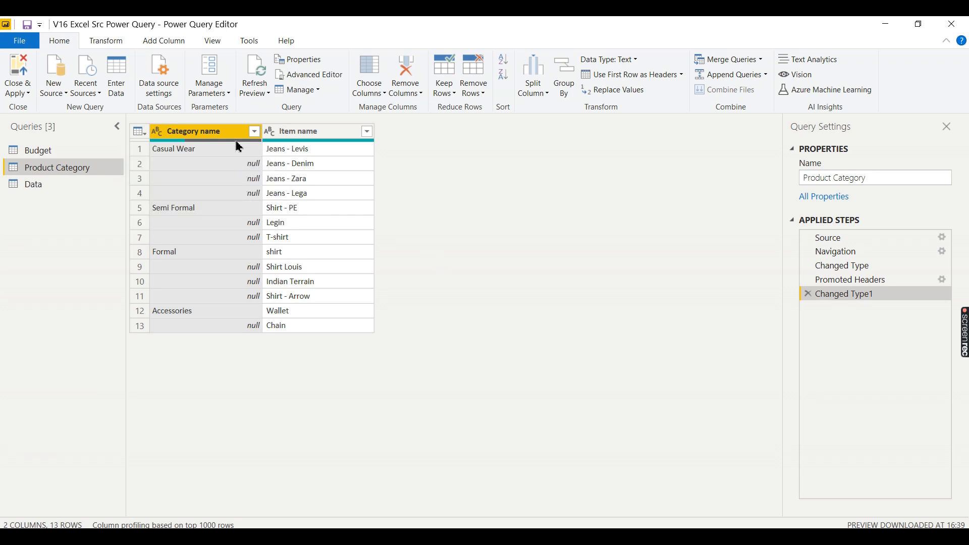
mouse_move(197, 208)
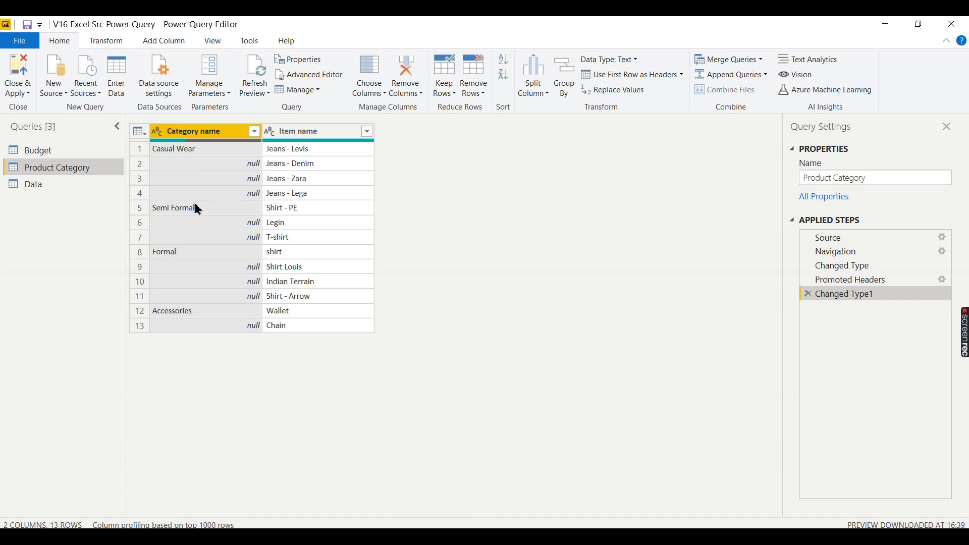
right_click(193, 130)
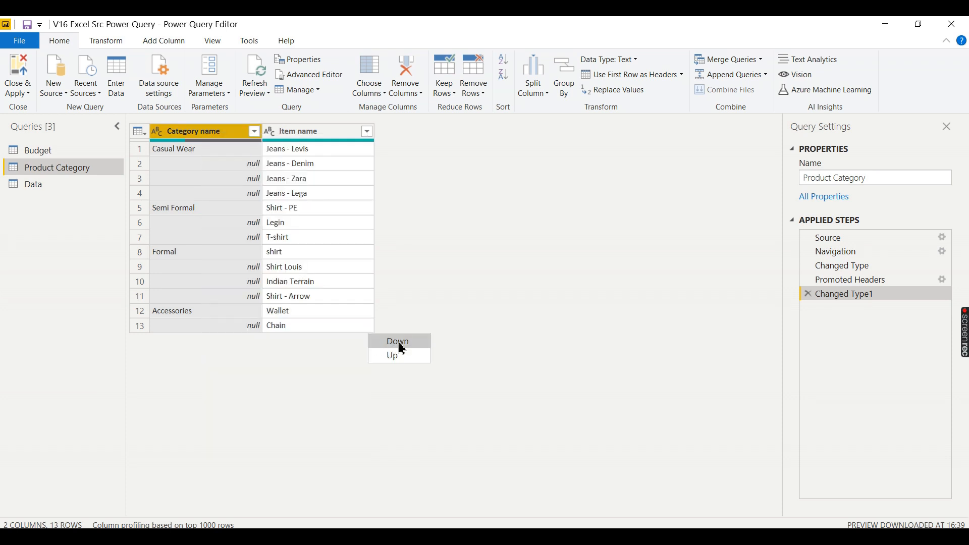
left_click(398, 341)
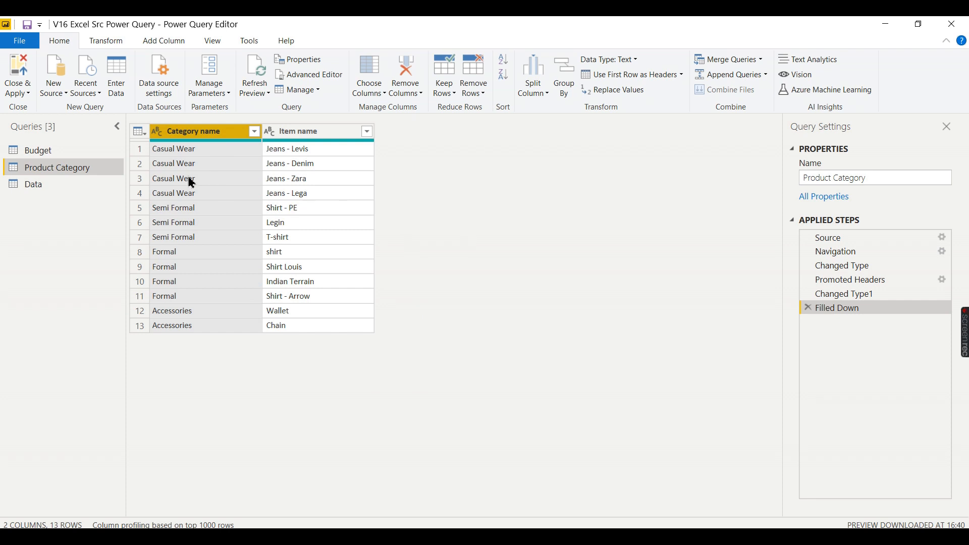
mouse_move(241, 301)
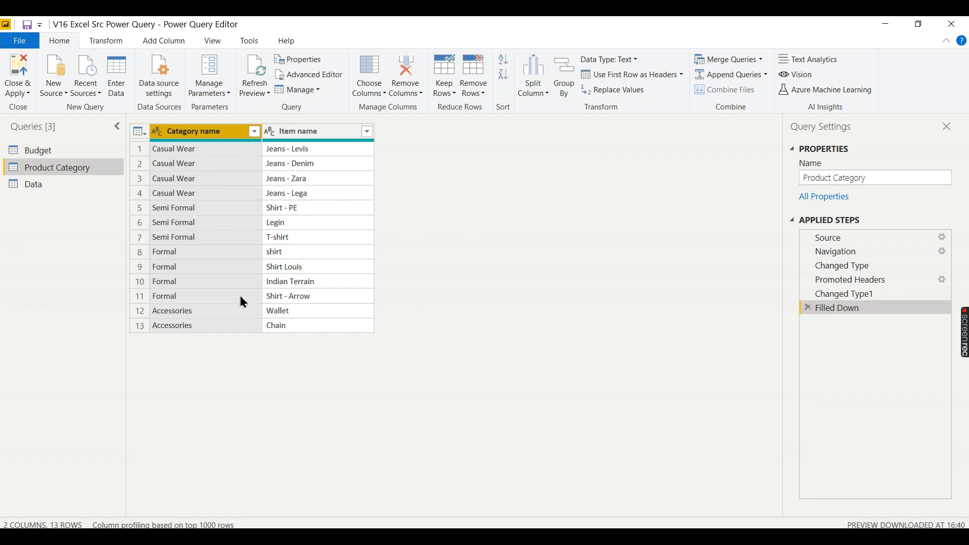
mouse_move(340, 215)
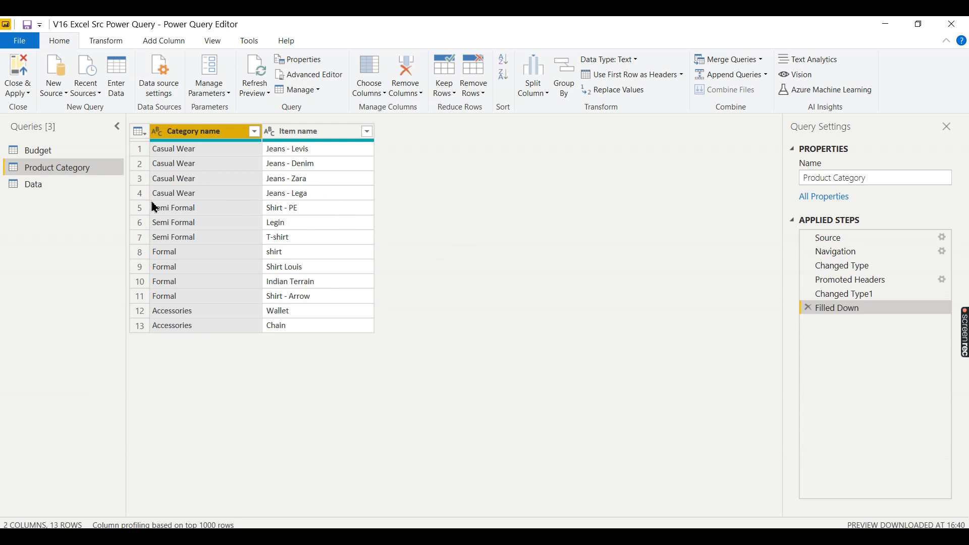
mouse_move(197, 197)
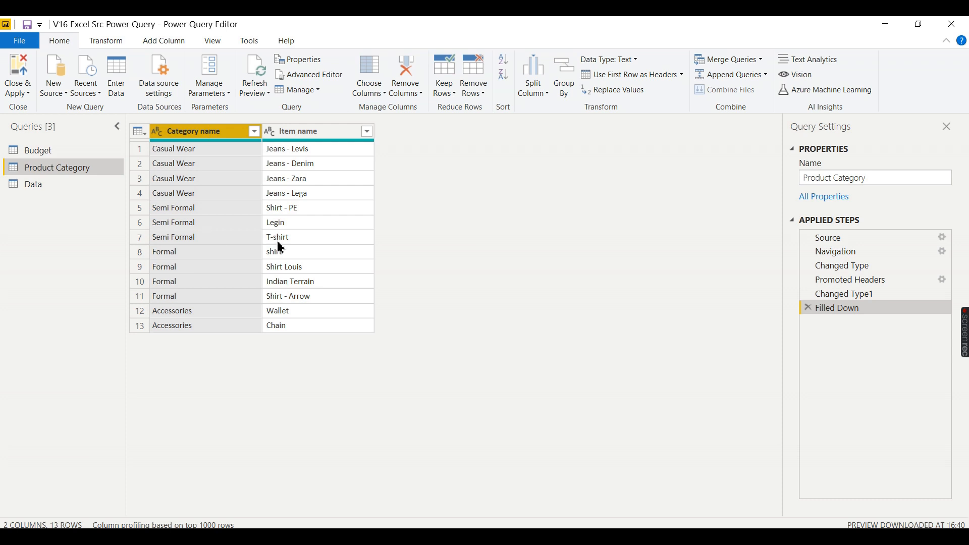
mouse_move(293, 191)
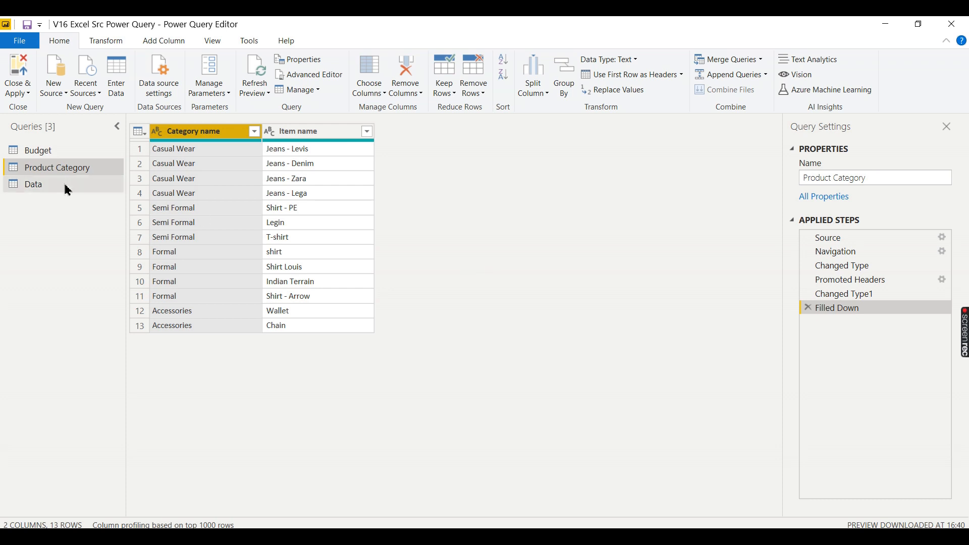
left_click(38, 151)
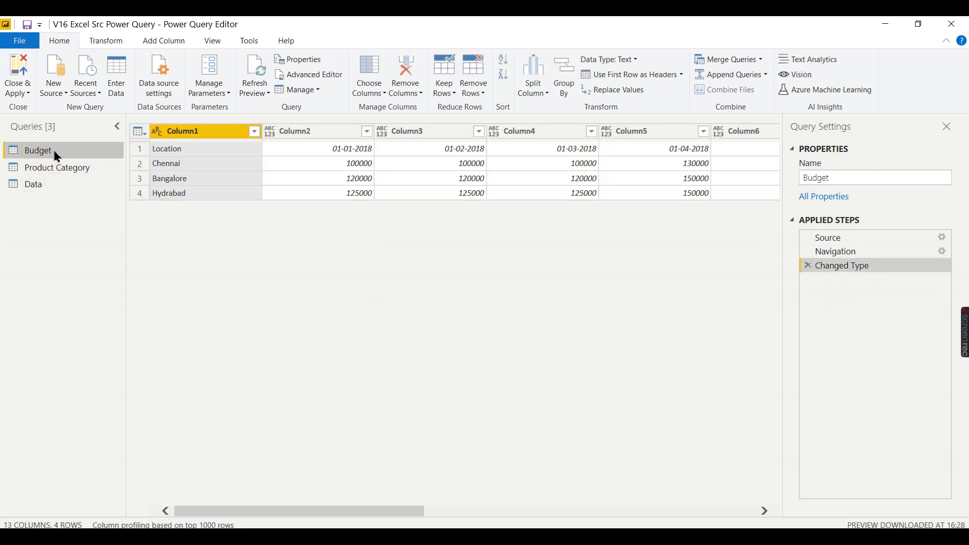
mouse_move(329, 497)
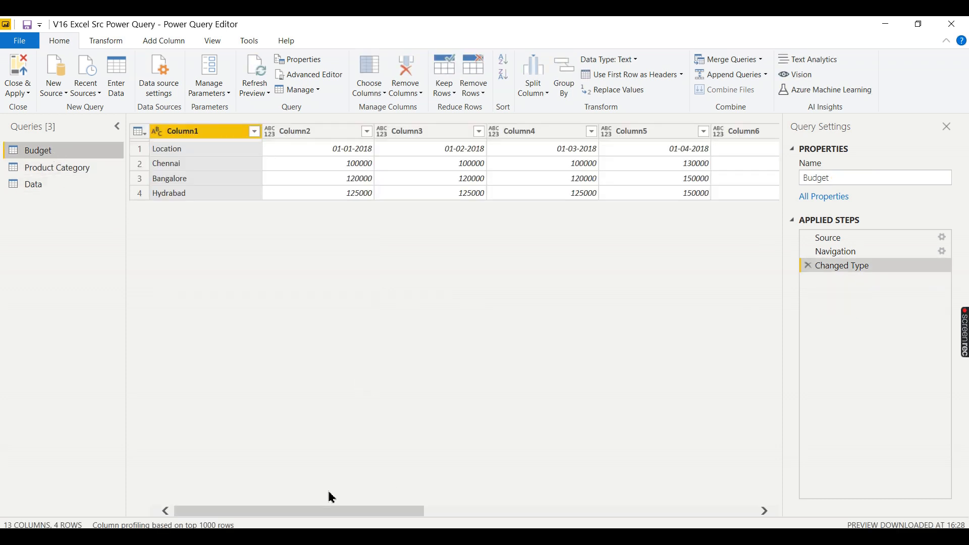
- Promote the Budget table's first row to headers so columns read Location and month dates
left_click_drag(300, 510, 544, 511)
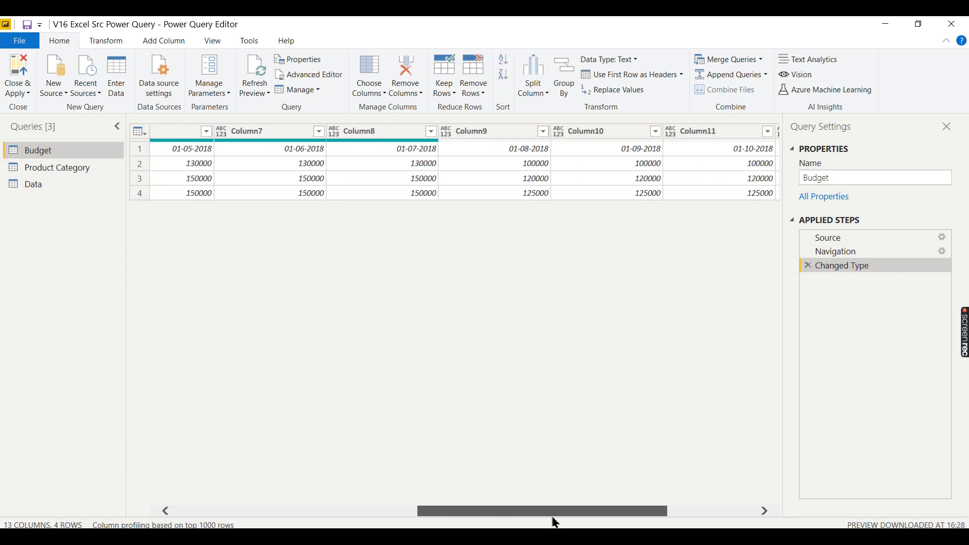
left_click_drag(543, 510, 297, 510)
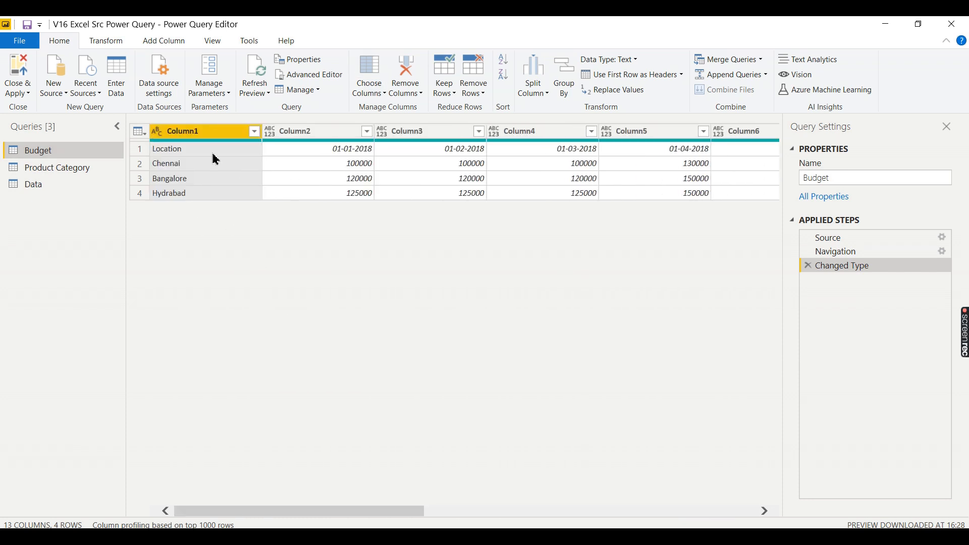
mouse_move(608, 193)
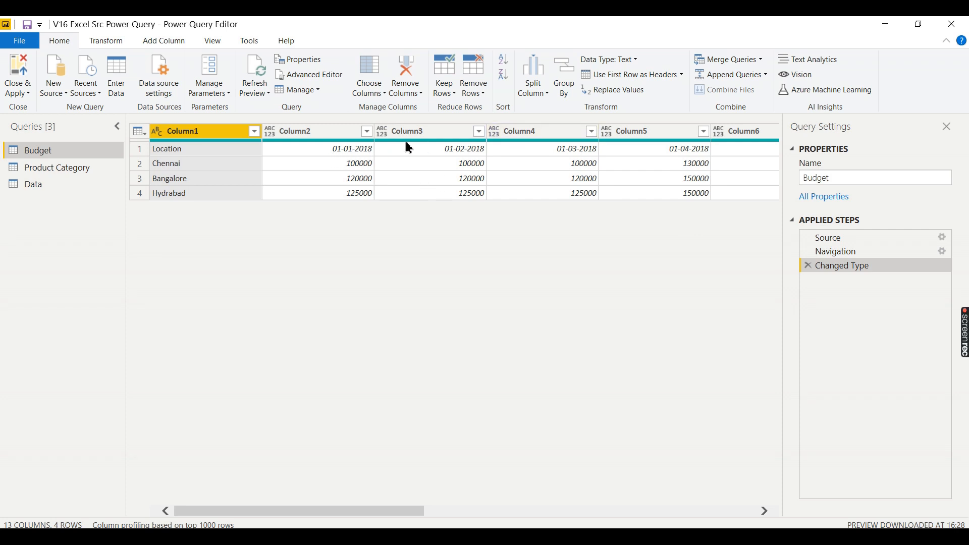
mouse_move(752, 149)
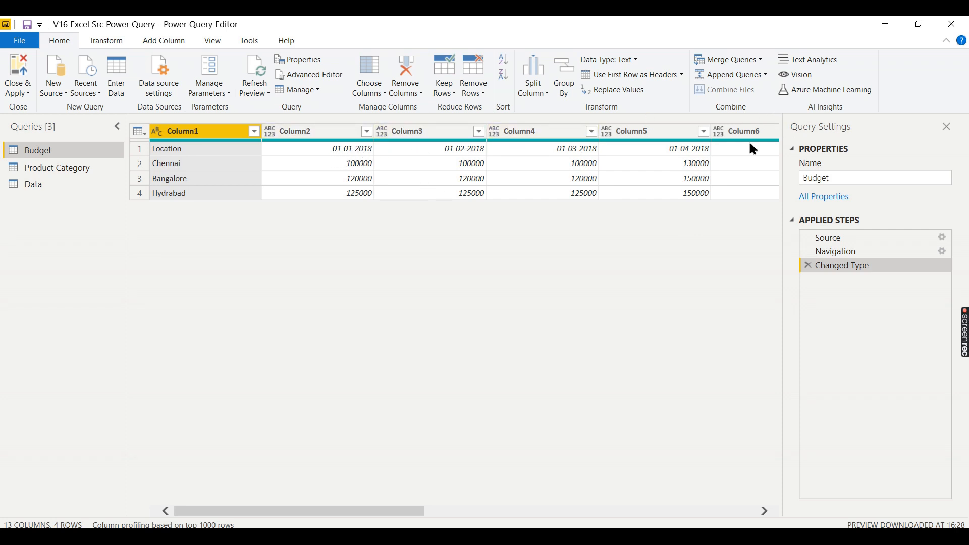
mouse_move(250, 197)
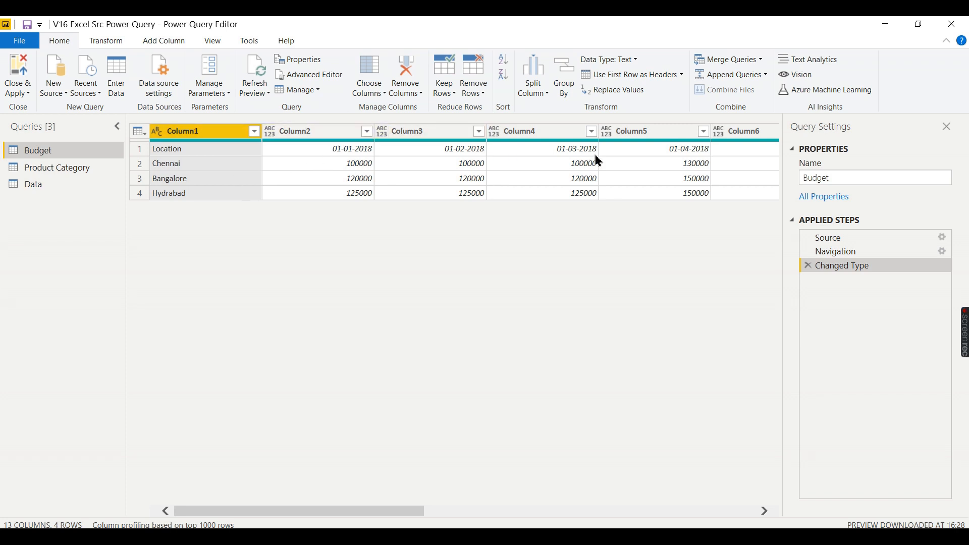
mouse_move(658, 60)
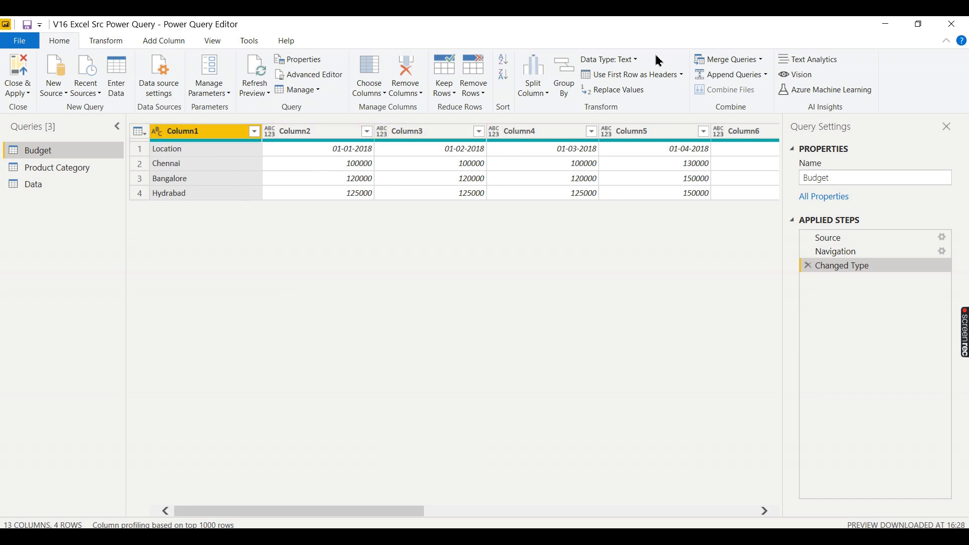
left_click(628, 73)
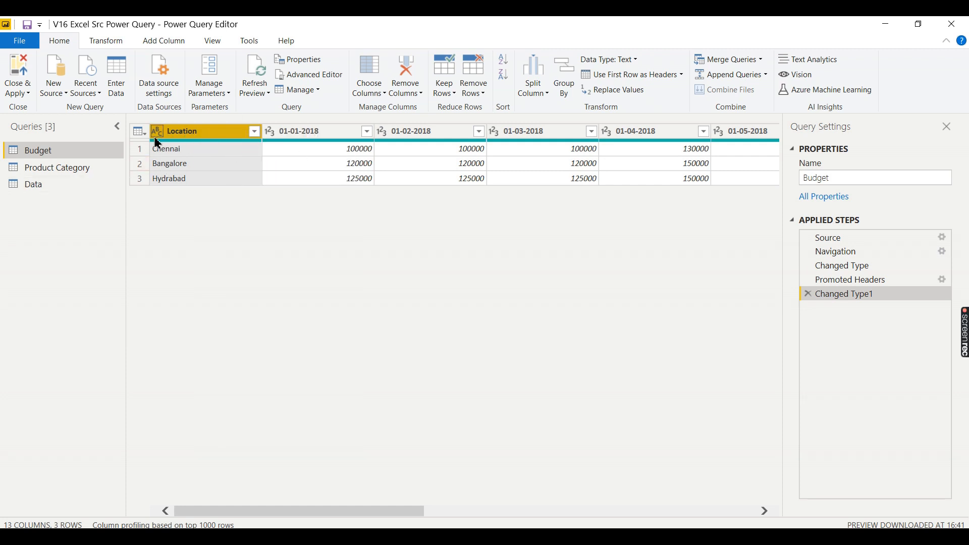
mouse_move(187, 145)
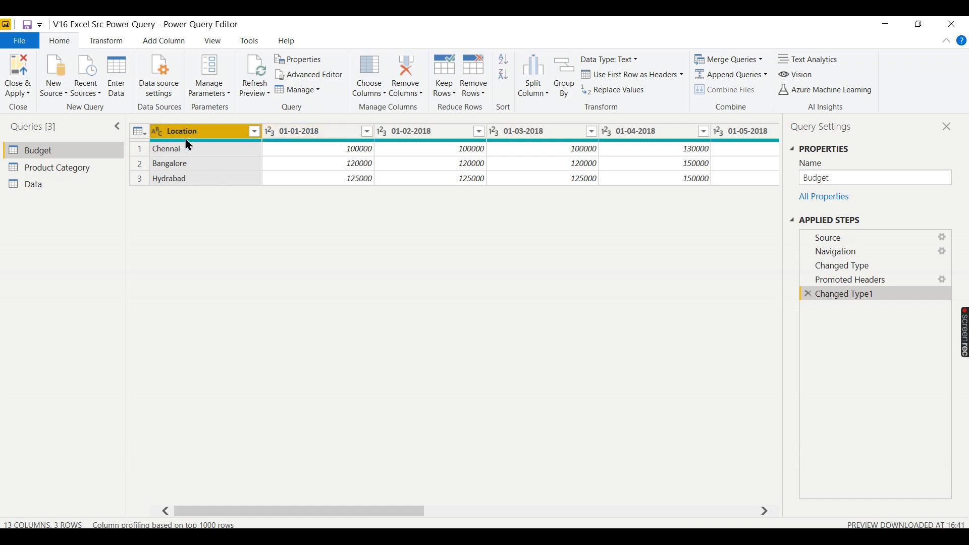
mouse_move(233, 156)
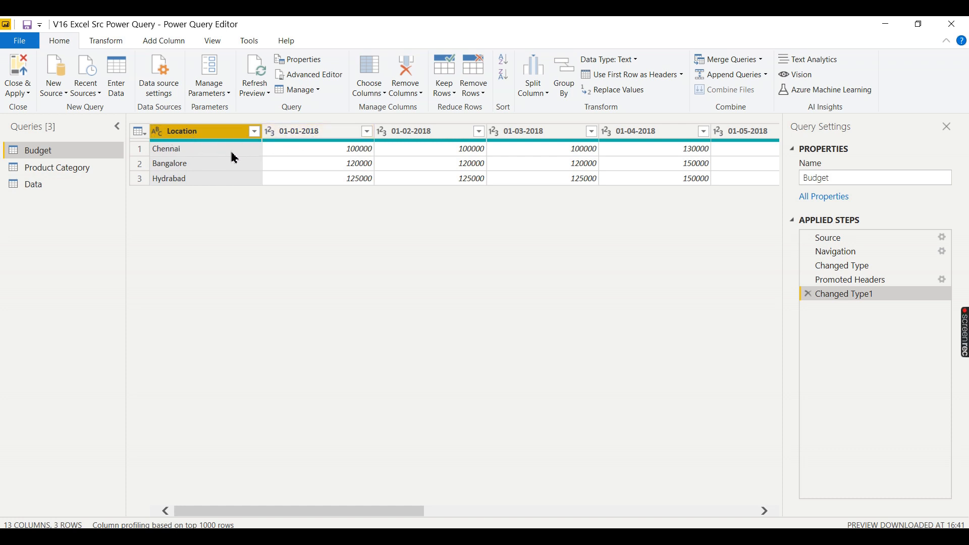
mouse_move(344, 157)
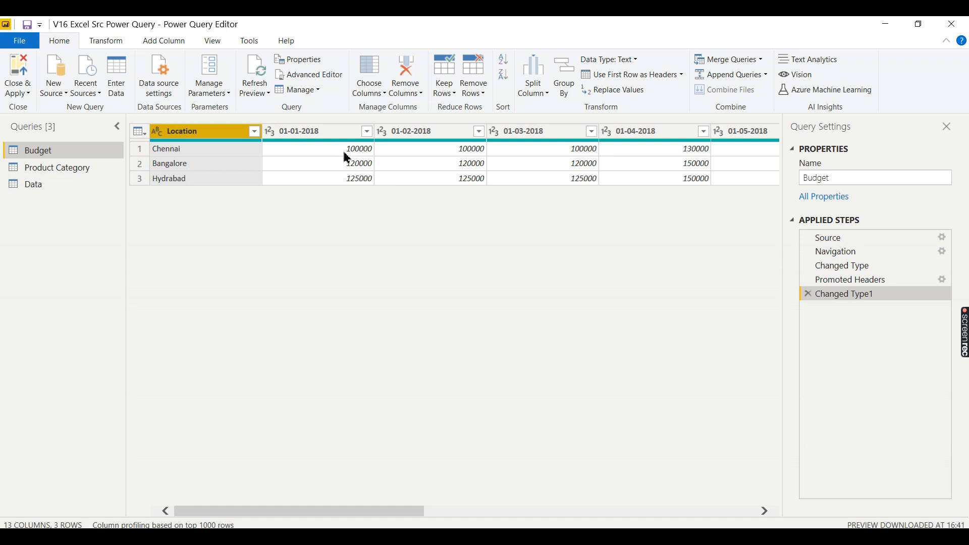
left_click(744, 131)
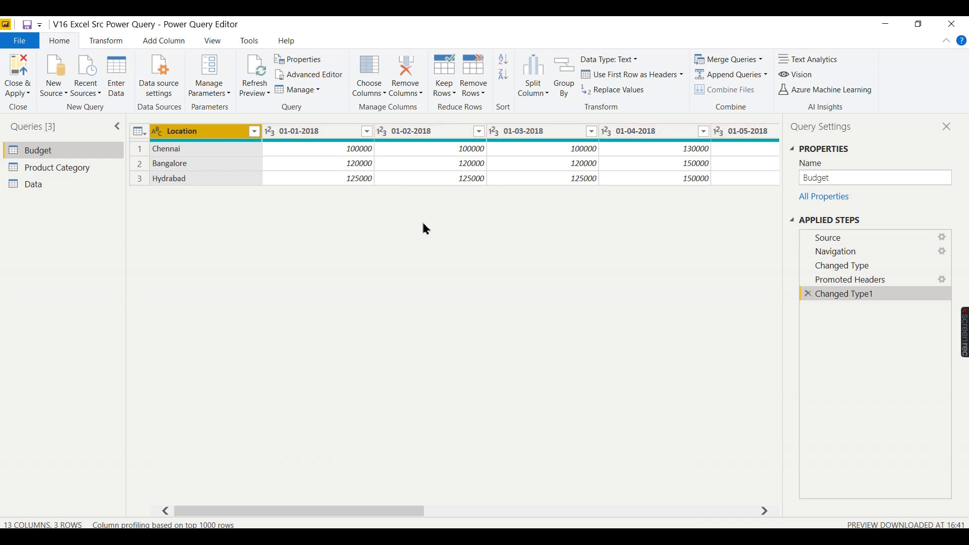
mouse_move(217, 131)
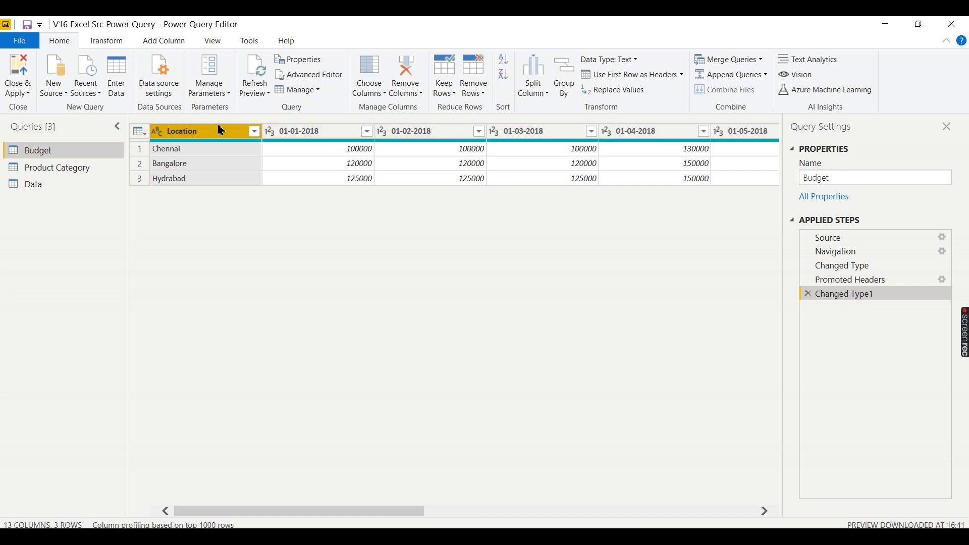
mouse_move(205, 136)
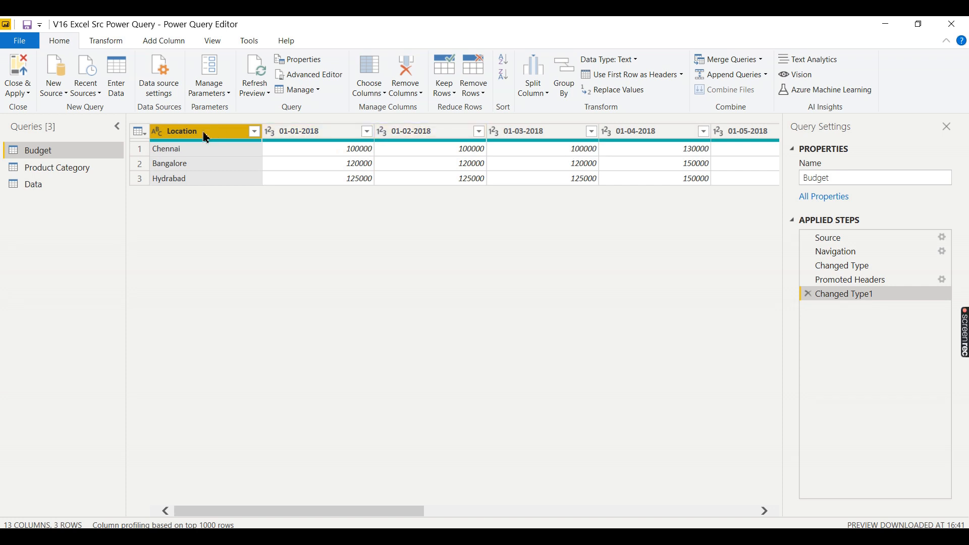
right_click(181, 130)
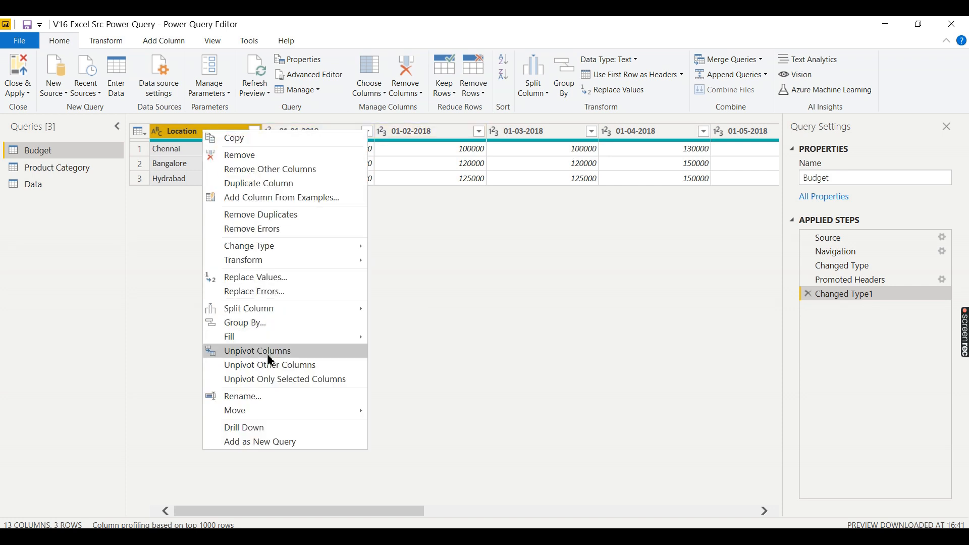
mouse_move(269, 364)
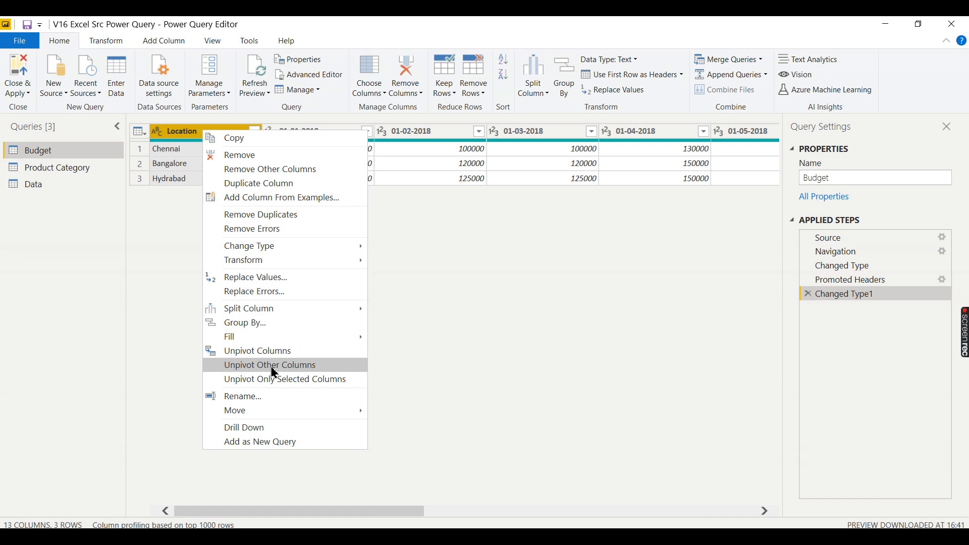
- Unpivot all columns except Location and rename Attribute to MOnth
left_click(268, 364)
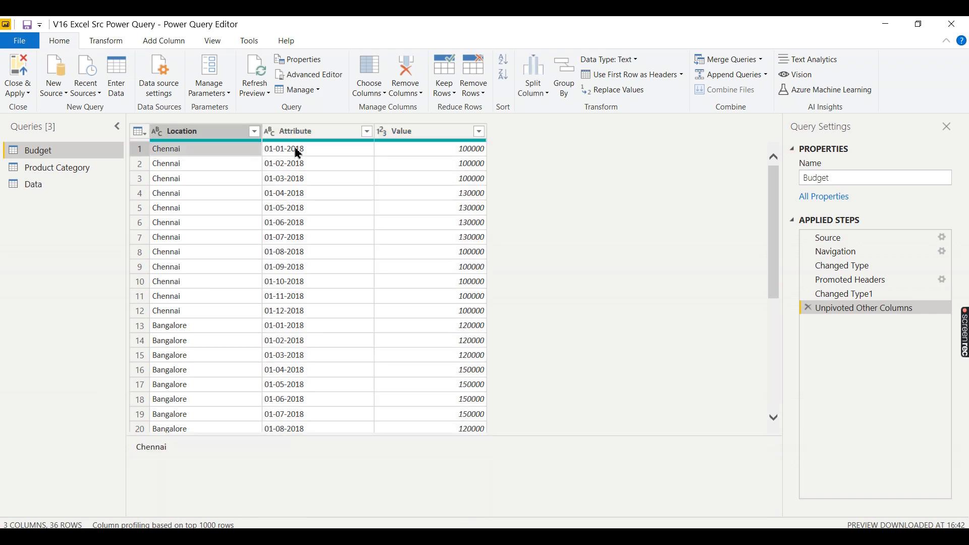
mouse_move(293, 324)
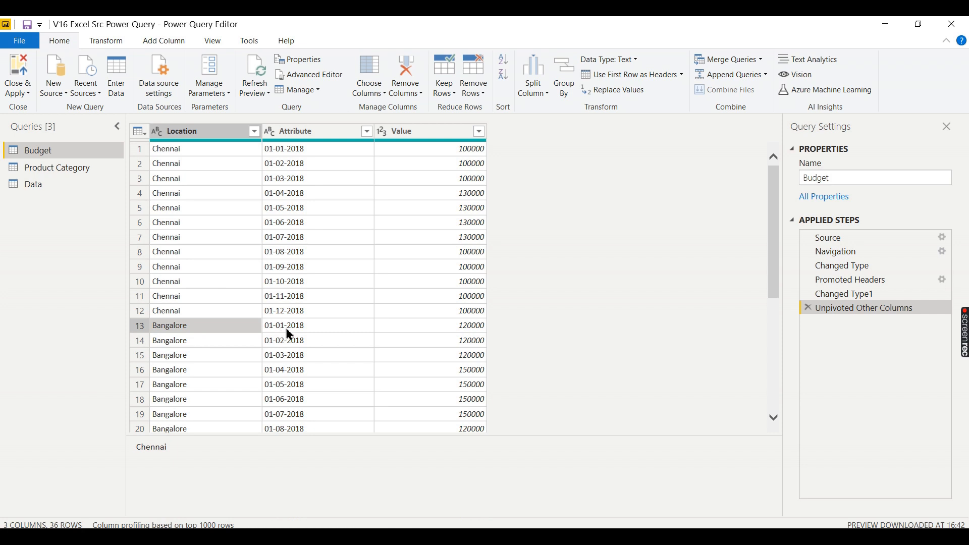
left_click(283, 325)
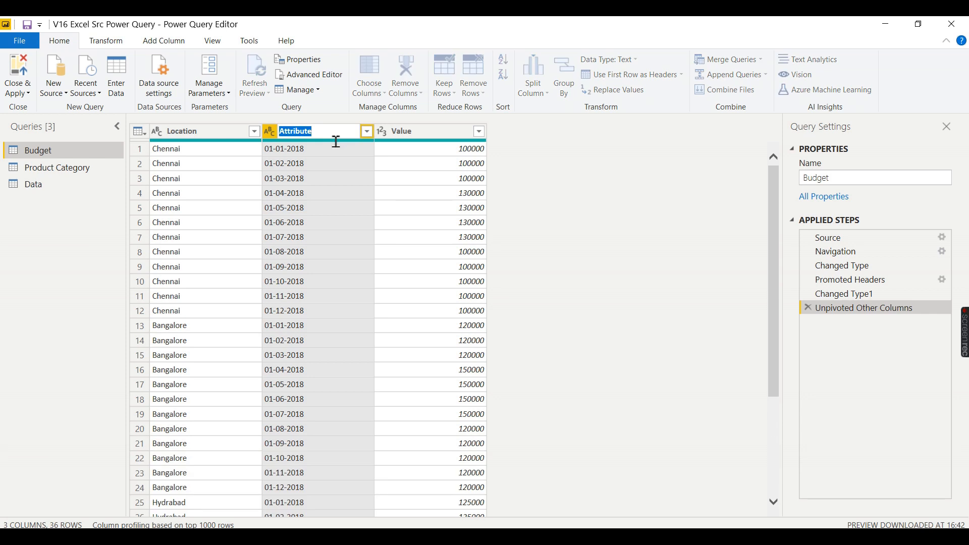
type("MOnth")
left_click(430, 131)
type("Budget")
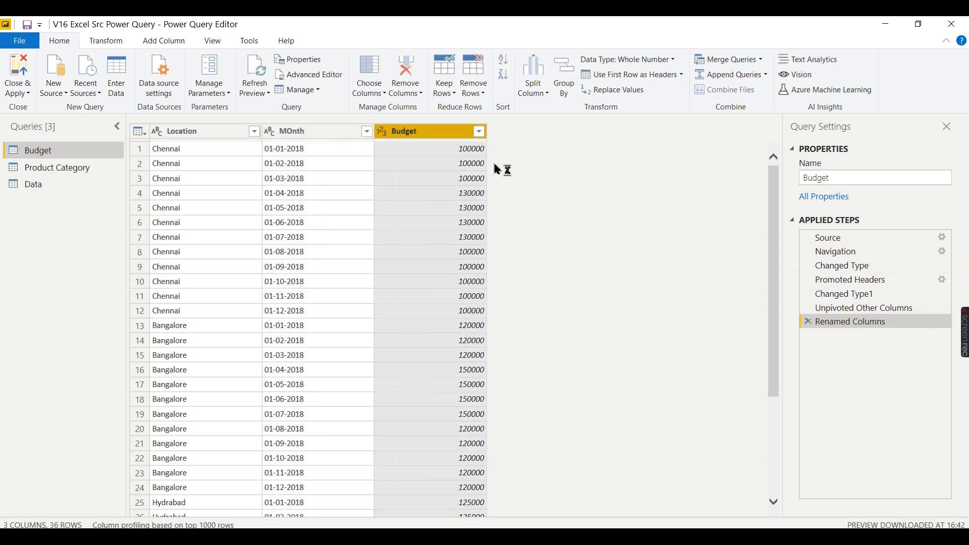
right_click(293, 130)
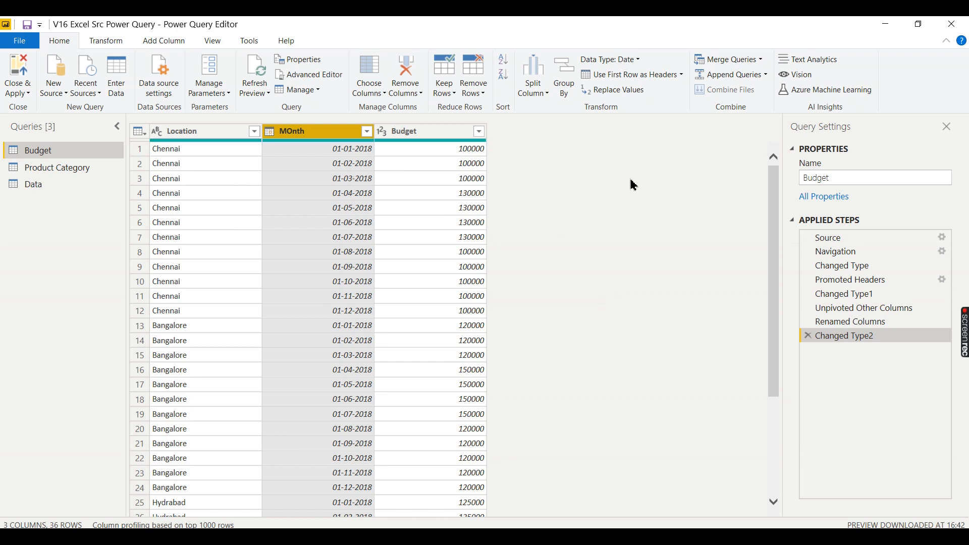
mouse_move(85, 242)
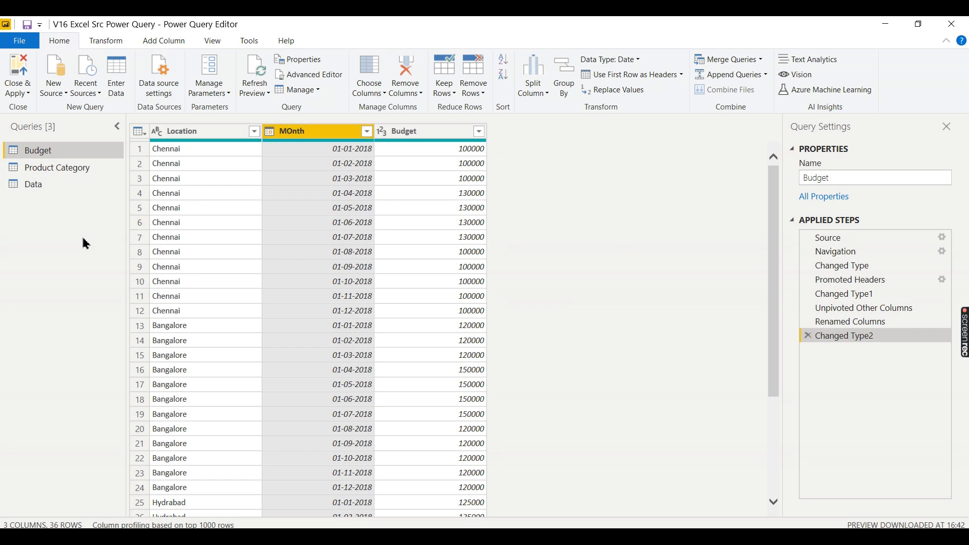
mouse_move(624, 237)
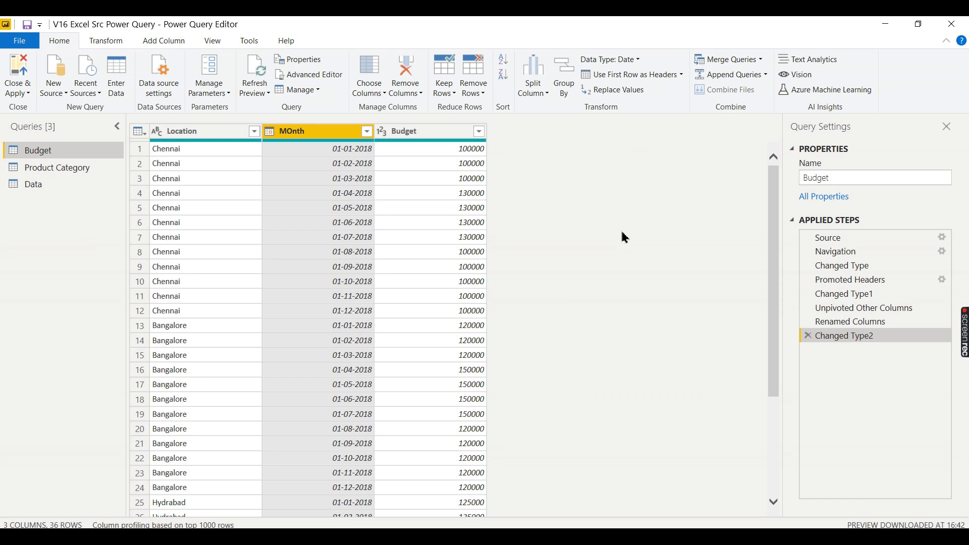